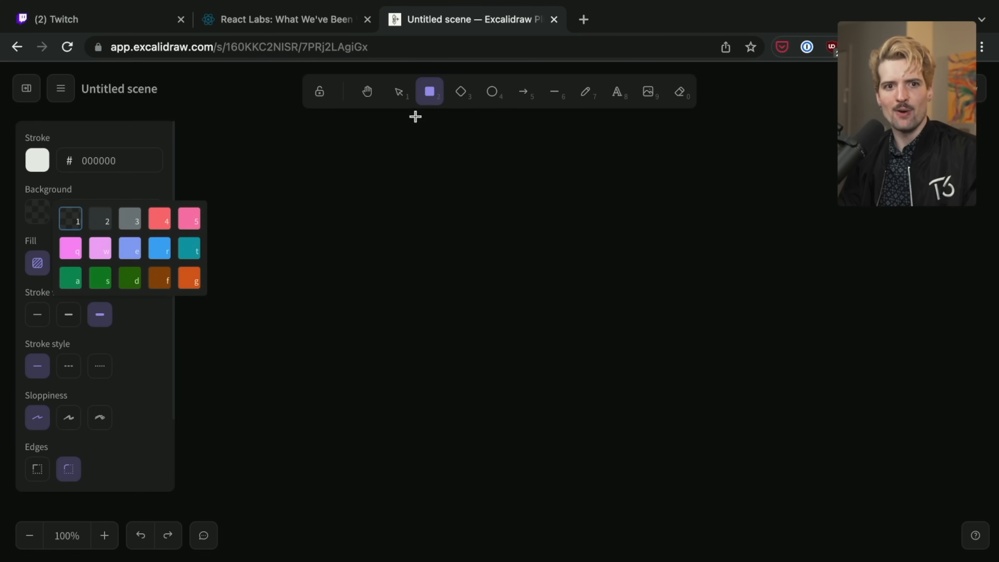
Draw a tall rounded client box with a server ellipse positioned to its right.
{"action": "left_click_drag", "start_coordinate": [271, 199], "coordinate": [416, 464]}
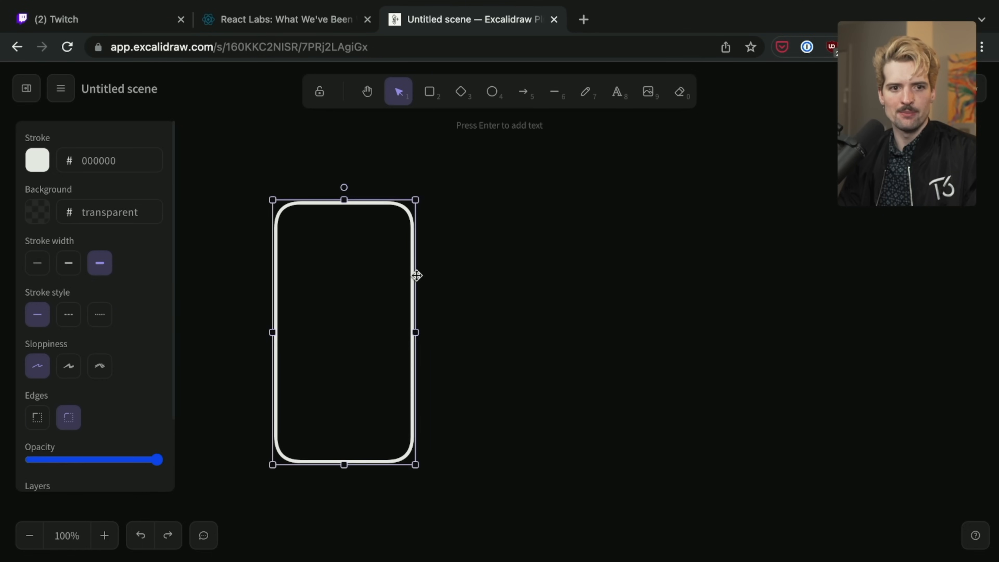
{"action": "left_click", "coordinate": [492, 92]}
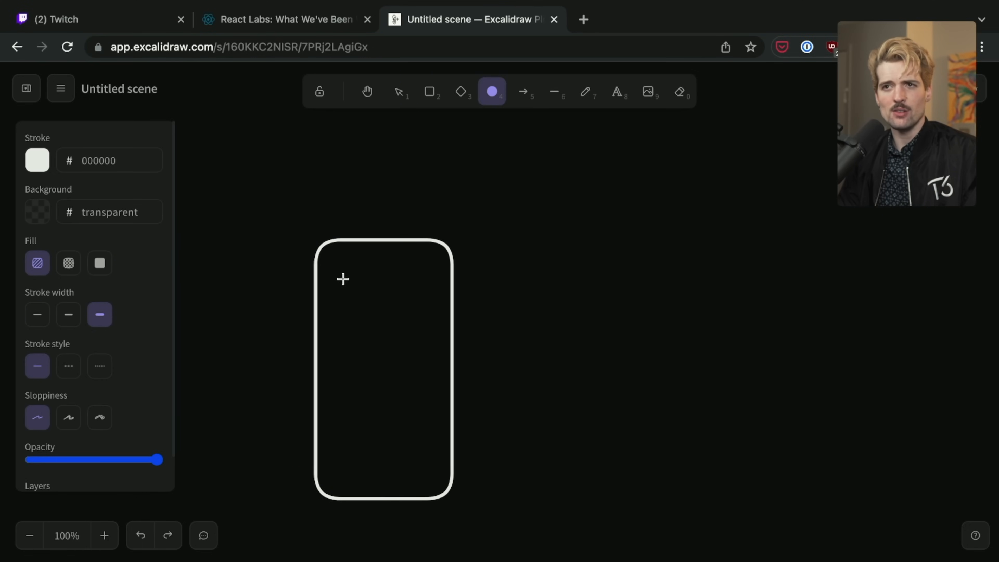
{"action": "left_click_drag", "start_coordinate": [666, 178], "coordinate": [818, 264]}
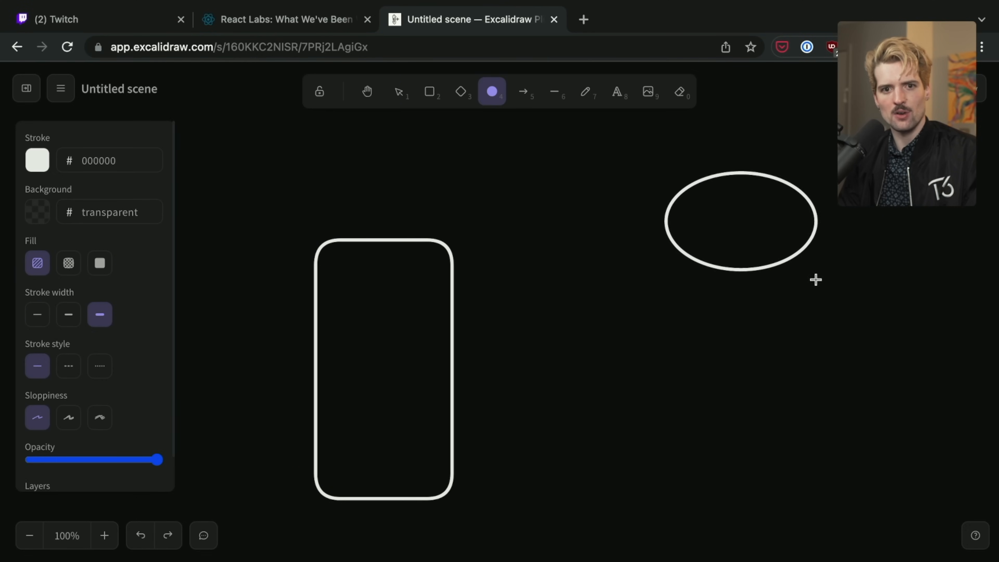
{"action": "left_click", "coordinate": [740, 222]}
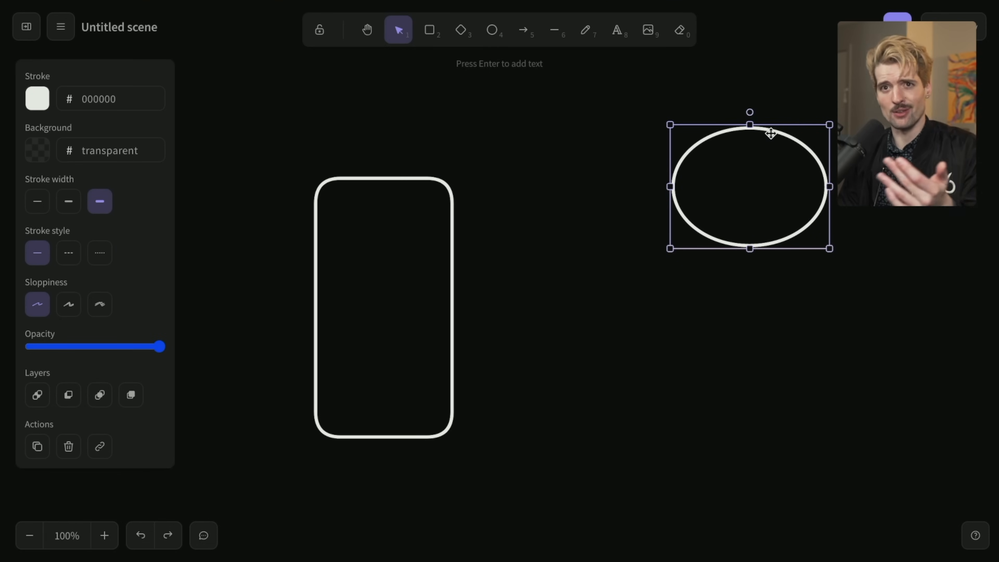
{"action": "left_click_drag", "start_coordinate": [749, 185], "coordinate": [771, 265]}
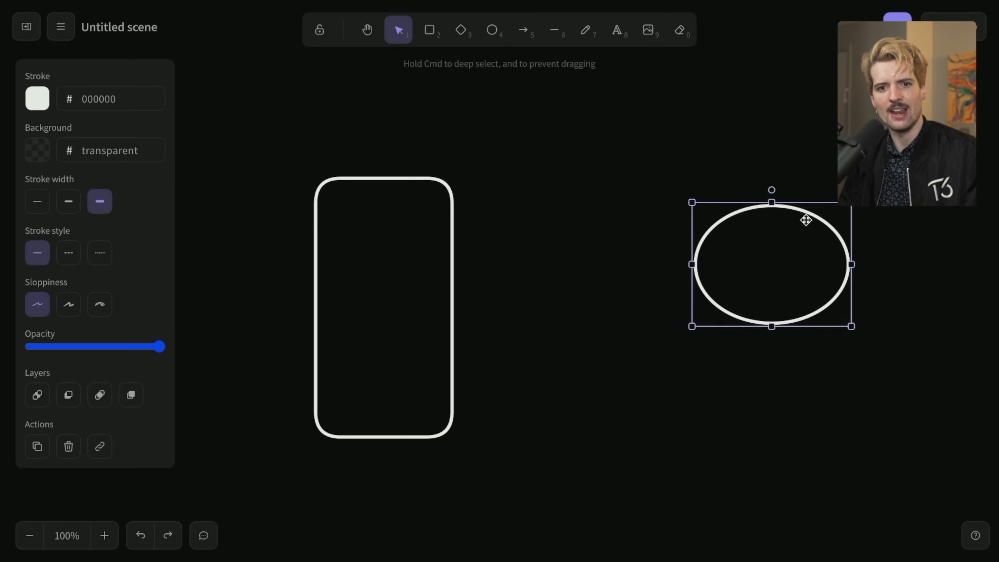
{"action": "left_click_drag", "start_coordinate": [805, 220], "coordinate": [801, 241]}
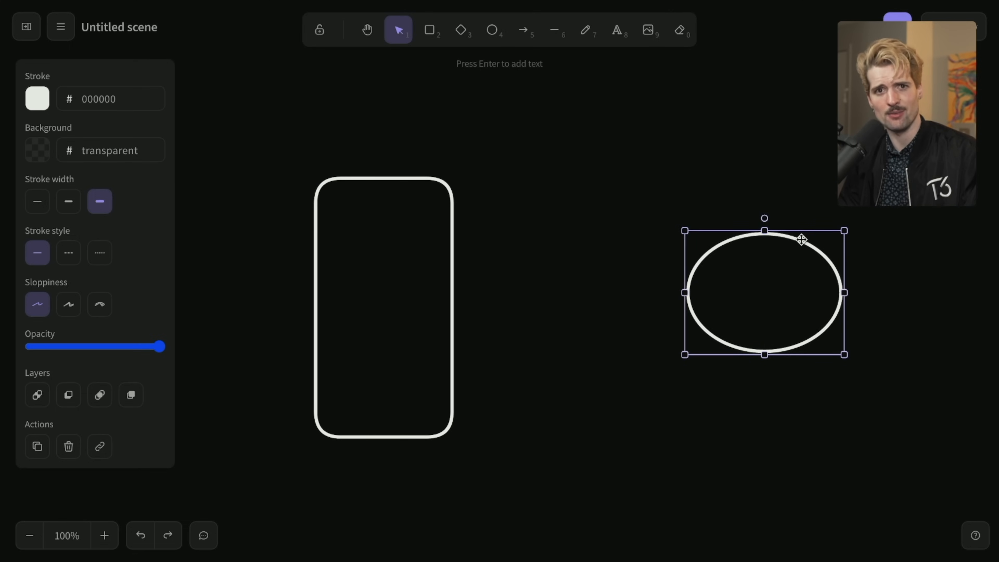
Add the title "MPA (multi-page-app)" and the arrow label "get thing.com pls".
{"action": "left_click", "coordinate": [619, 32]}
{"action": "type", "text": "Original"}
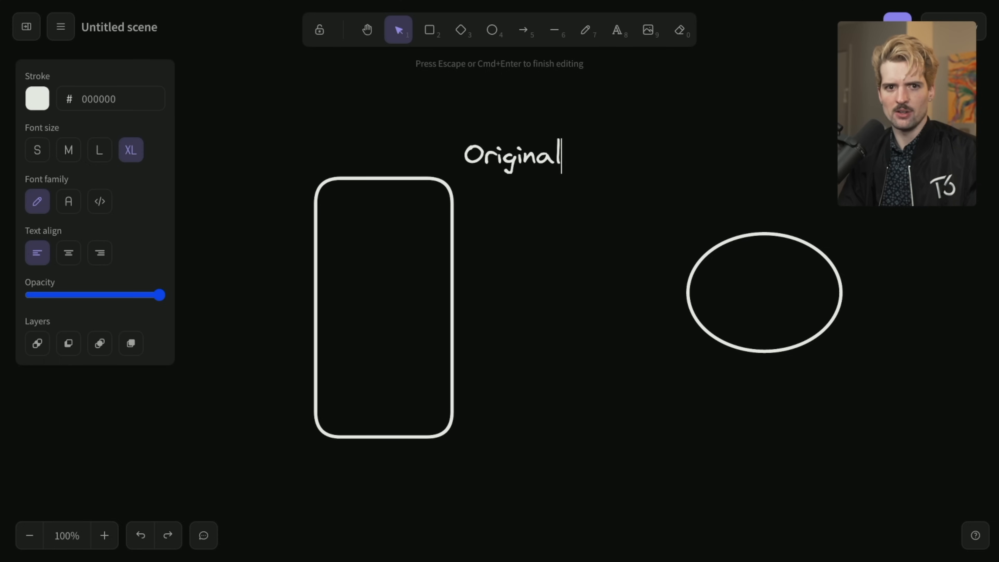
{"action": "type", "text": "MPA (multi-page-app) Mod"}
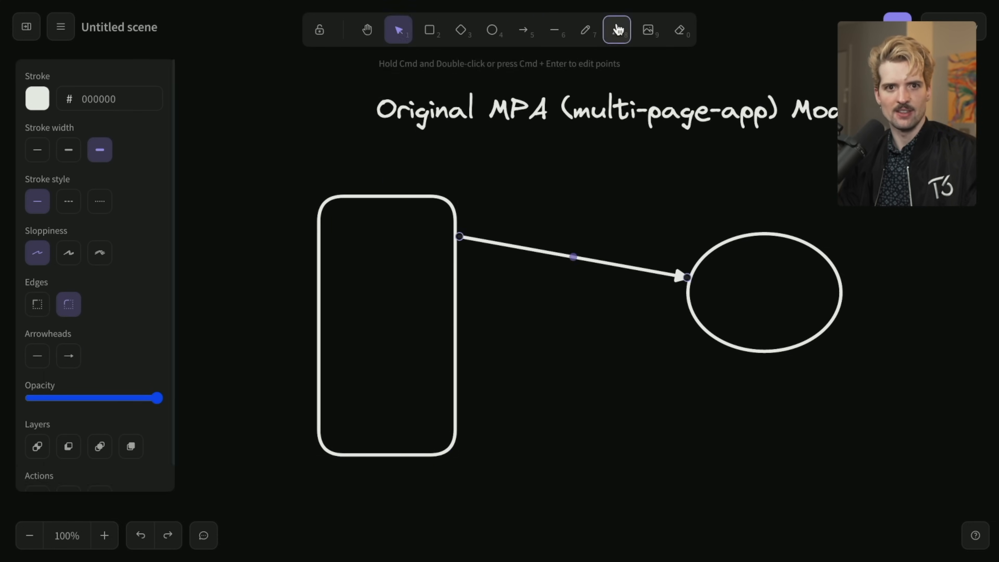
{"action": "type", "text": "\"get thing.com pls"}
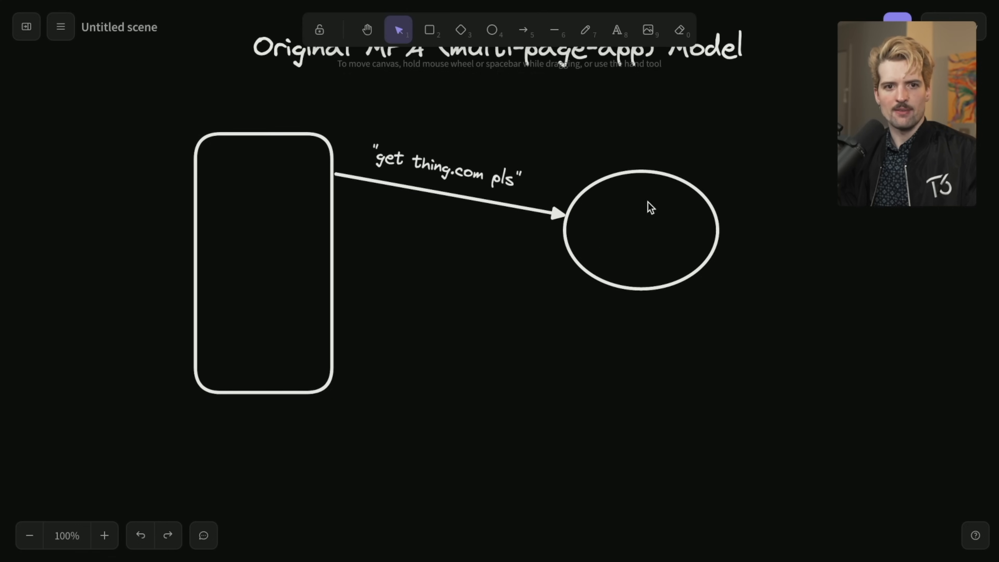
{"action": "mouse_move", "coordinate": [561, 79]}
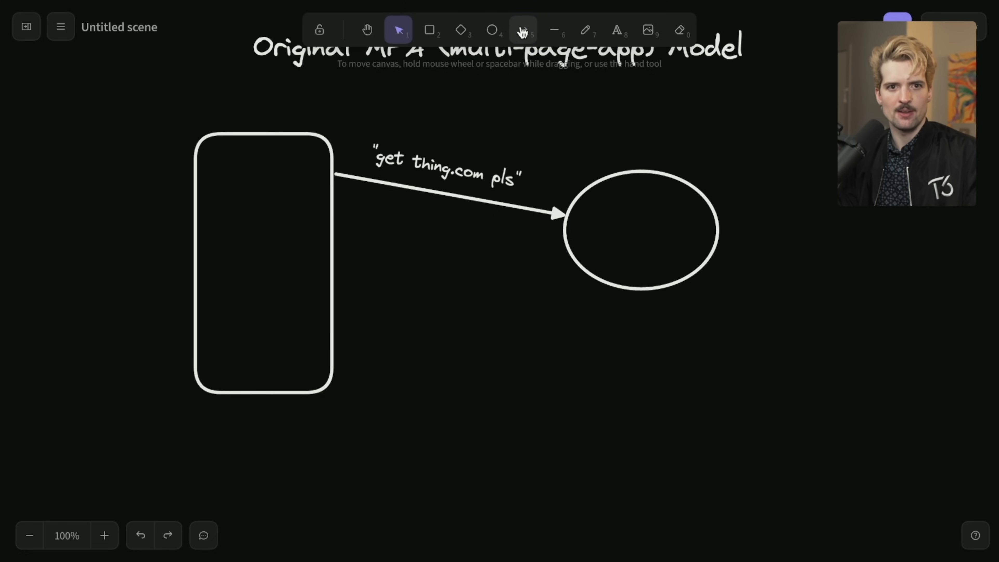
Add the pink "Work" list to the server, a second database circle, and an arrow back to the client.
{"action": "left_click", "coordinate": [523, 31]}
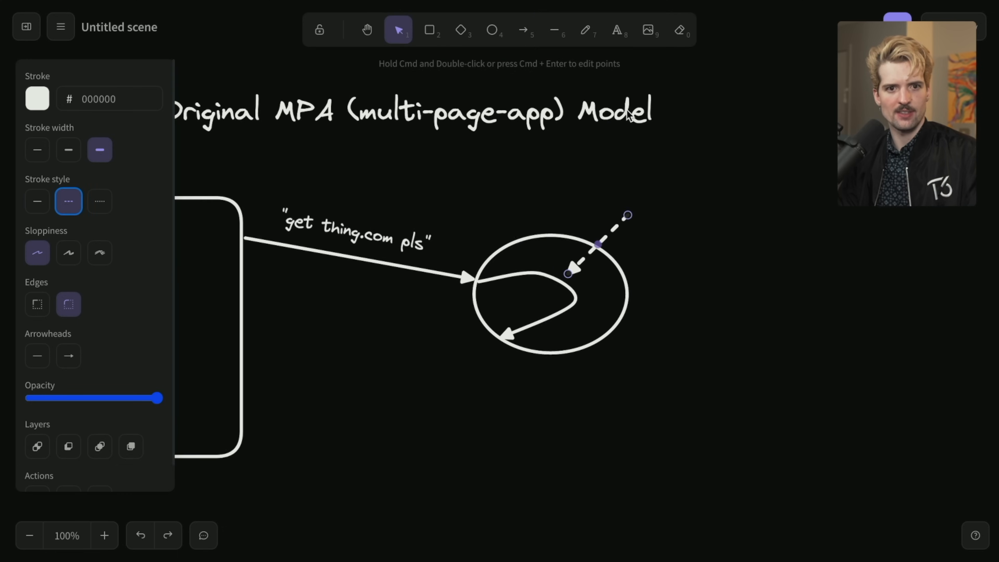
{"action": "type", "text": "\"Work\" - fetching from database"}
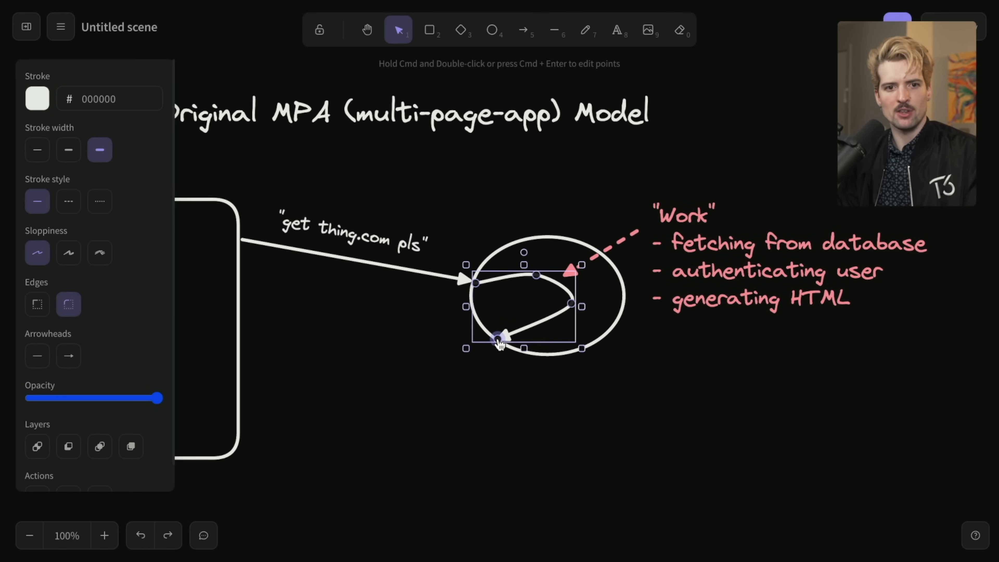
{"action": "left_click", "coordinate": [492, 29]}
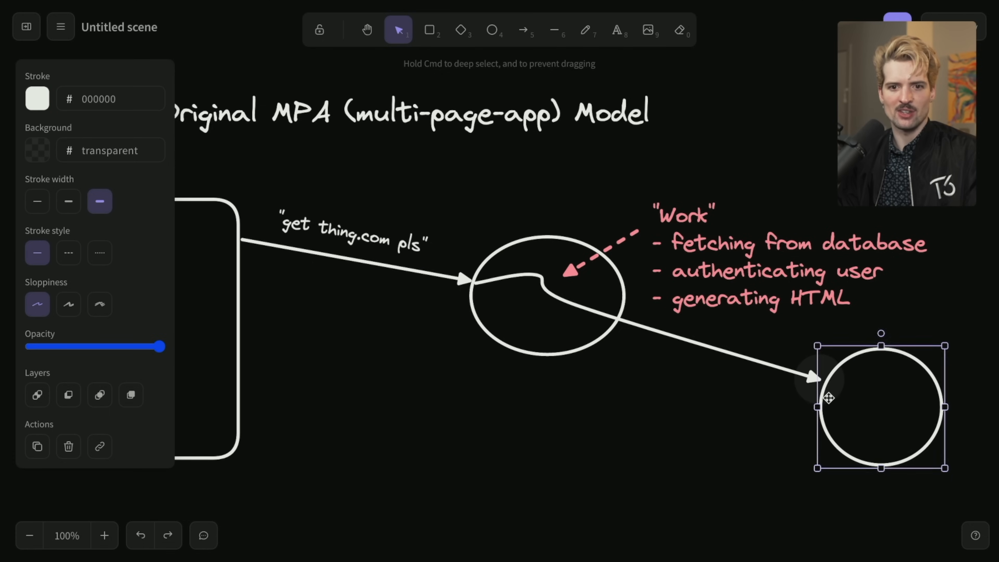
{"action": "left_click", "coordinate": [524, 31]}
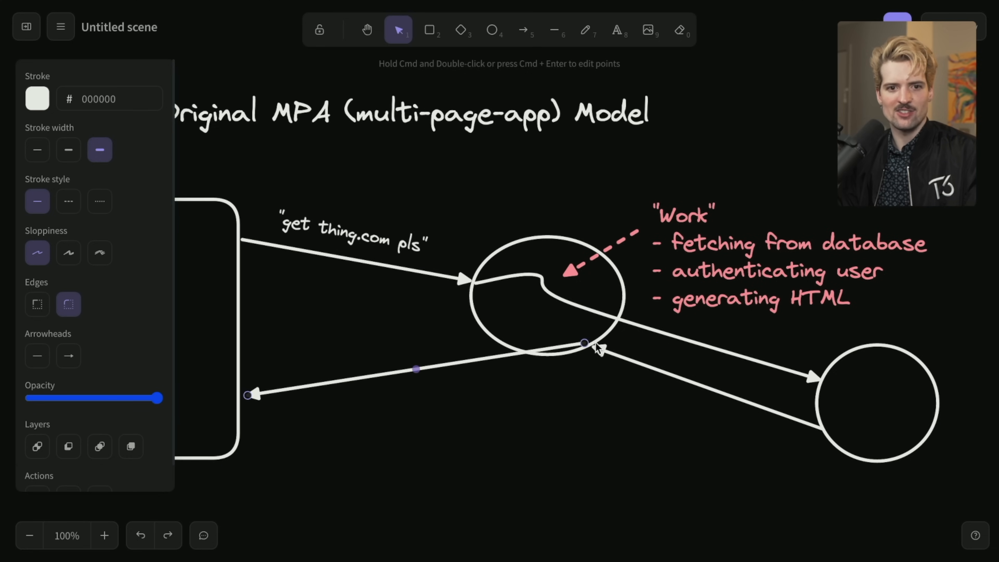
Label the return arrow "thing.com/index.html" and place it along the arrow.
{"action": "left_click", "coordinate": [618, 31]}
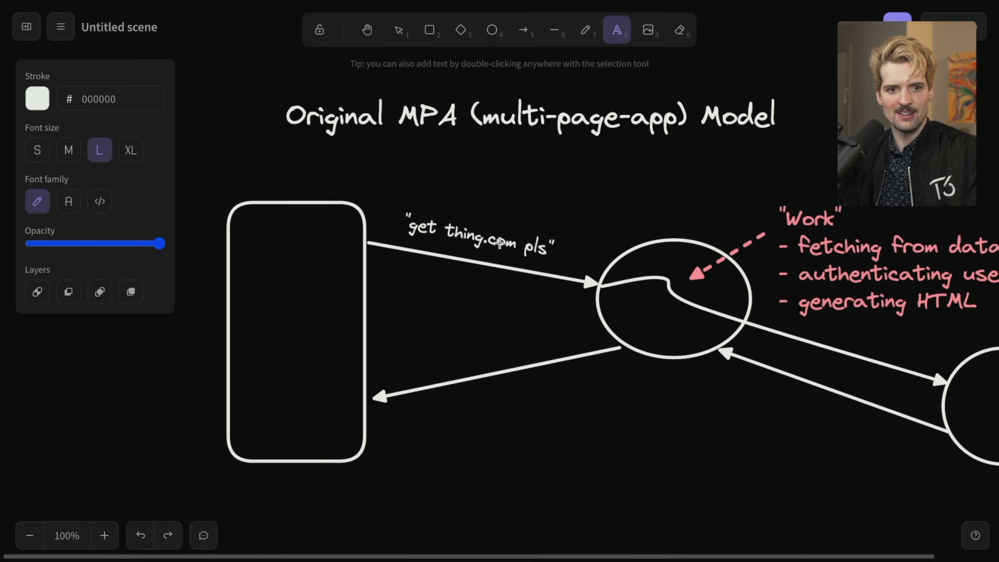
{"action": "type", "text": "thing.com/index.html"}
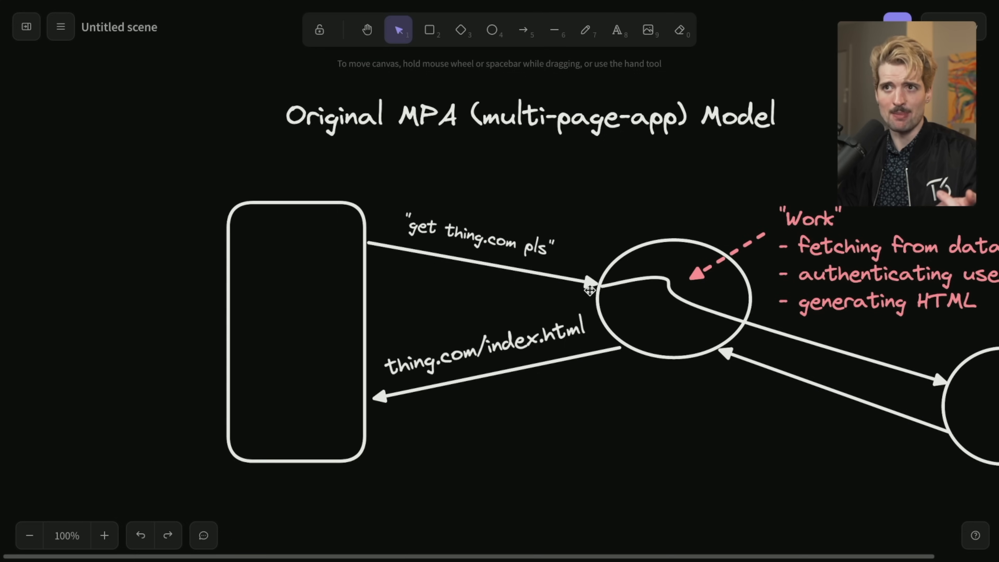
{"action": "left_click", "coordinate": [501, 247]}
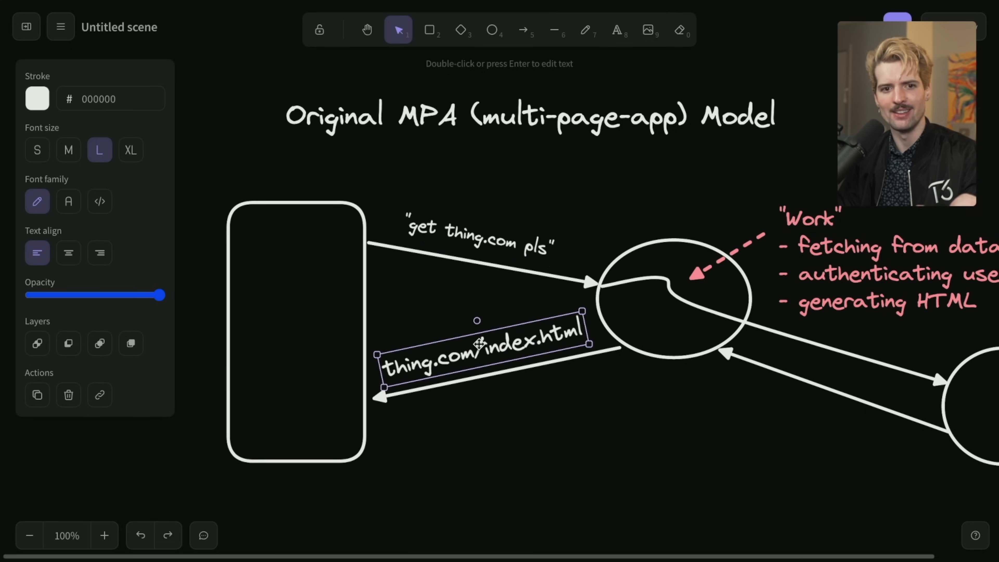
{"action": "left_click", "coordinate": [553, 198]}
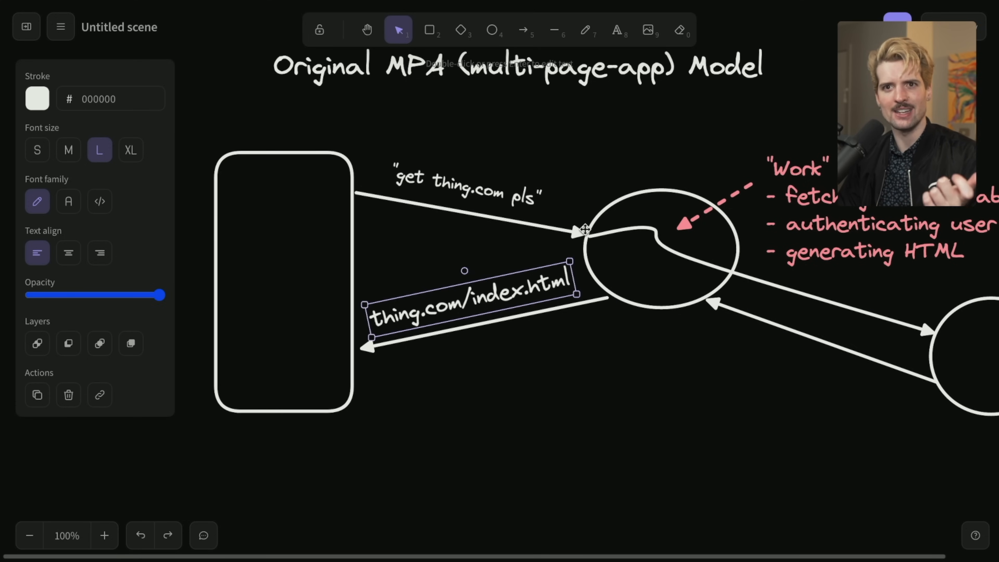
{"action": "left_click", "coordinate": [30, 536]}
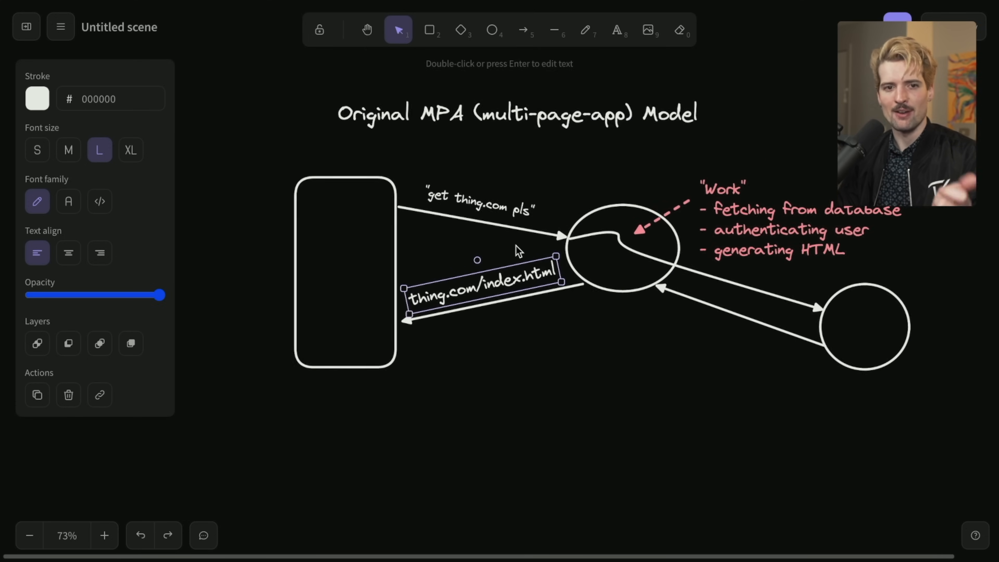
Draw the Single Page App client box, server ellipse and the return arrow back to the client.
{"action": "key", "text": "ctrl+a"}
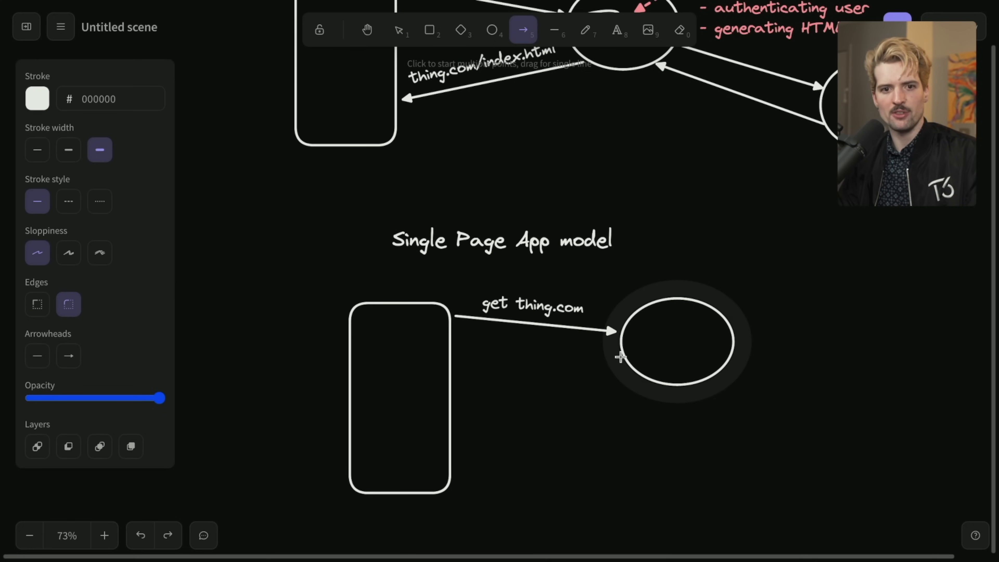
{"action": "left_click_drag", "start_coordinate": [621, 356], "coordinate": [456, 383]}
{"action": "type", "text": "thing.com/index.html"}
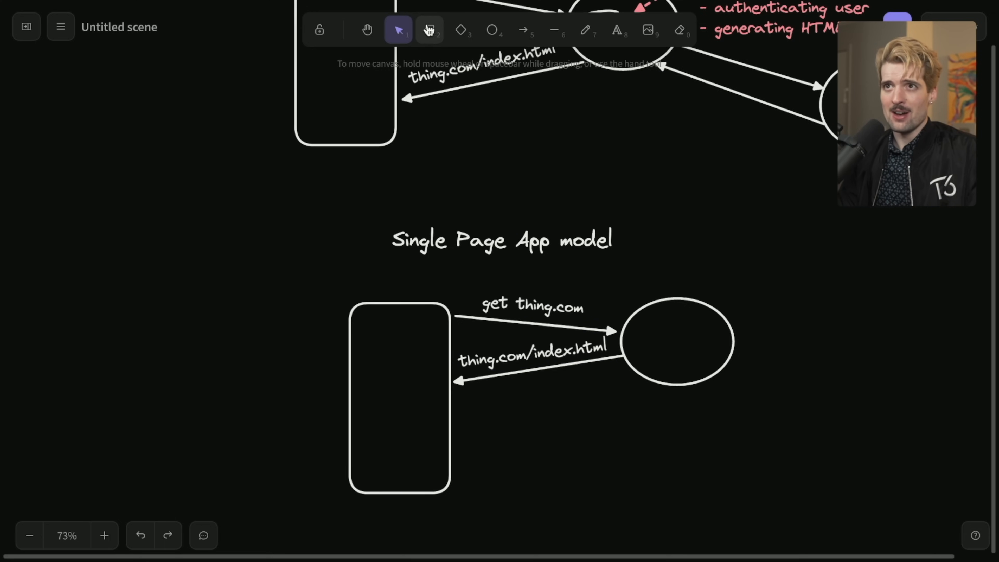
Add "get thing.com/main.js" and "main.js" arrows between the browser box and the CDN.
{"action": "left_click", "coordinate": [429, 30]}
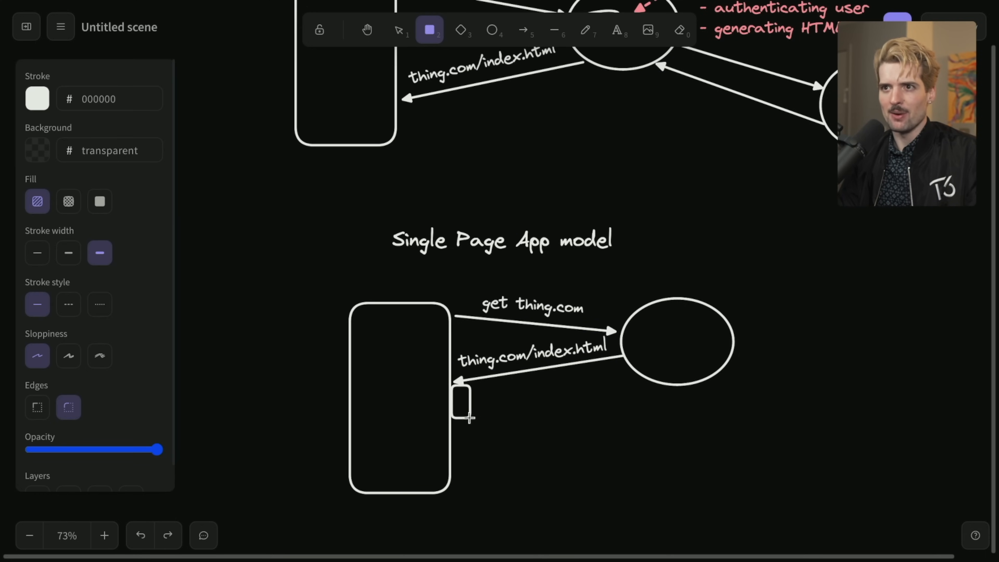
{"action": "left_click", "coordinate": [524, 29]}
{"action": "type", "text": "CDN"}
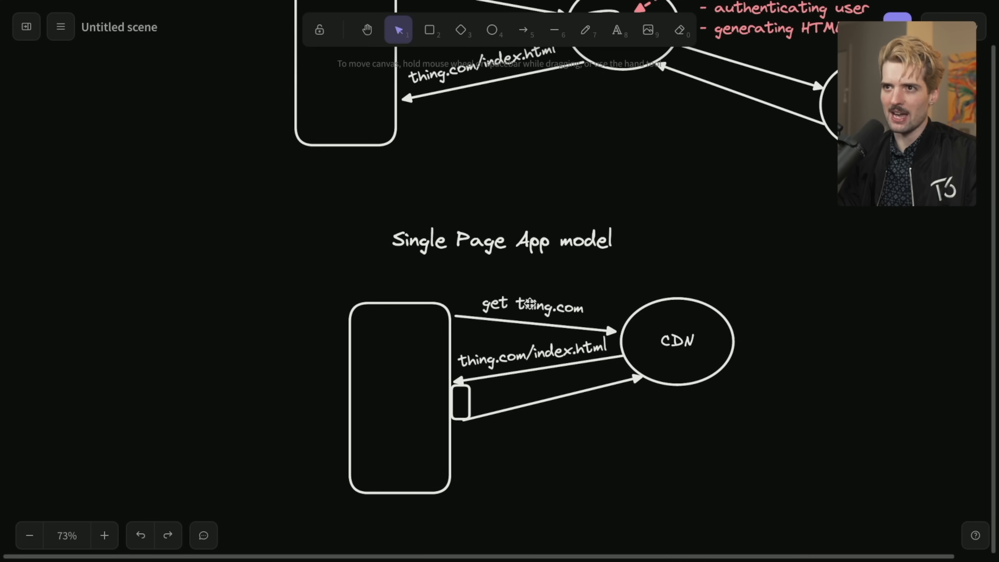
{"action": "type", "text": "get thing."}
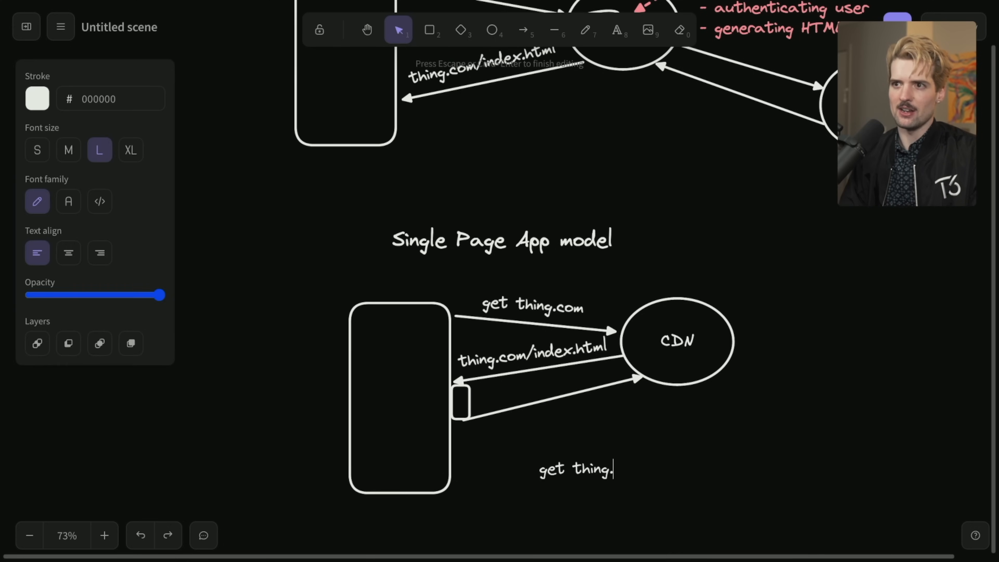
{"action": "type", "text": "com/main.js"}
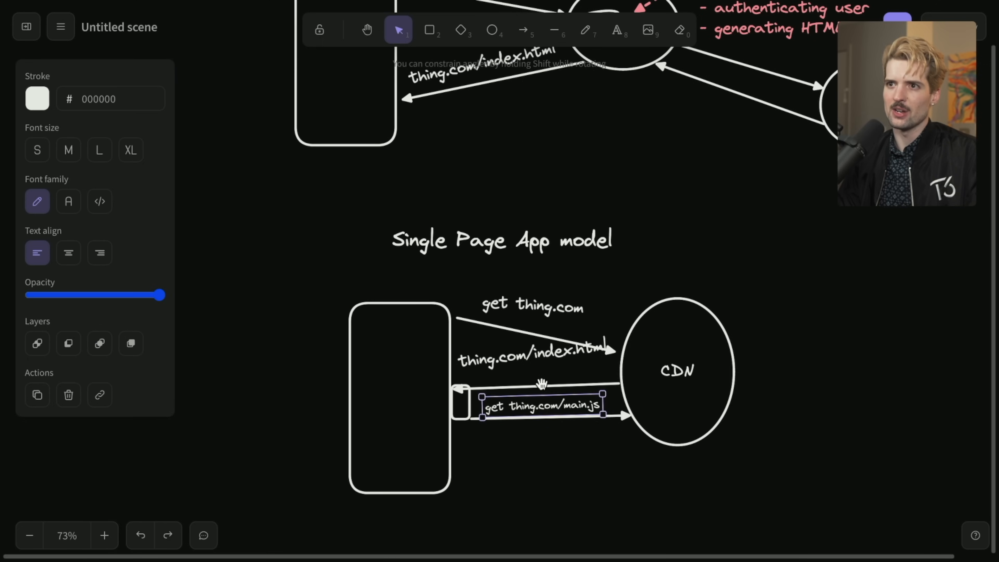
{"action": "left_click", "coordinate": [524, 30]}
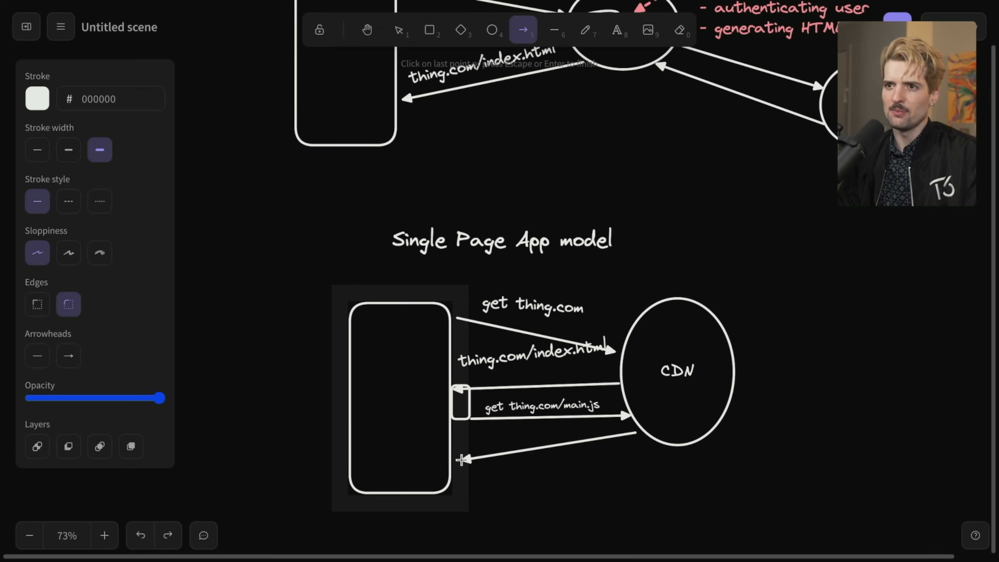
{"action": "left_click", "coordinate": [519, 361]}
{"action": "type", "text": "main.js"}
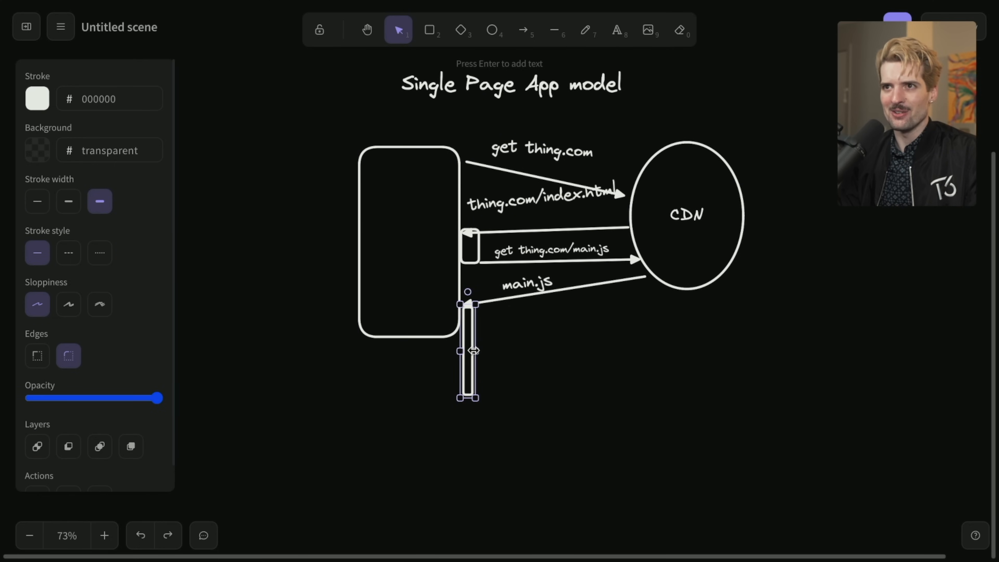
{"action": "left_click_drag", "start_coordinate": [468, 350], "coordinate": [476, 247]}
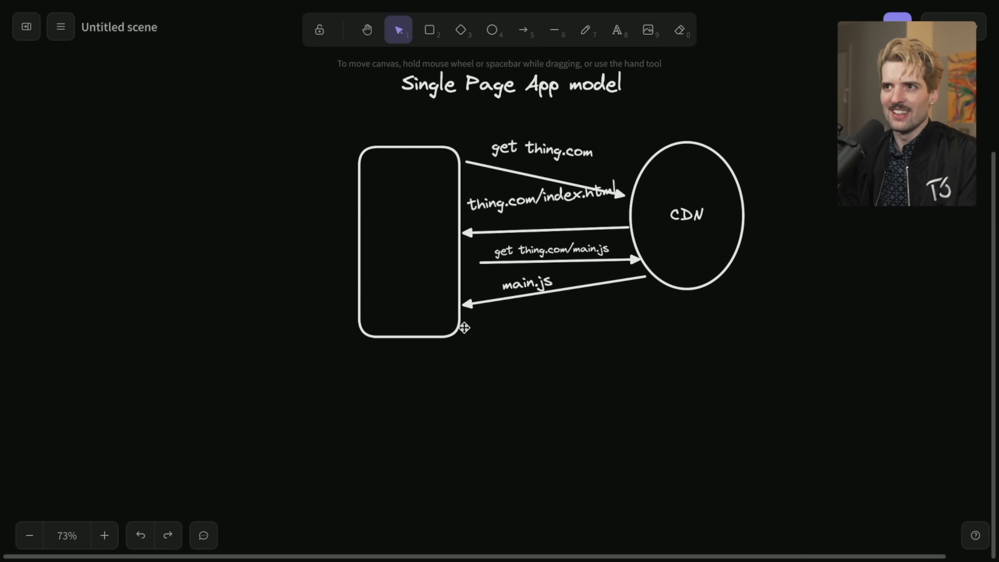
Add an "Api (maybe gql?)" ellipse with "thing.com/api/data" and "{data: stuff}" arrows to the browser.
{"action": "left_click", "coordinate": [524, 31]}
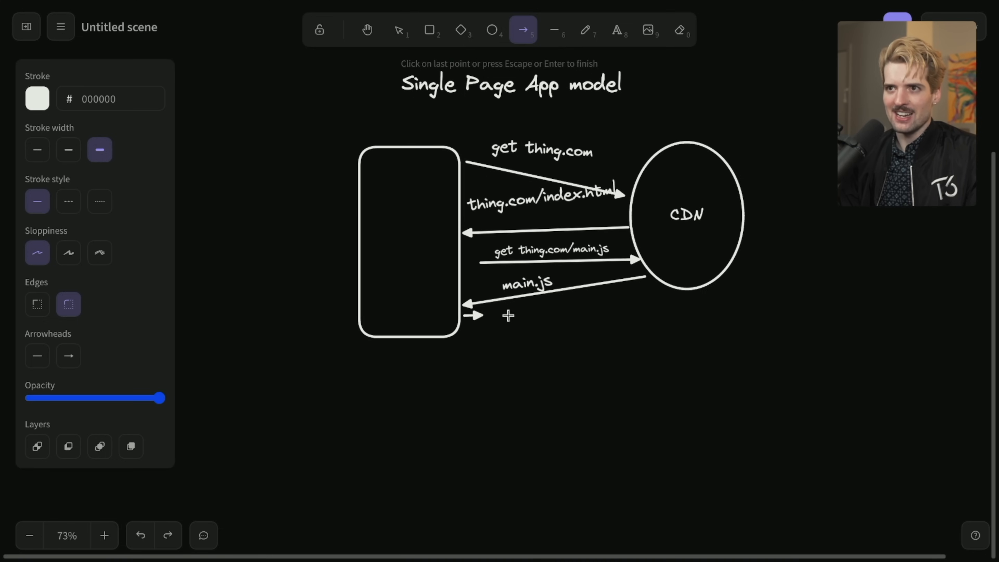
{"action": "left_click", "coordinate": [493, 30]}
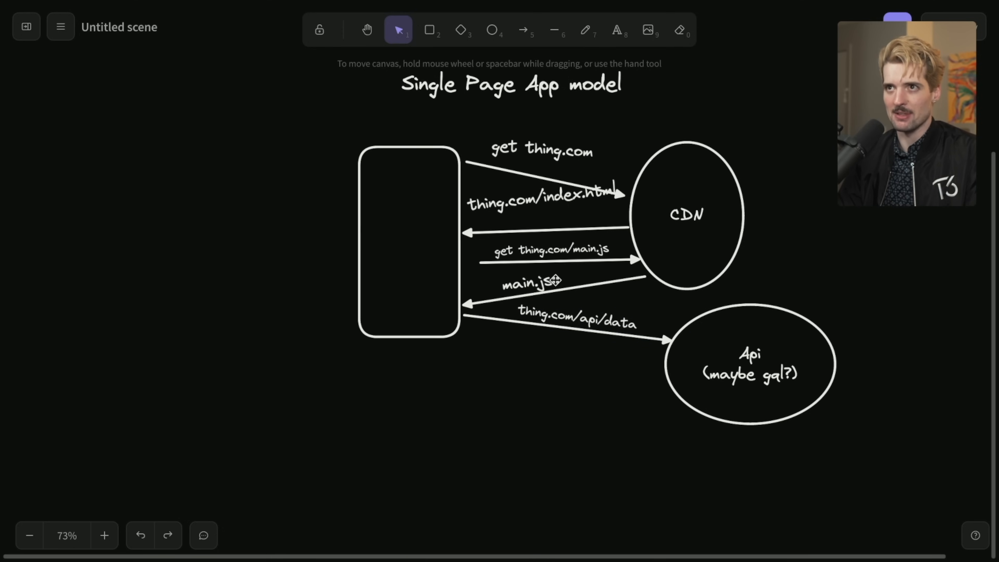
{"action": "left_click", "coordinate": [524, 30]}
{"action": "type", "text": "{data: stuff}"}
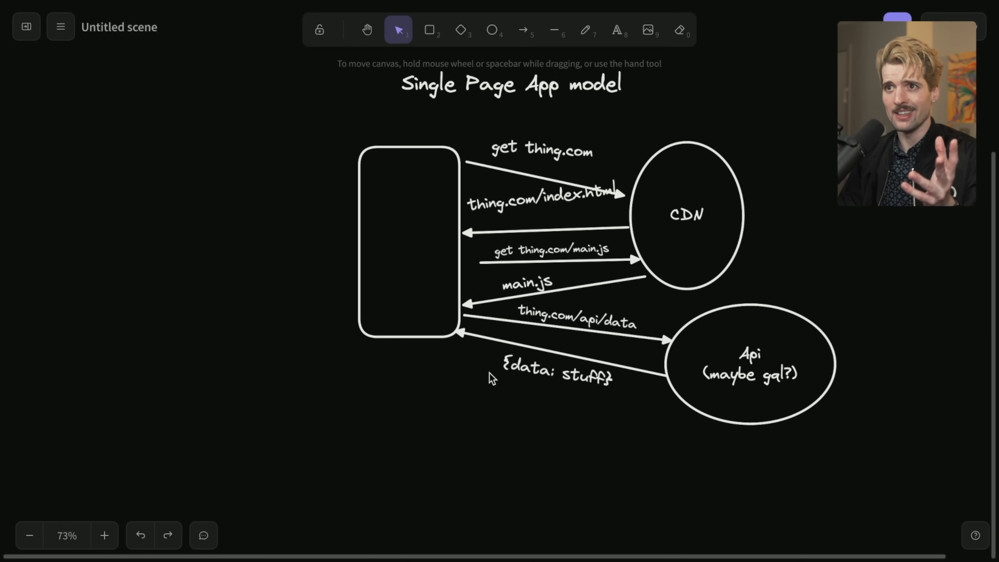
{"action": "left_click", "coordinate": [408, 242]}
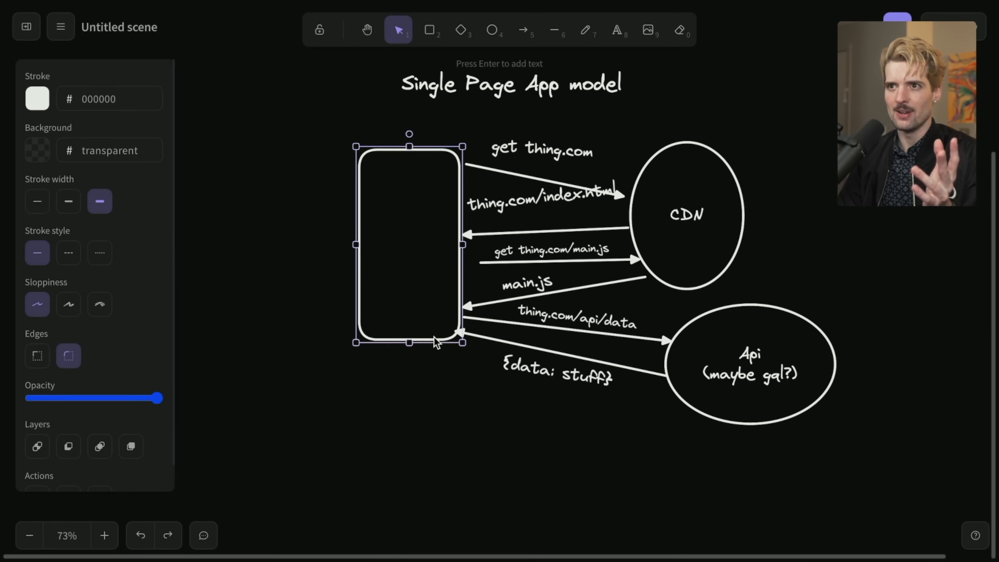
Divide the browser column into hatched Blank page, Loading Spinners and Correct Page stage boxes.
{"action": "left_click", "coordinate": [429, 30]}
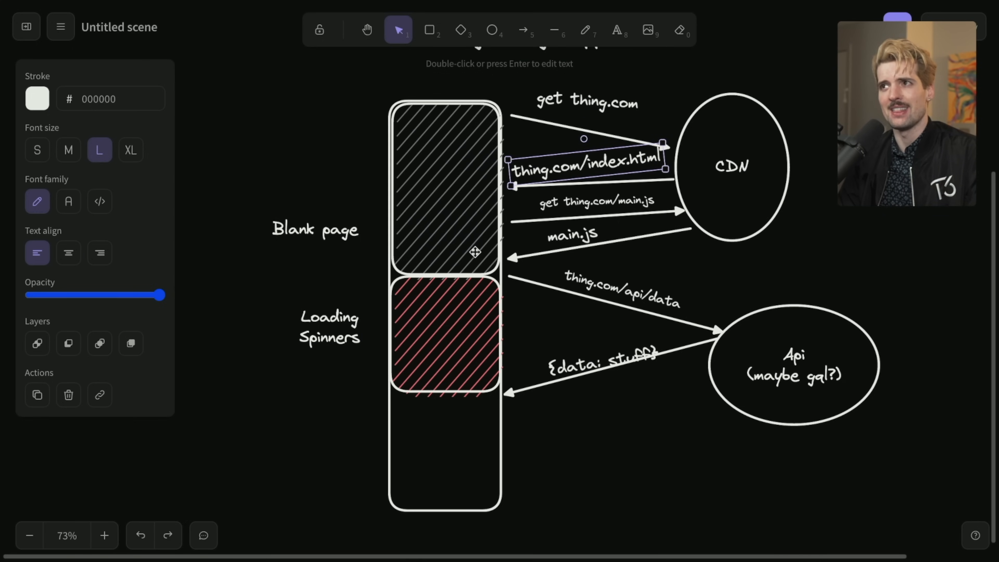
{"action": "left_click", "coordinate": [430, 31]}
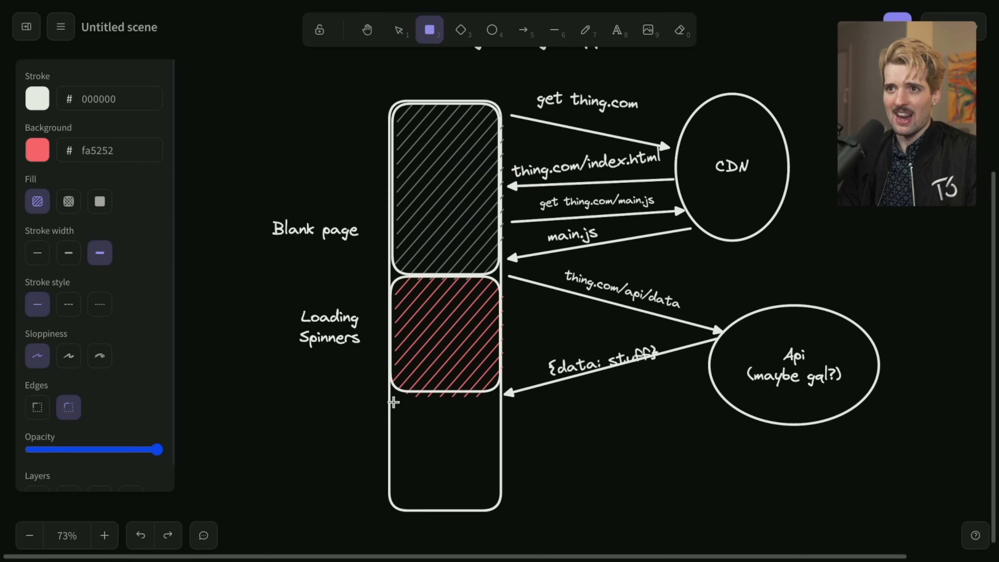
{"action": "left_click_drag", "start_coordinate": [391, 402], "coordinate": [500, 510]}
{"action": "type", "text": "Correct Page"}
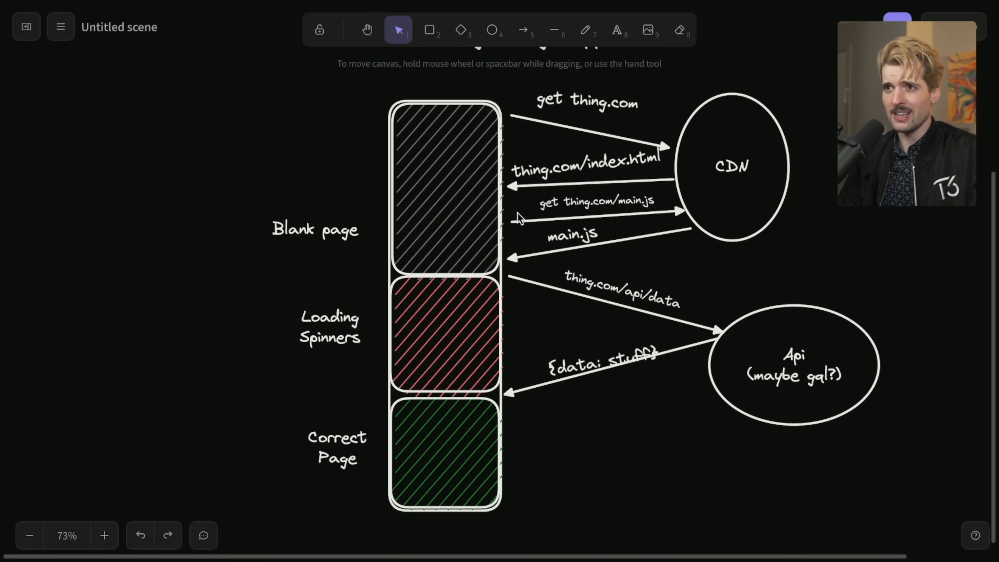
{"action": "mouse_move", "coordinate": [588, 456]}
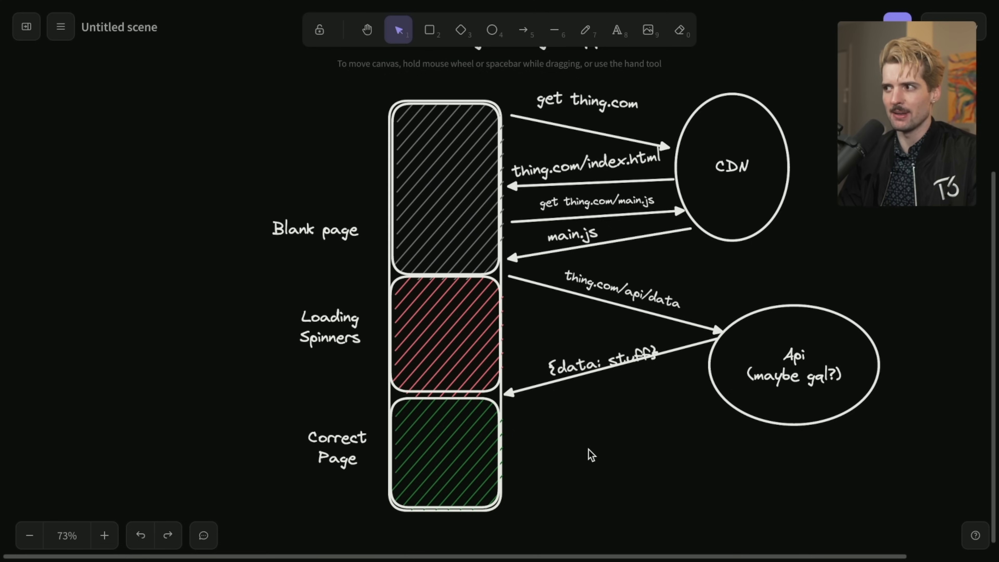
{"action": "mouse_move", "coordinate": [649, 203]}
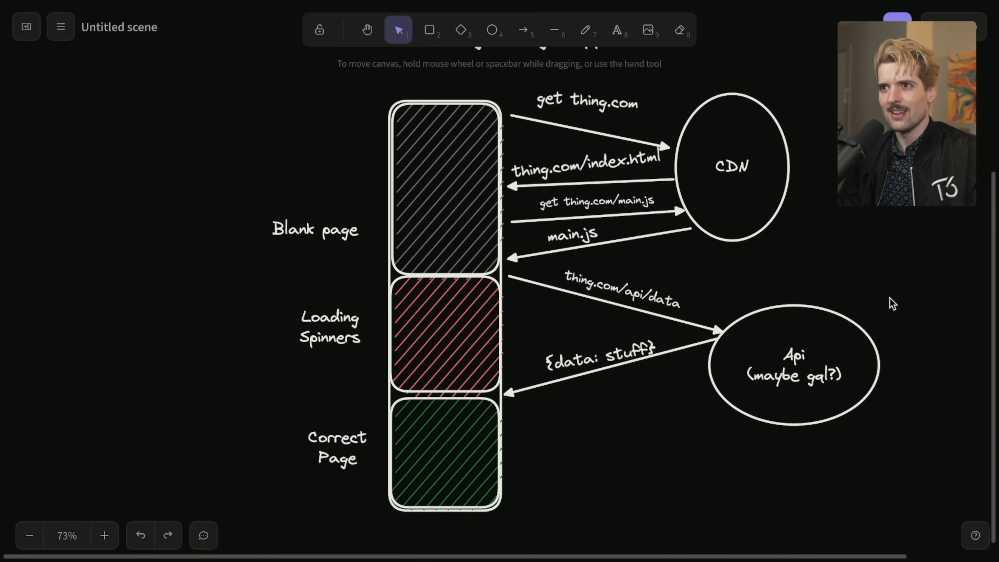
{"action": "mouse_move", "coordinate": [570, 461]}
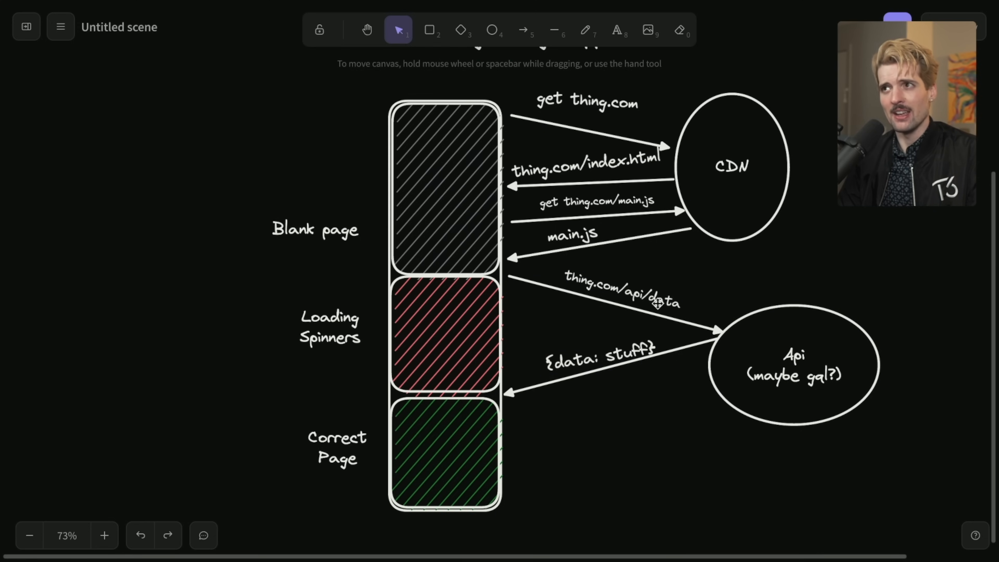
{"action": "mouse_move", "coordinate": [444, 350]}
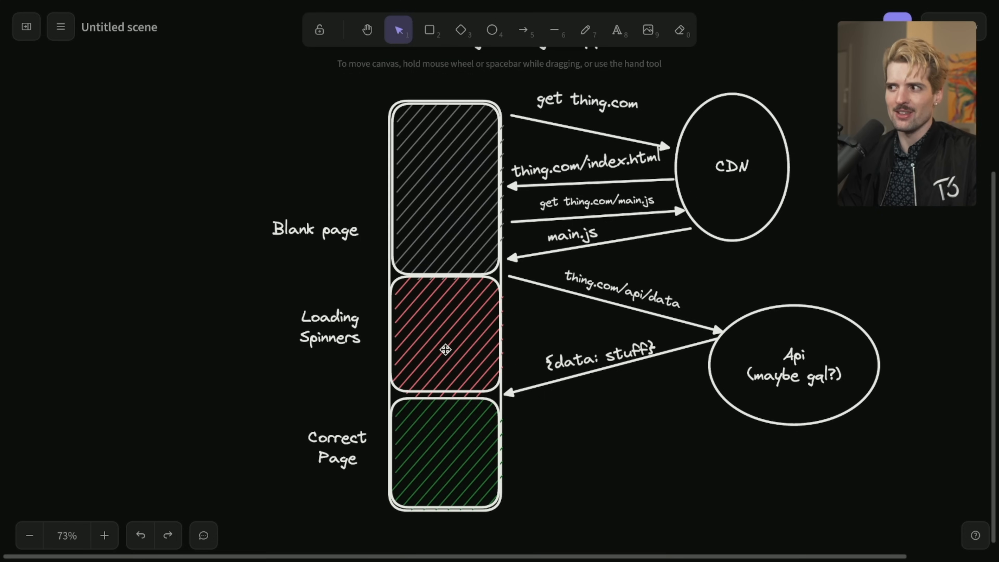
{"action": "mouse_move", "coordinate": [811, 394]}
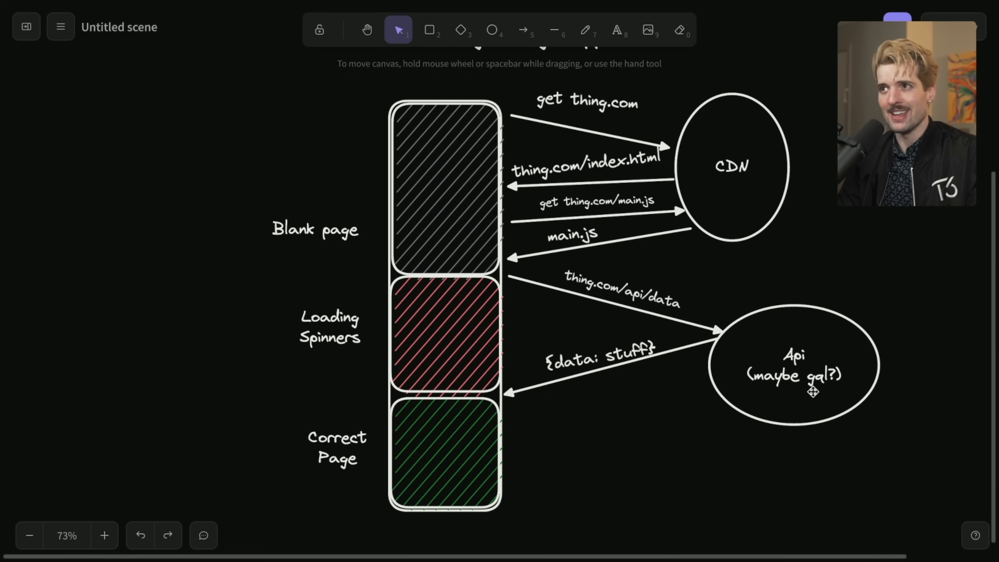
{"action": "mouse_move", "coordinate": [427, 482]}
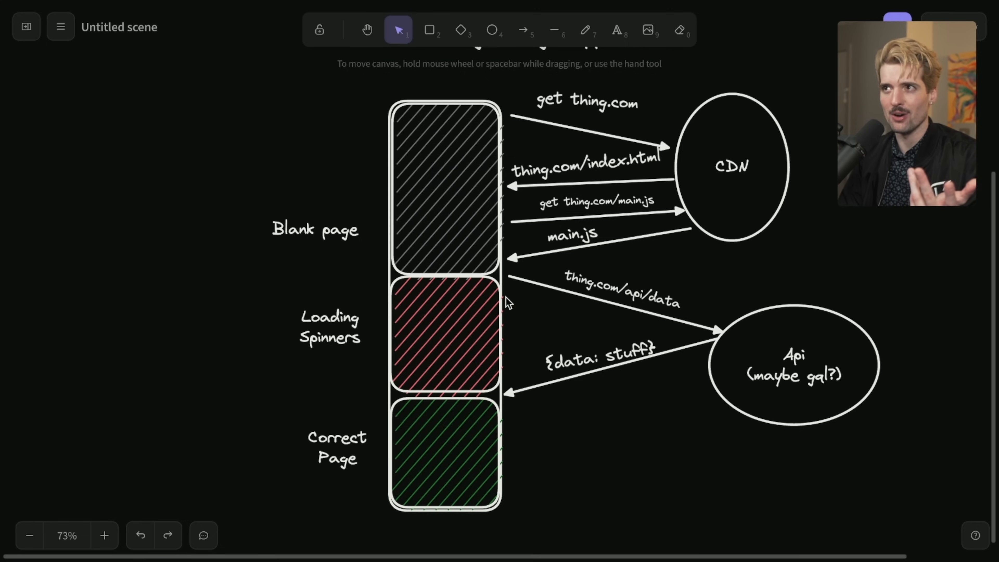
{"action": "mouse_move", "coordinate": [448, 398]}
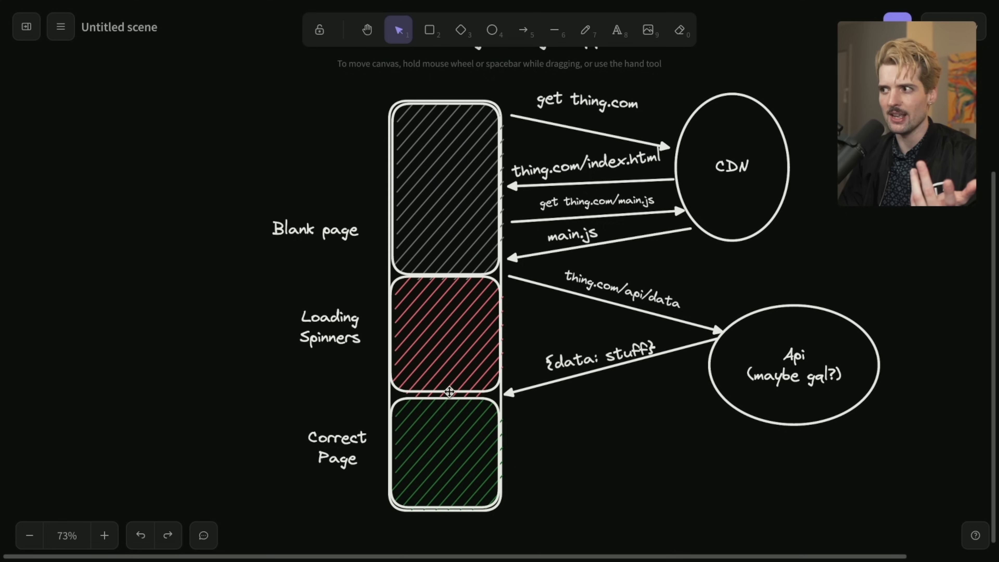
{"action": "mouse_move", "coordinate": [613, 487]}
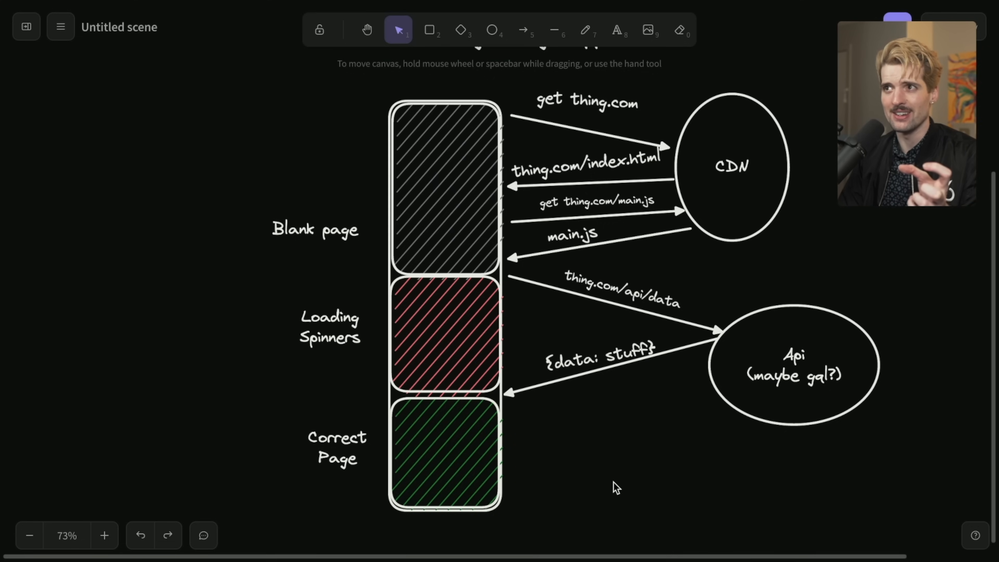
{"action": "mouse_move", "coordinate": [702, 400]}
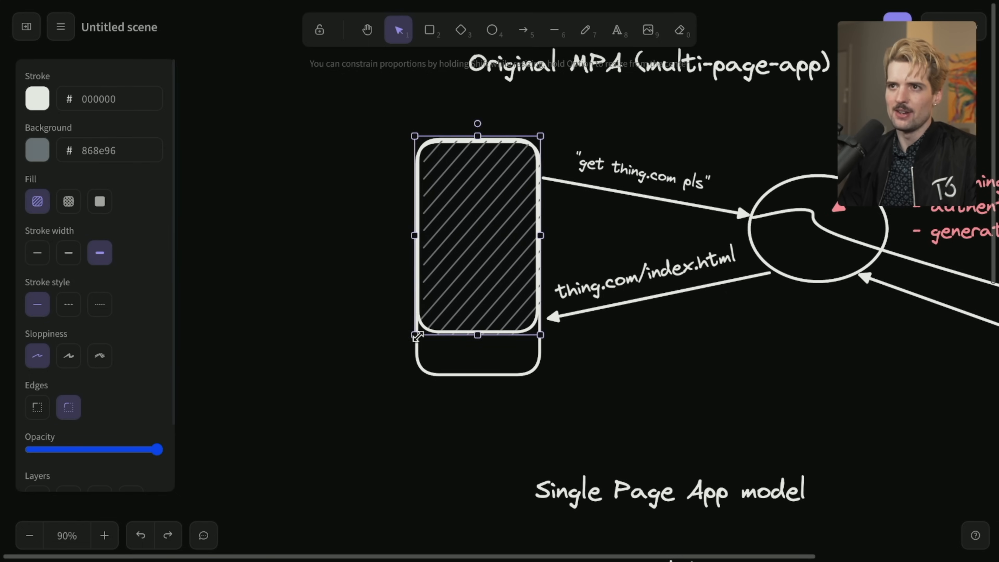
Fit the grey hatched box over the top of the MPA browser mockup.
{"action": "left_click", "coordinate": [37, 150]}
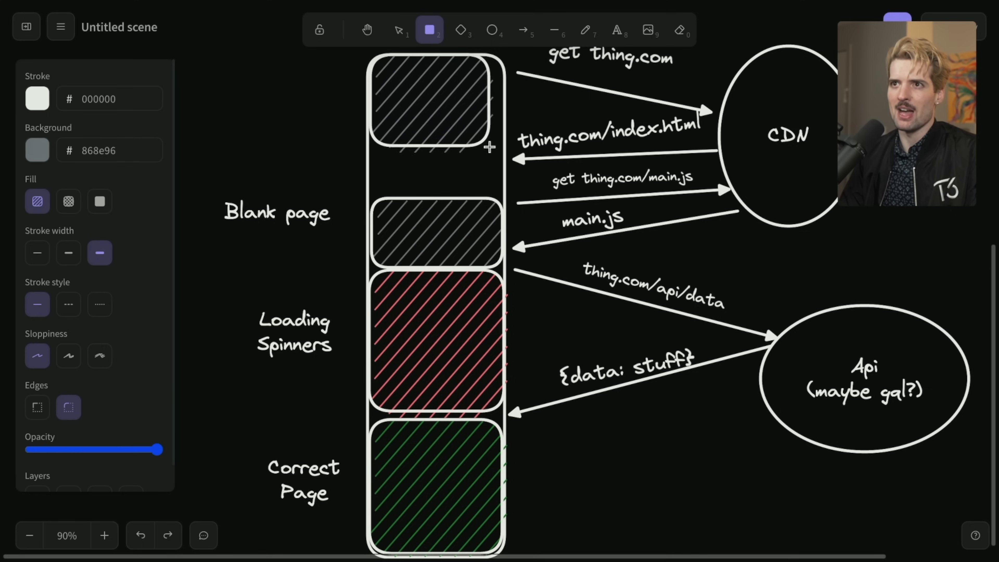
Label the top stage "Browser Load", move the Blank page label beside its box and fill that box pink.
{"action": "type", "text": "Browser Load"}
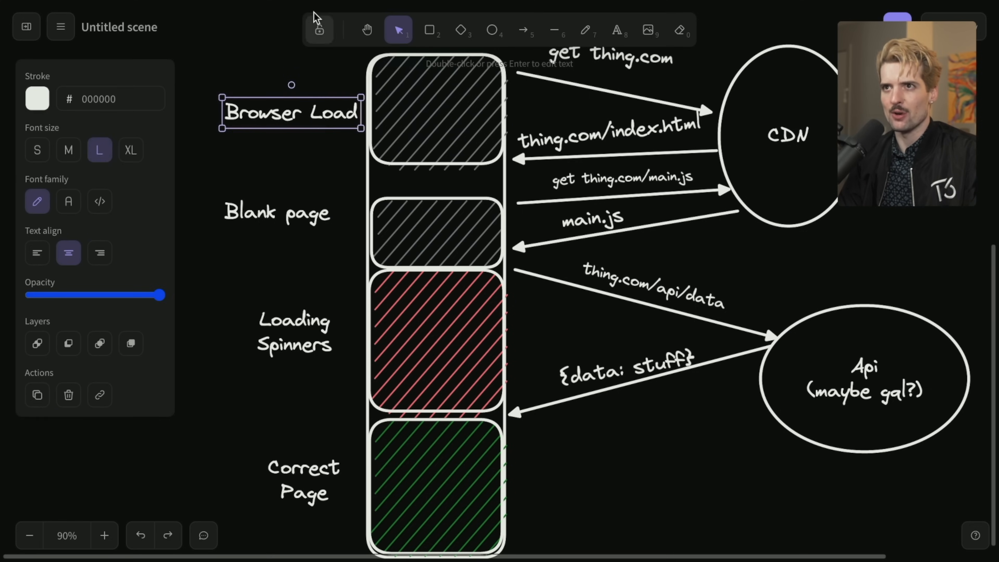
{"action": "mouse_move", "coordinate": [608, 117]}
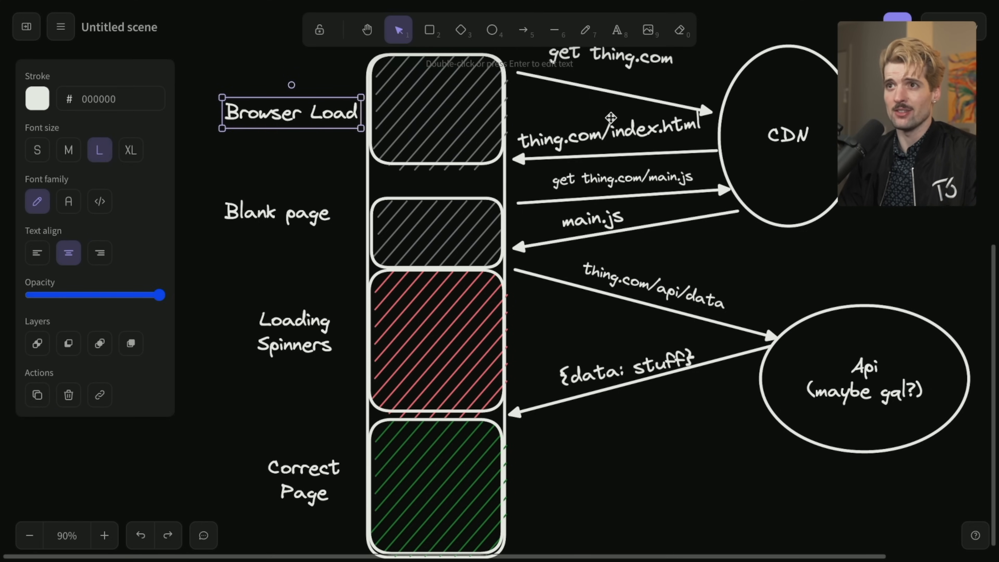
{"action": "left_click", "coordinate": [435, 232]}
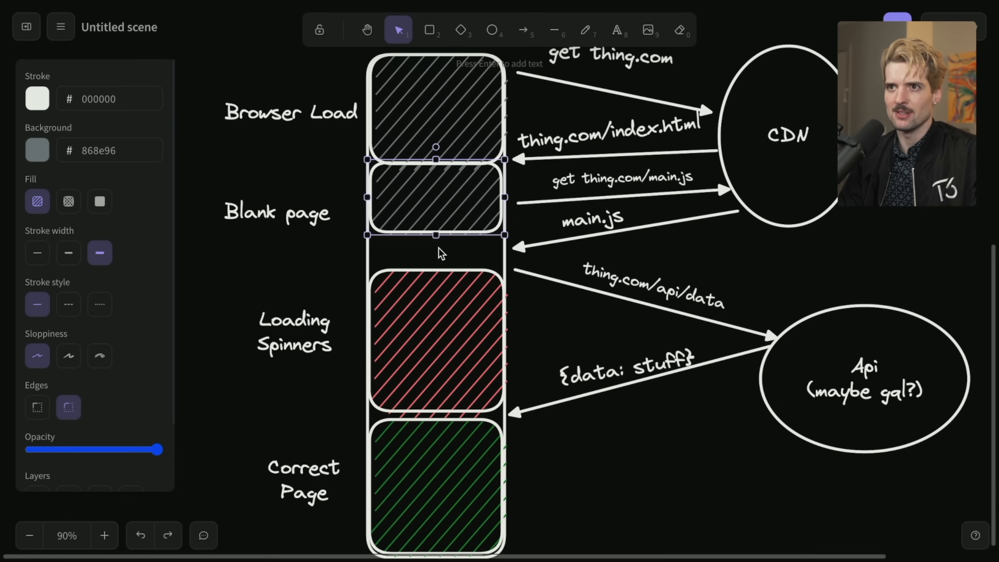
{"action": "left_click", "coordinate": [278, 215]}
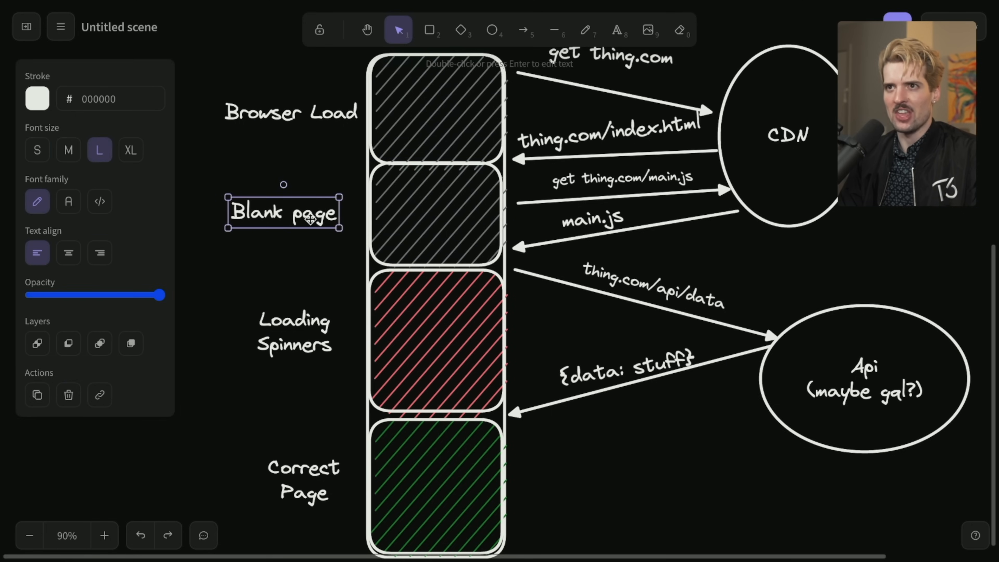
{"action": "mouse_move", "coordinate": [342, 221]}
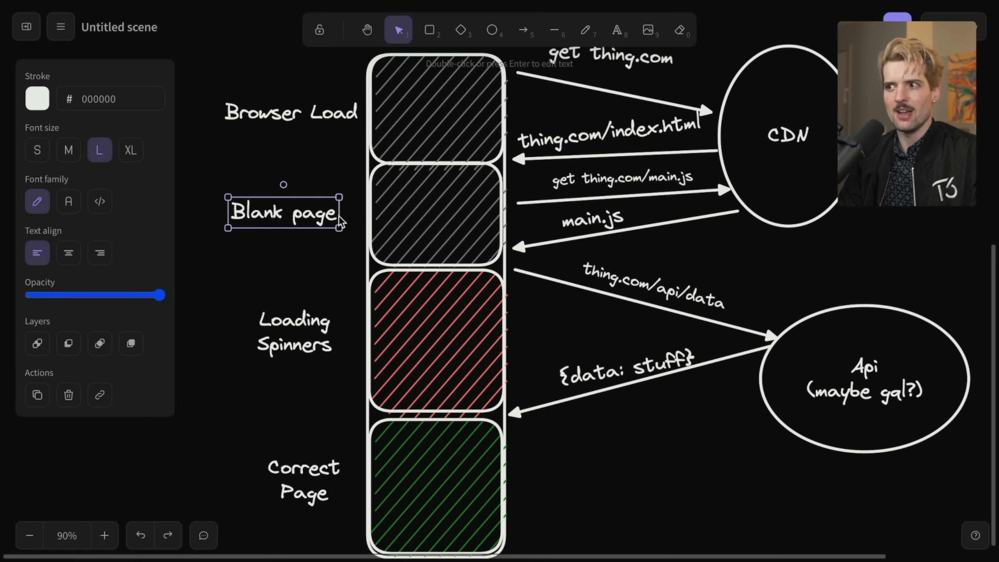
{"action": "left_click_drag", "start_coordinate": [284, 212], "coordinate": [301, 211]}
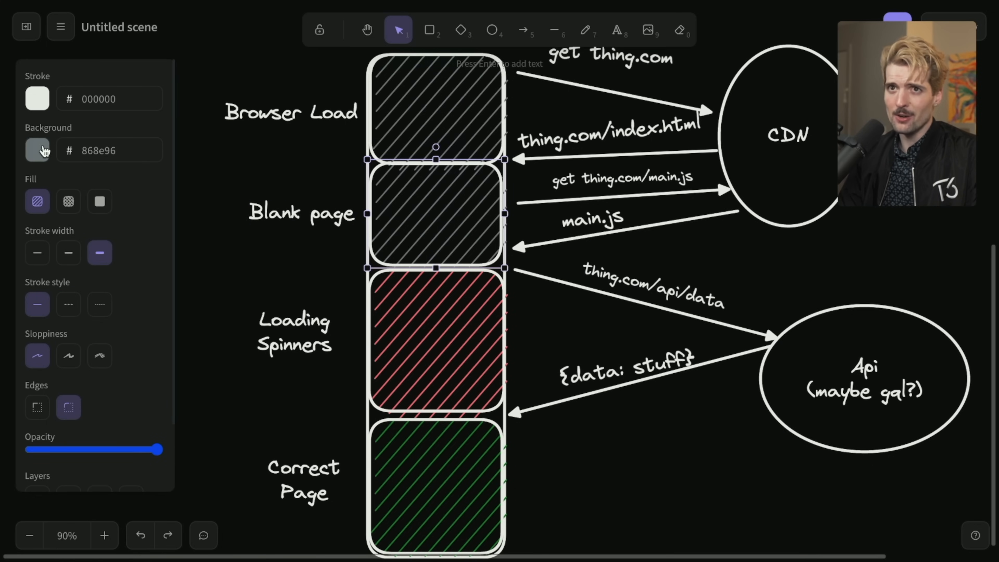
{"action": "left_click", "coordinate": [291, 113]}
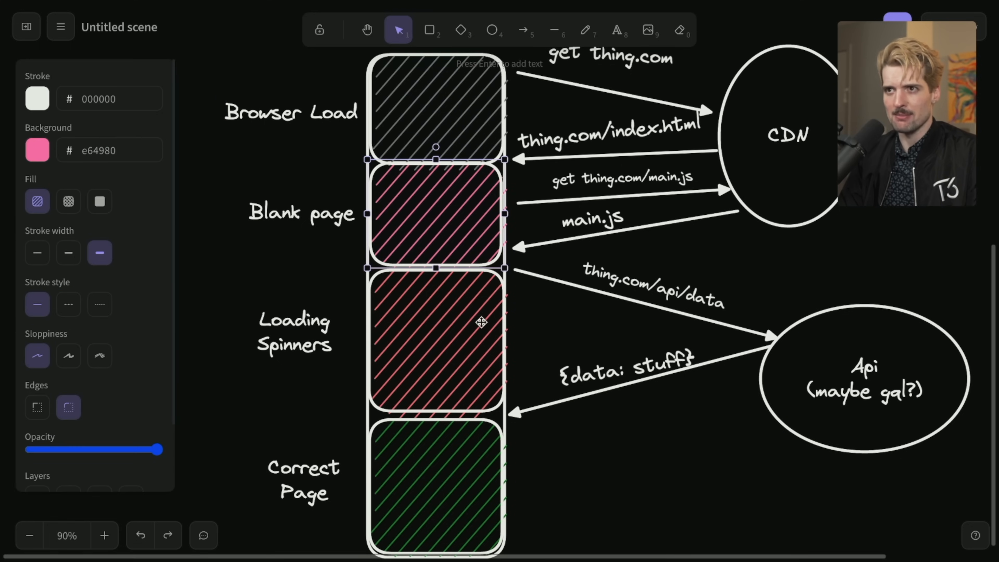
{"action": "mouse_move", "coordinate": [409, 208]}
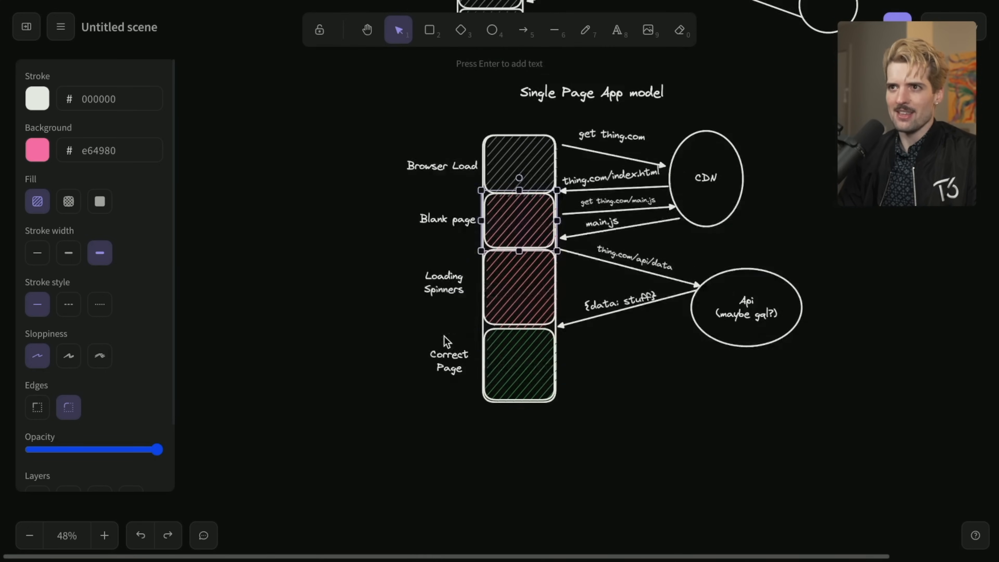
Scroll down to the SSR heading and lay out the browser column, server circle, arrows and Browser load label.
{"action": "scroll", "scroll_direction": "down", "scroll_amount": 3}
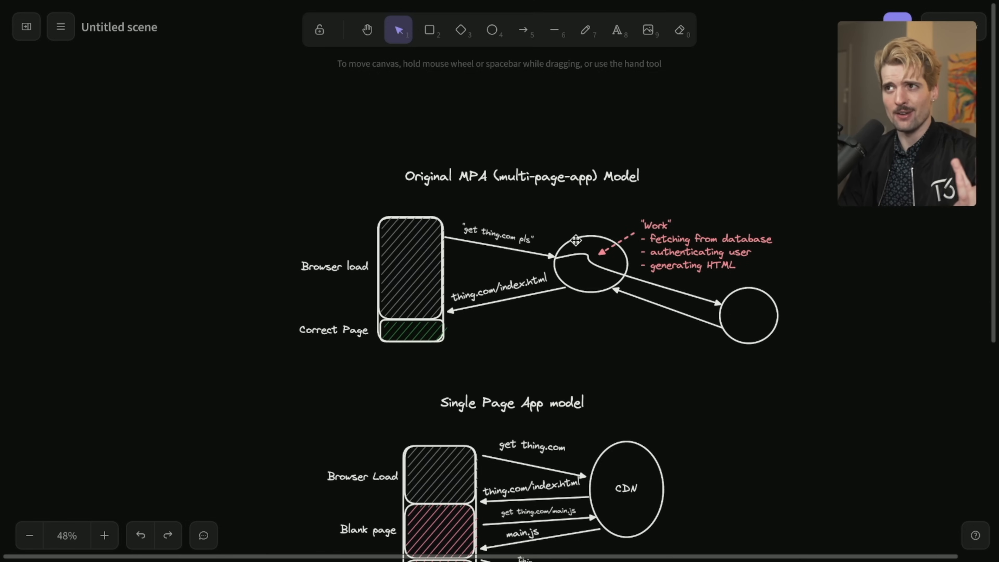
{"action": "mouse_move", "coordinate": [324, 162]}
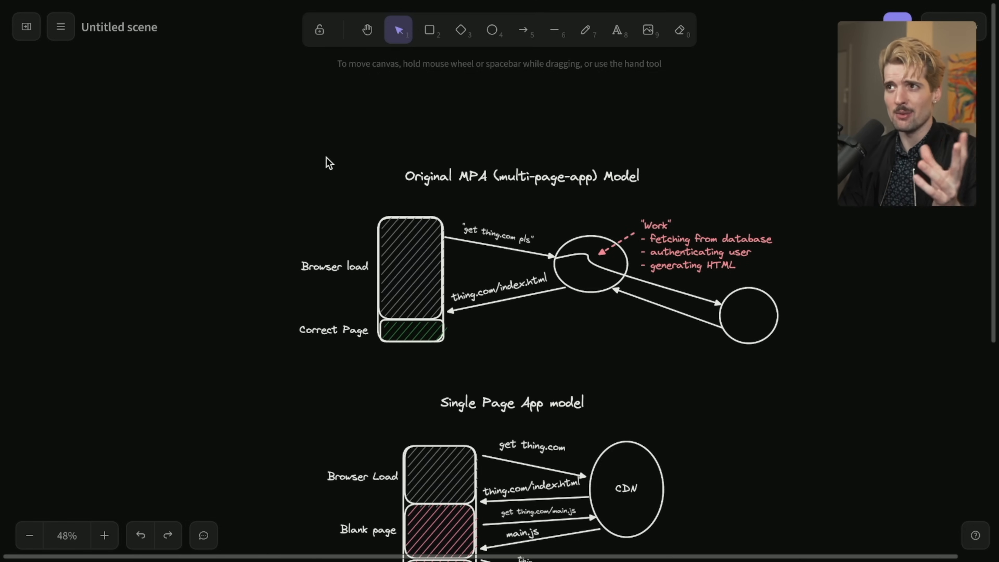
{"action": "scroll", "scroll_direction": "down", "scroll_amount": 3}
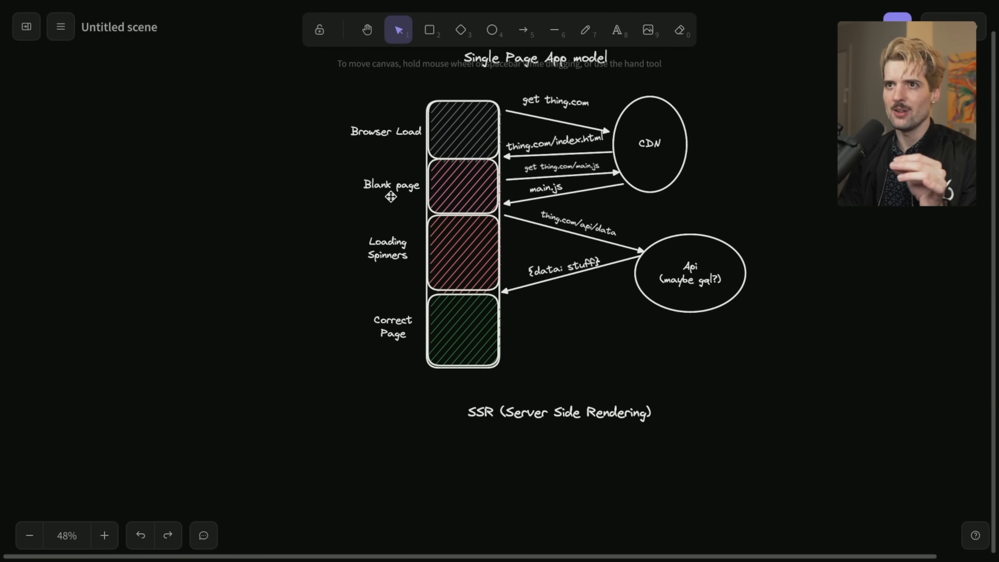
{"action": "left_click", "coordinate": [447, 331]}
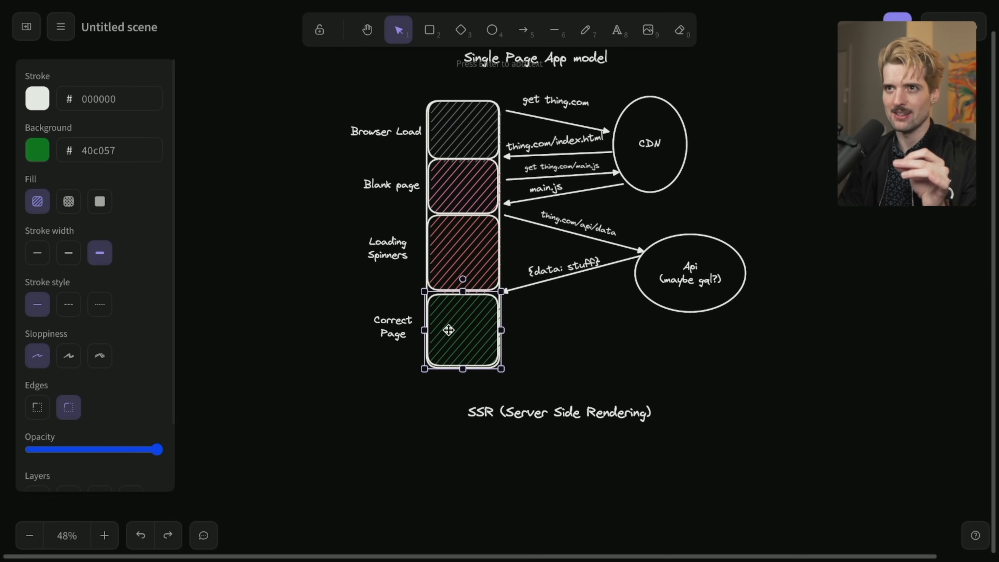
{"action": "scroll", "scroll_direction": "down", "scroll_amount": 3}
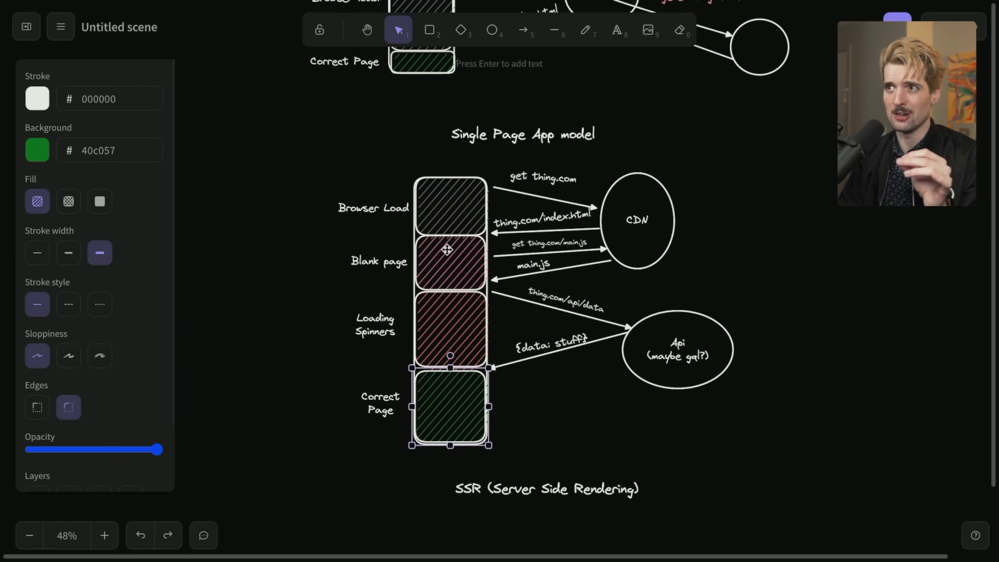
{"action": "scroll", "scroll_direction": "down", "scroll_amount": 3}
{"action": "type", "text": "Browser load"}
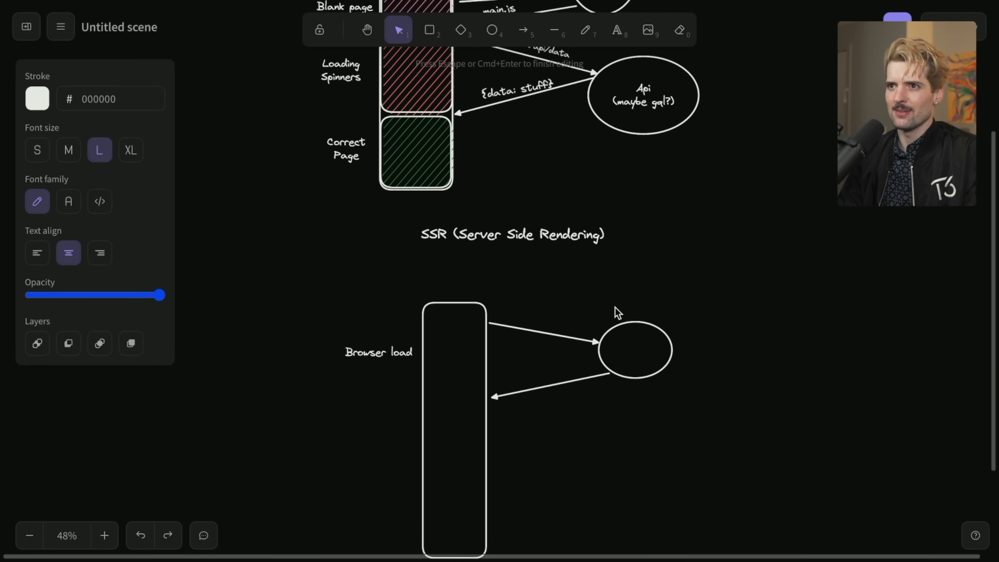
Label the request arrow 'get thing.com' and note three server options: immediate SSG, cached ISR, full SSR (new page).
{"action": "type", "text": "get thing.com"}
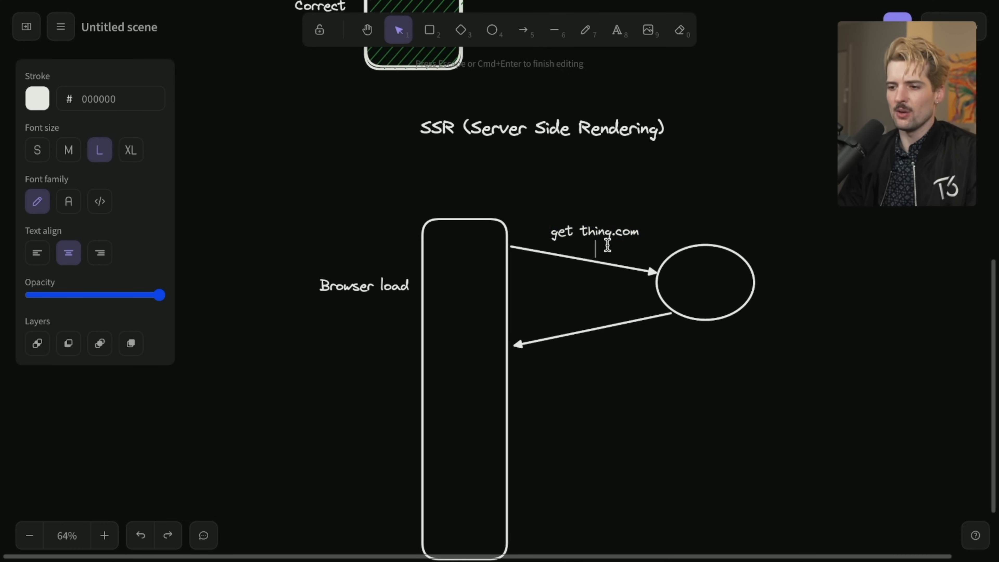
{"action": "left_click", "coordinate": [595, 232]}
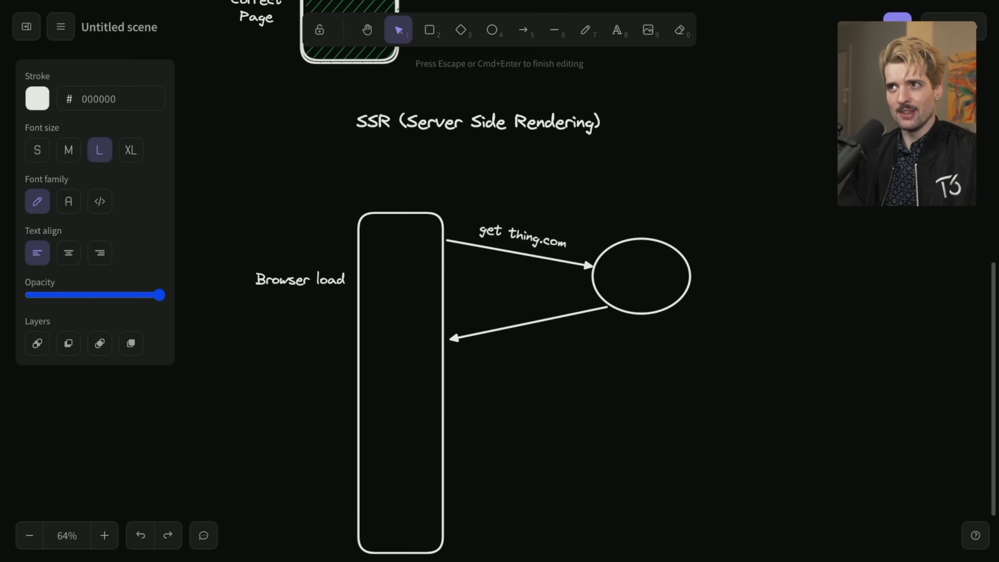
{"action": "type", "text": "-"}
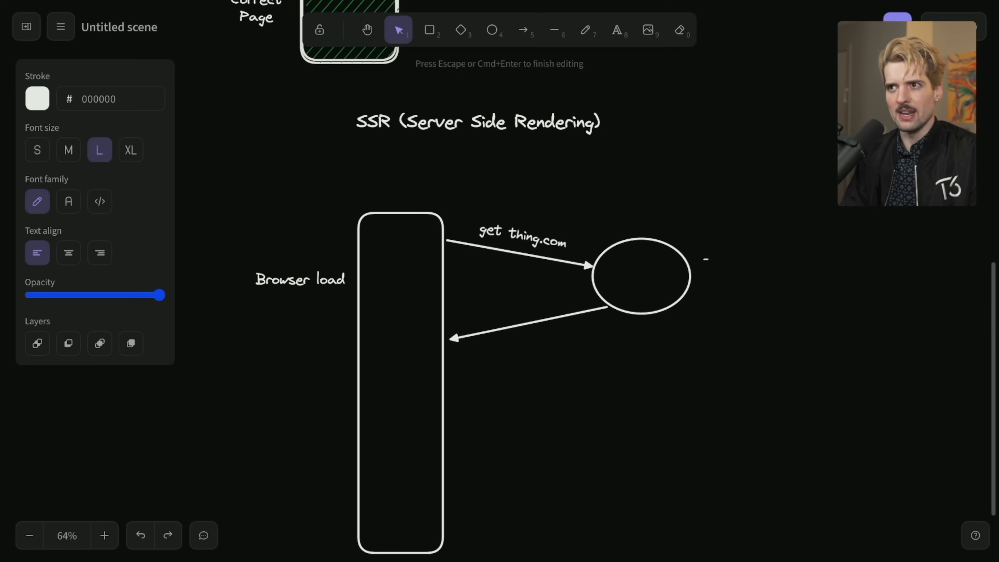
{"action": "type", "text": "Immediate return (SSG, html file"}
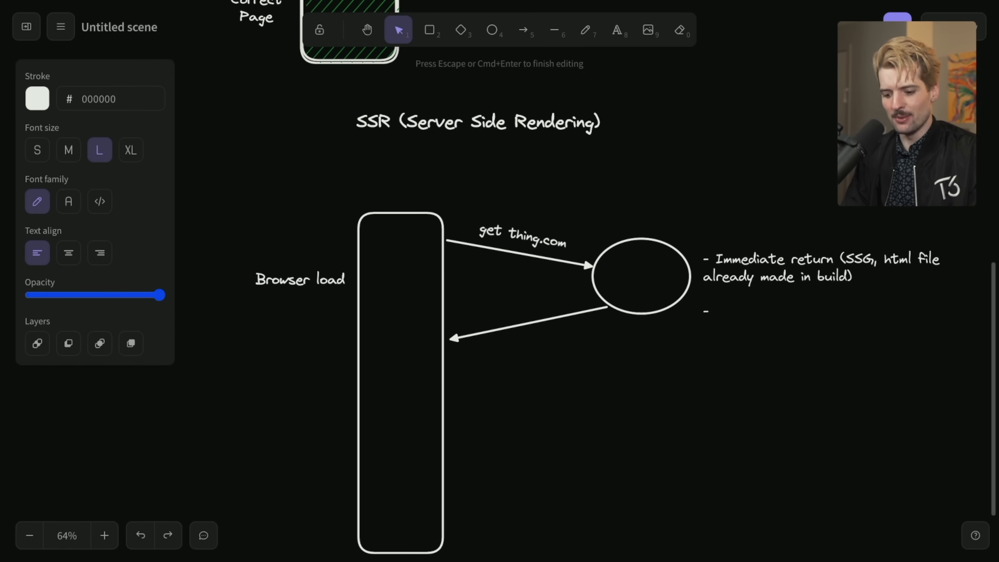
{"action": "type", "text": "Immediate return CACHED page"}
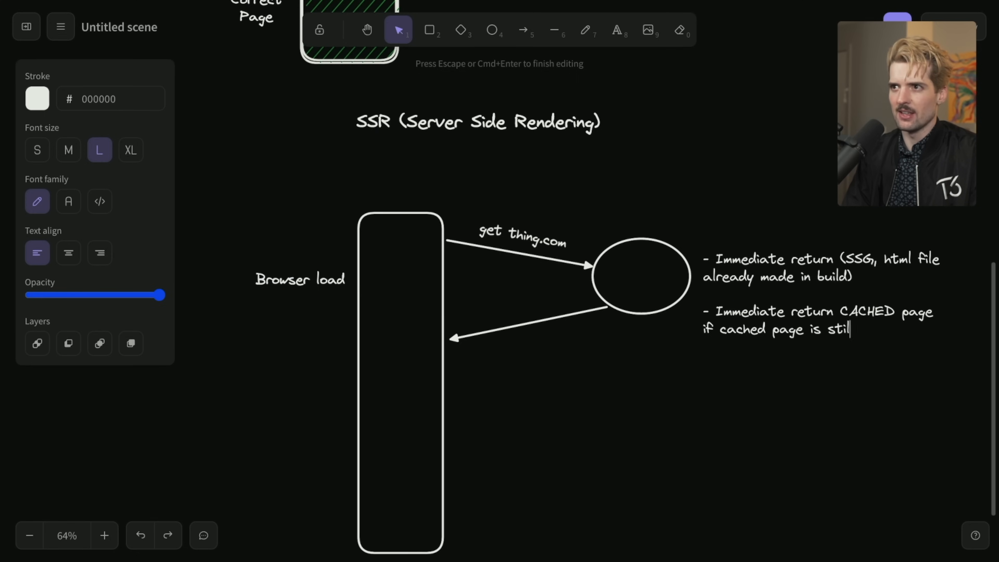
{"action": "type", "text": "valid (ISR)"}
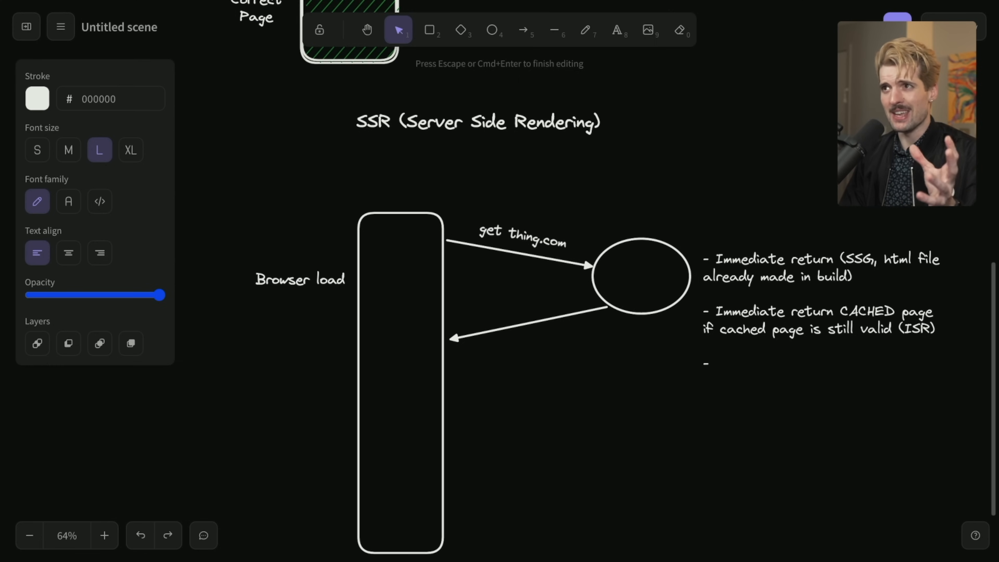
{"action": "left_click", "coordinate": [715, 366]}
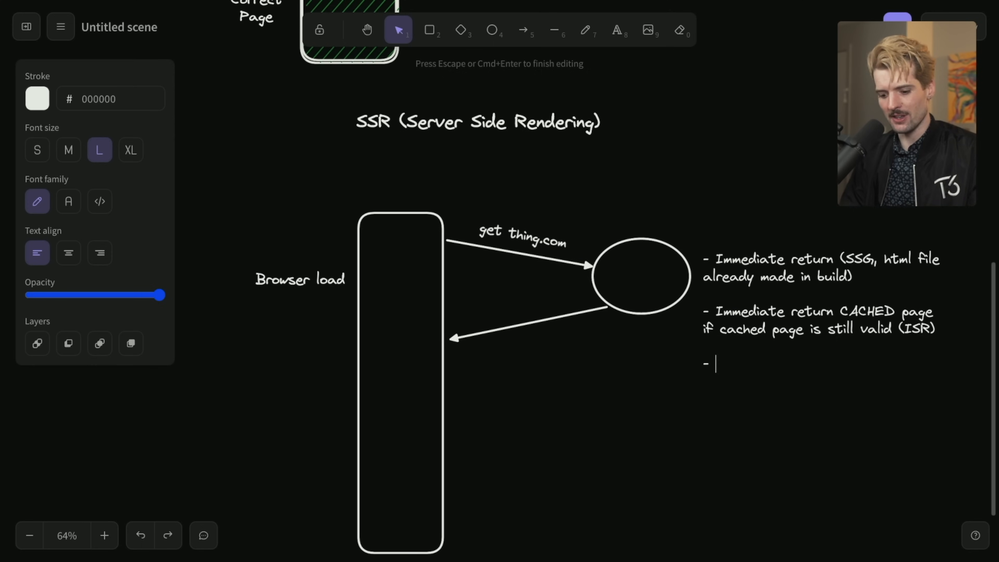
{"action": "type", "text": "Full on"}
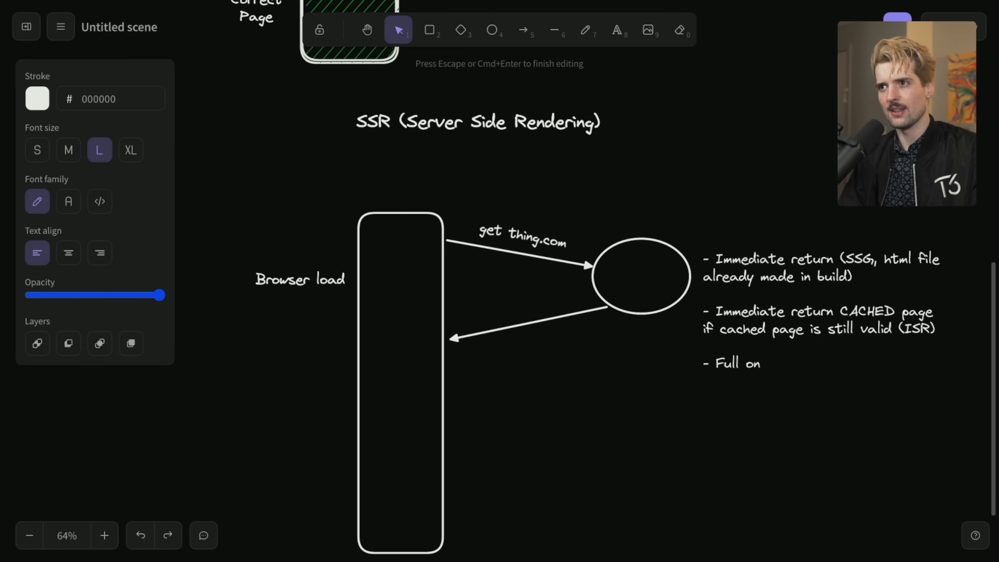
{"action": "type", "text": "SSR (new page generated on every request"}
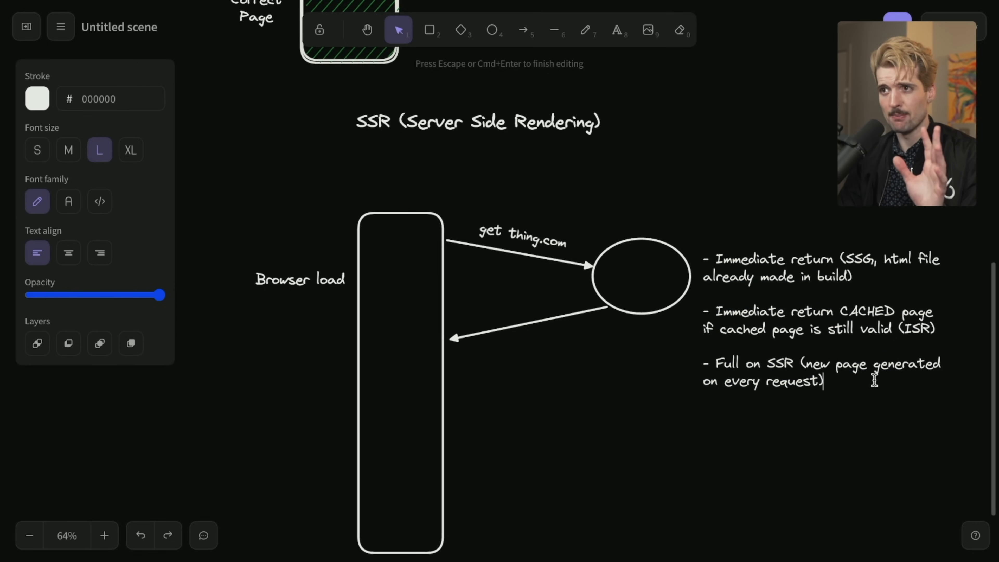
{"action": "left_click_drag", "start_coordinate": [706, 363], "coordinate": [822, 381]}
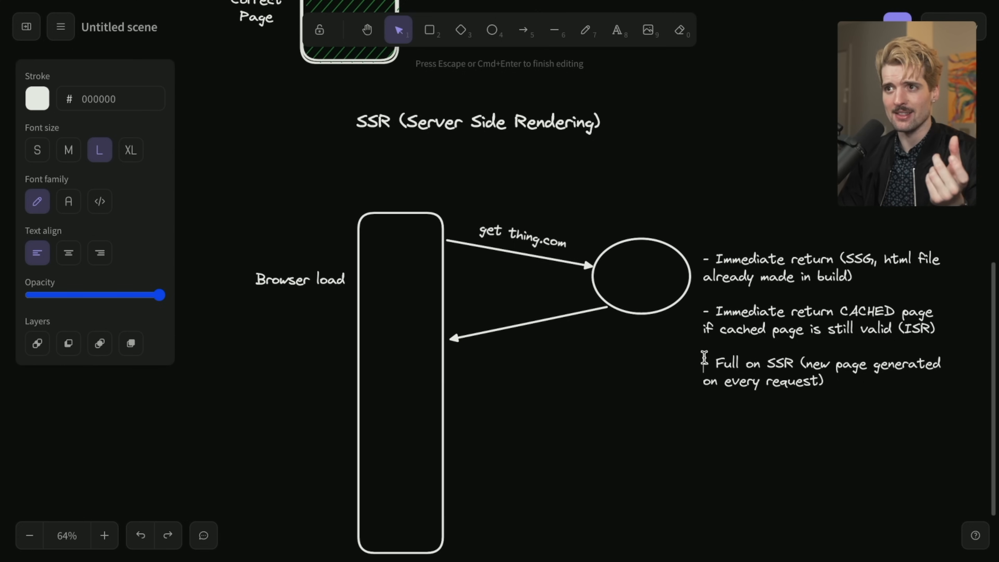
Add a grey hatched loading block atop the browser column and move 'Browser load' beside it.
{"action": "left_click", "coordinate": [639, 277]}
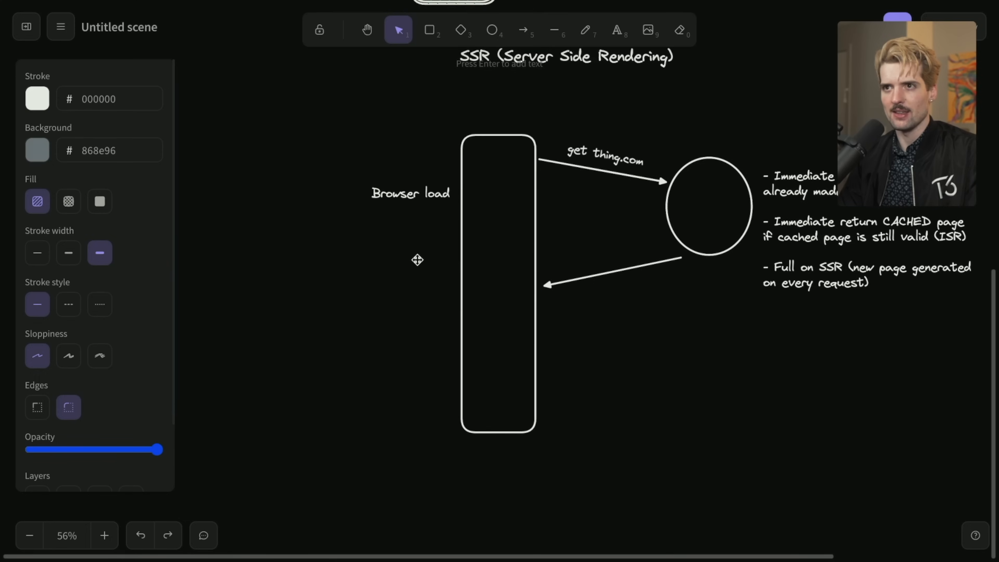
{"action": "left_click", "coordinate": [516, 190]}
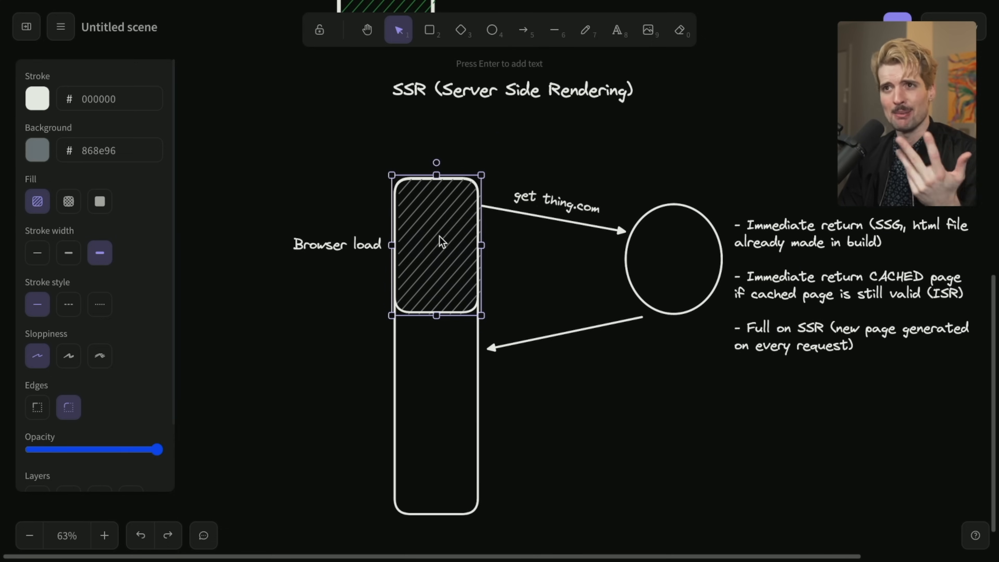
{"action": "left_click", "coordinate": [337, 245]}
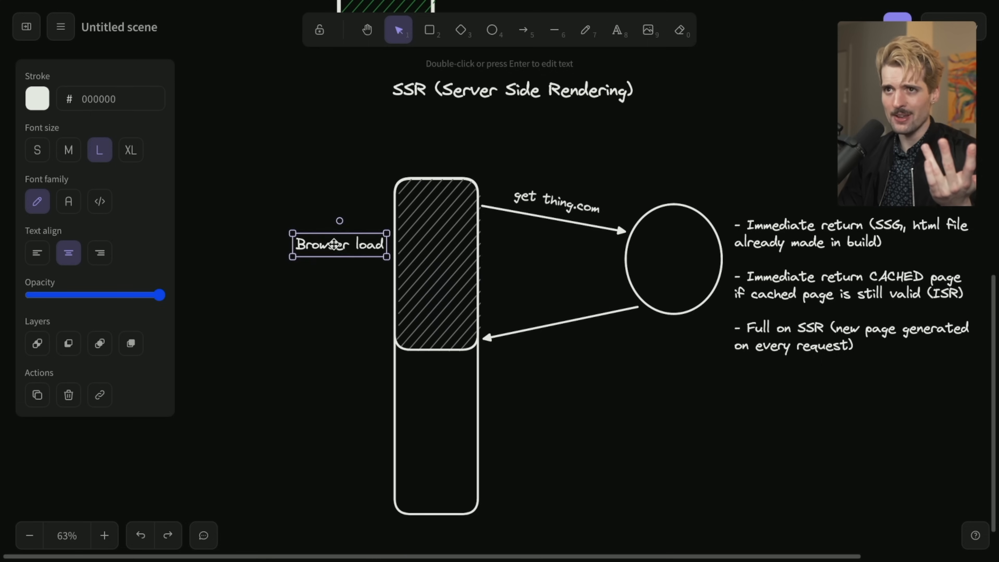
{"action": "left_click_drag", "start_coordinate": [339, 244], "coordinate": [312, 269]}
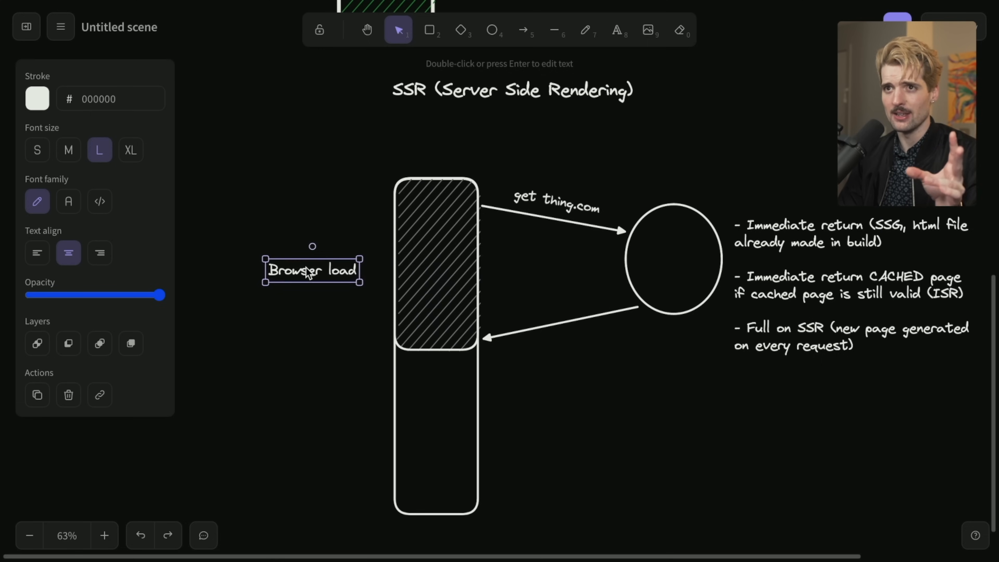
Label the response arrow 'thing.com/index.html' and name the circle 'Next.js server'.
{"action": "left_click", "coordinate": [554, 202]}
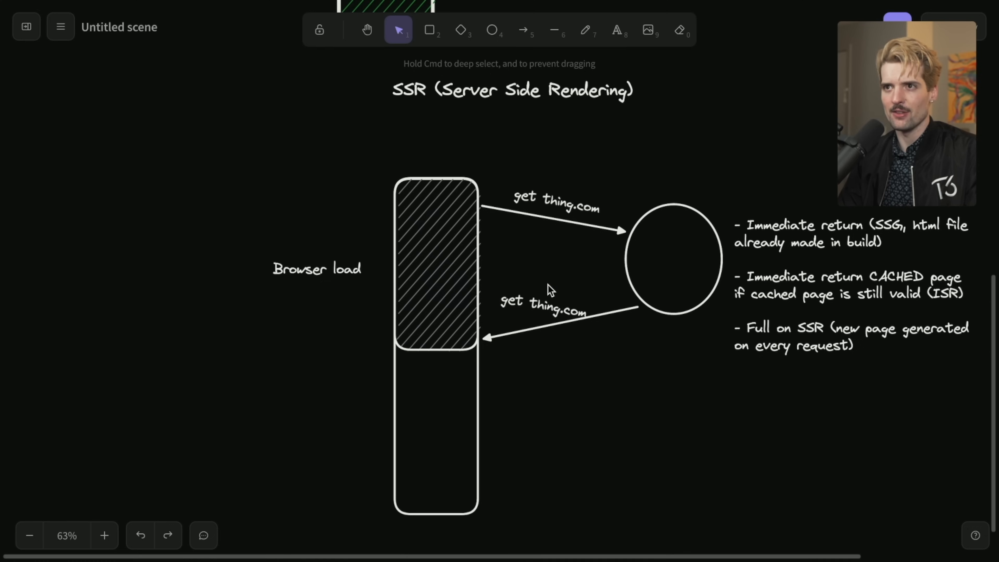
{"action": "left_click", "coordinate": [542, 307]}
{"action": "type", "text": "/index.html"}
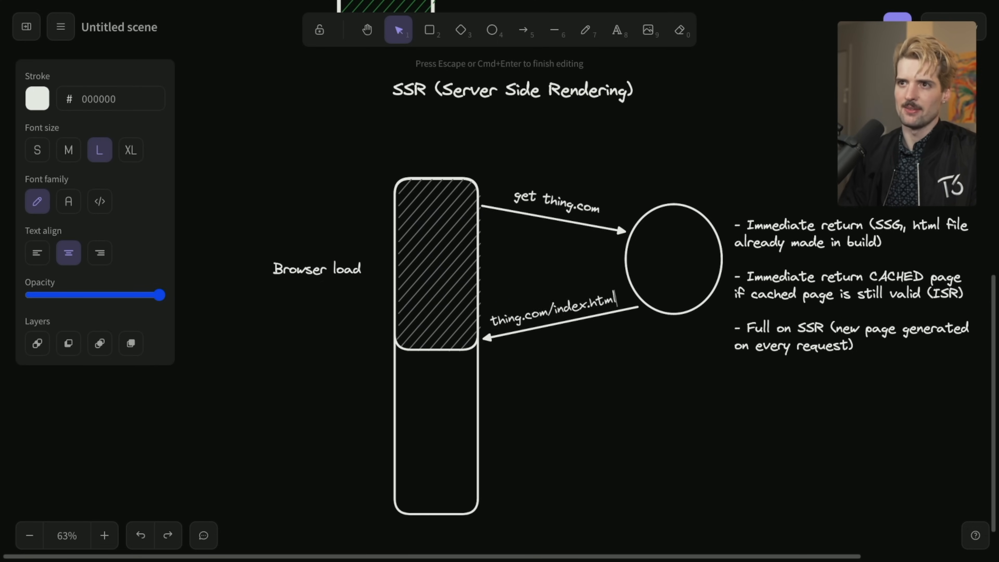
{"action": "left_click", "coordinate": [564, 318]}
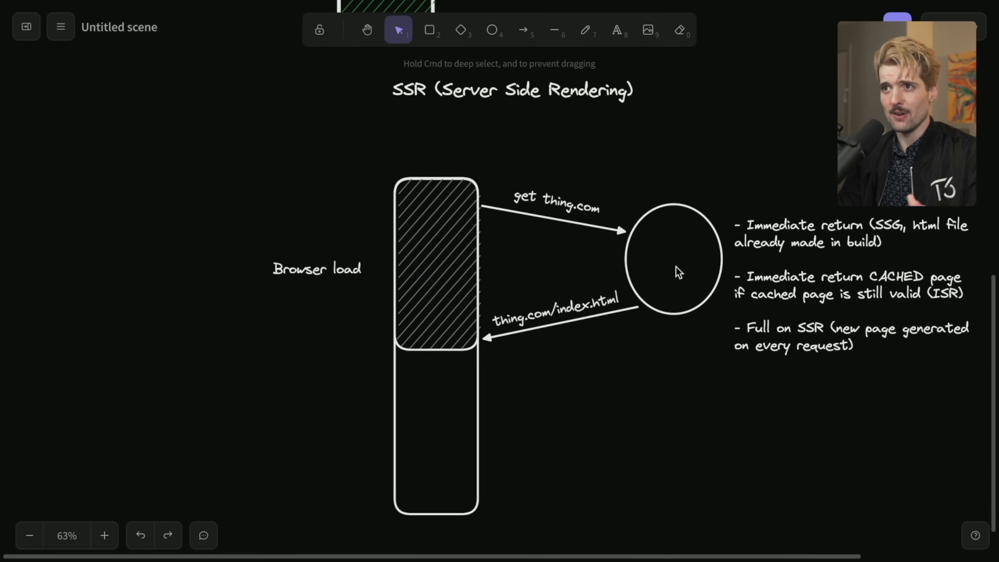
{"action": "type", "text": "Next.js server"}
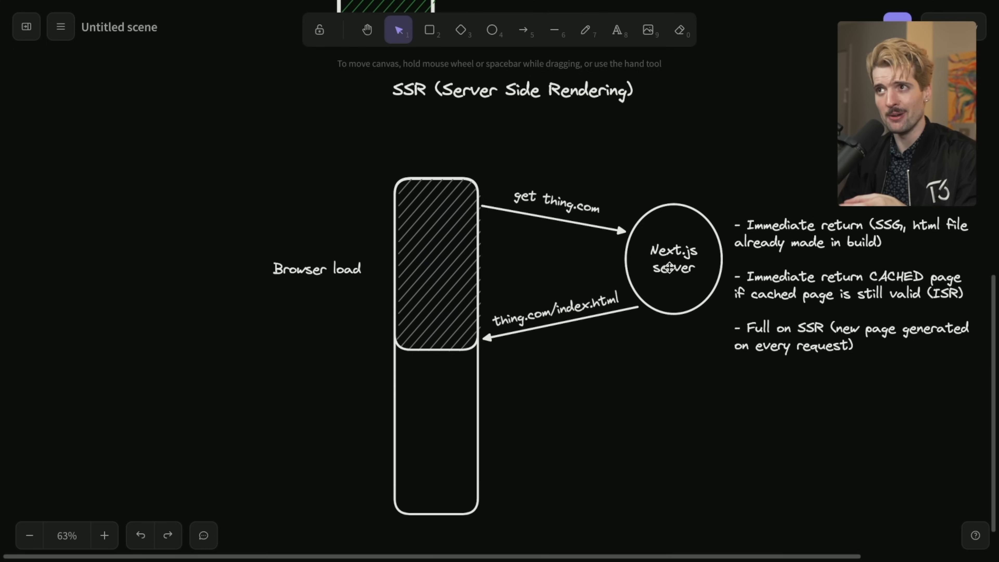
{"action": "left_click", "coordinate": [682, 266]}
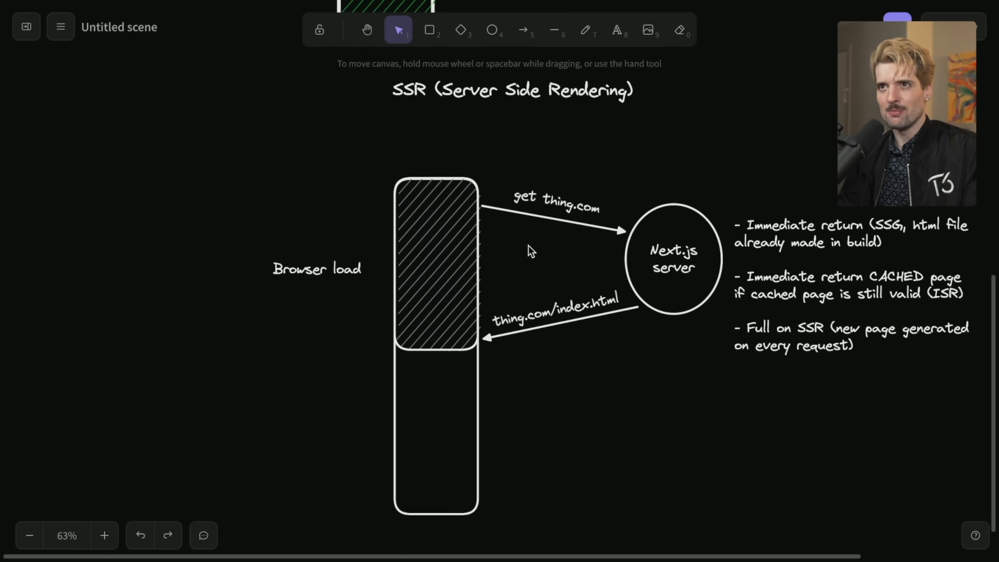
Arrange the green Page loaded stage with 'get thing.com/main.js' and 'main.js' arrows to the CDN circle.
{"action": "scroll", "scroll_direction": "down", "scroll_amount": 3}
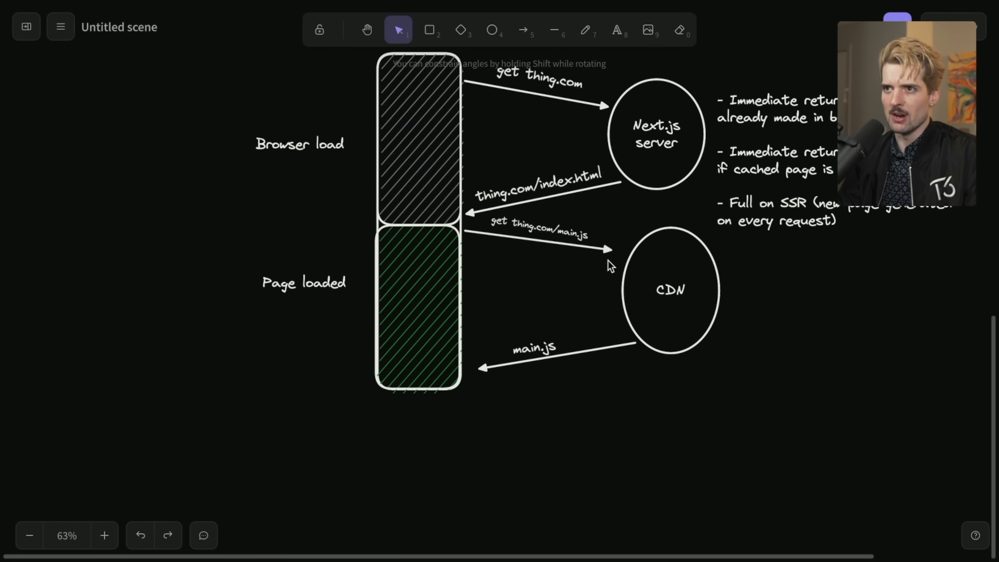
{"action": "left_click", "coordinate": [608, 249]}
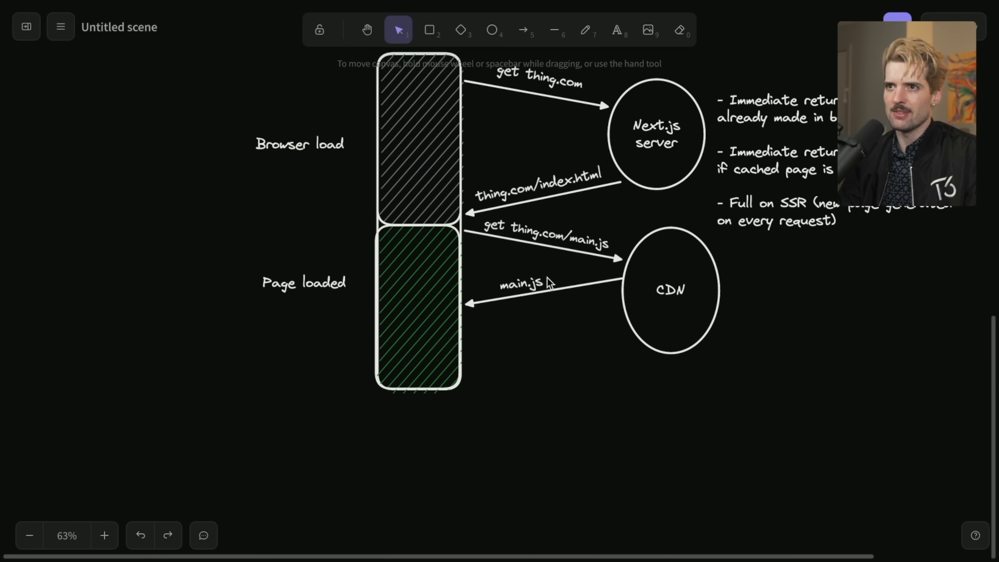
{"action": "left_click", "coordinate": [541, 274]}
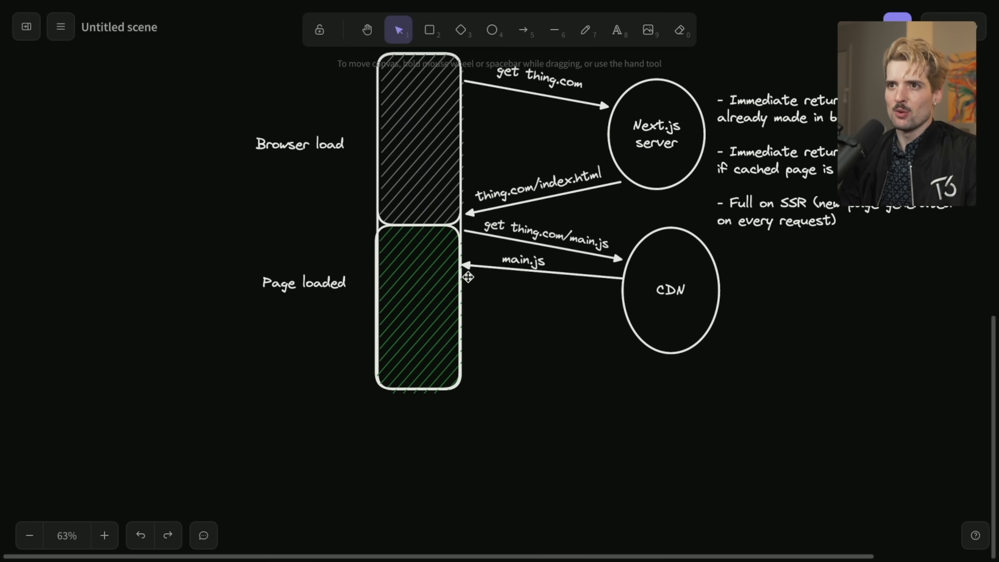
{"action": "left_click", "coordinate": [524, 32]}
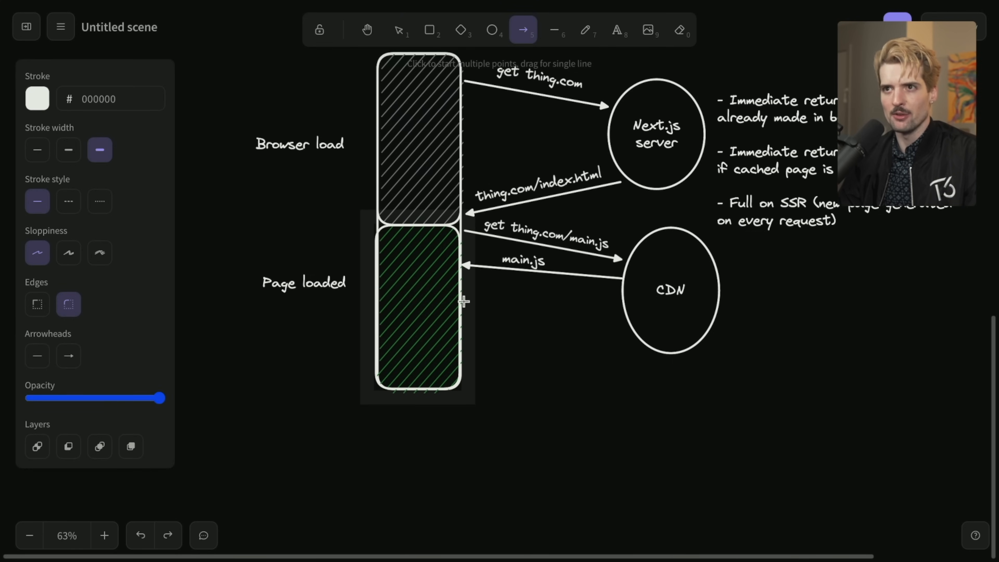
{"action": "mouse_move", "coordinate": [463, 269]}
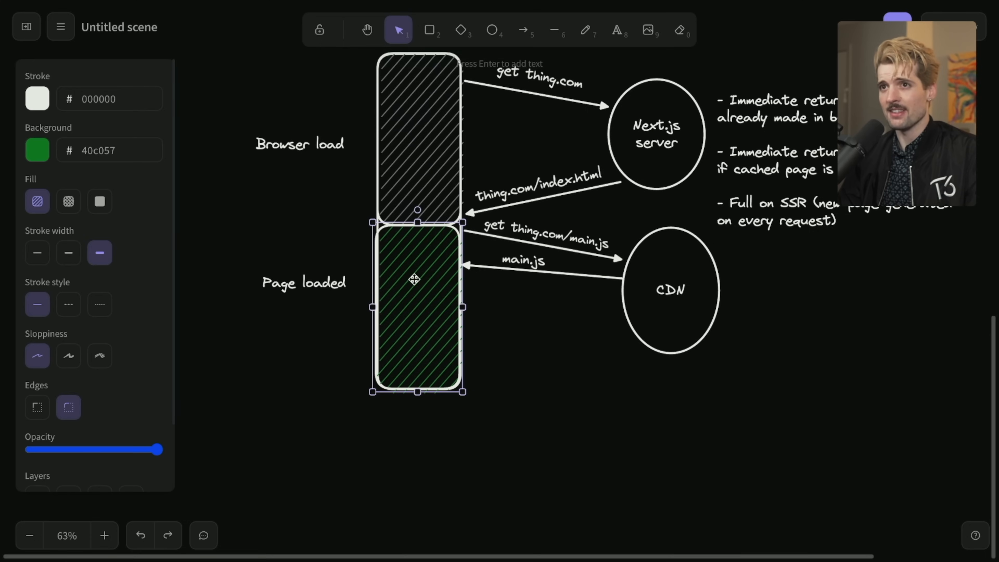
{"action": "mouse_move", "coordinate": [330, 285]}
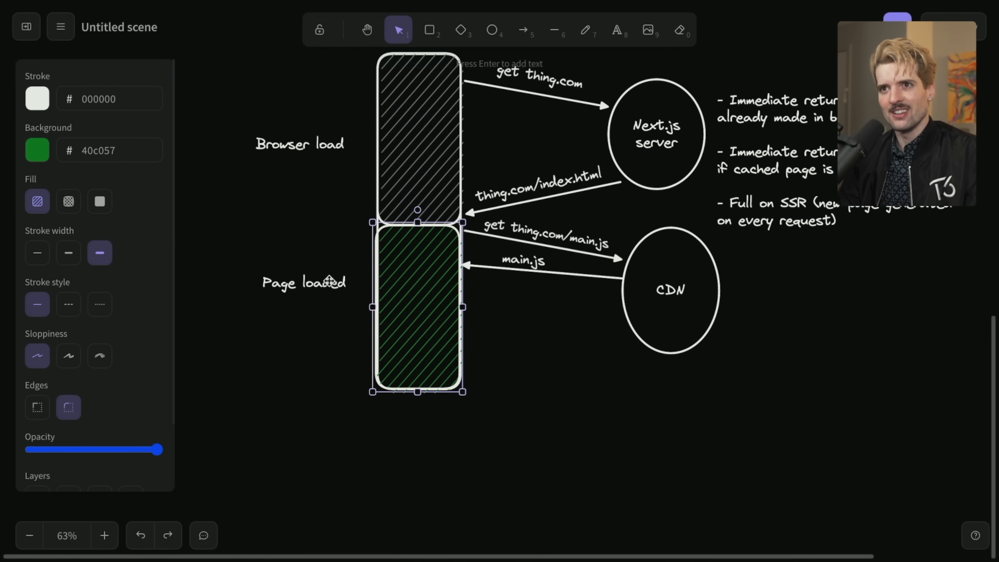
Add a small red 'Loaded but NOT hydrated' block between Browser load and Page loaded.
{"action": "left_click", "coordinate": [429, 29]}
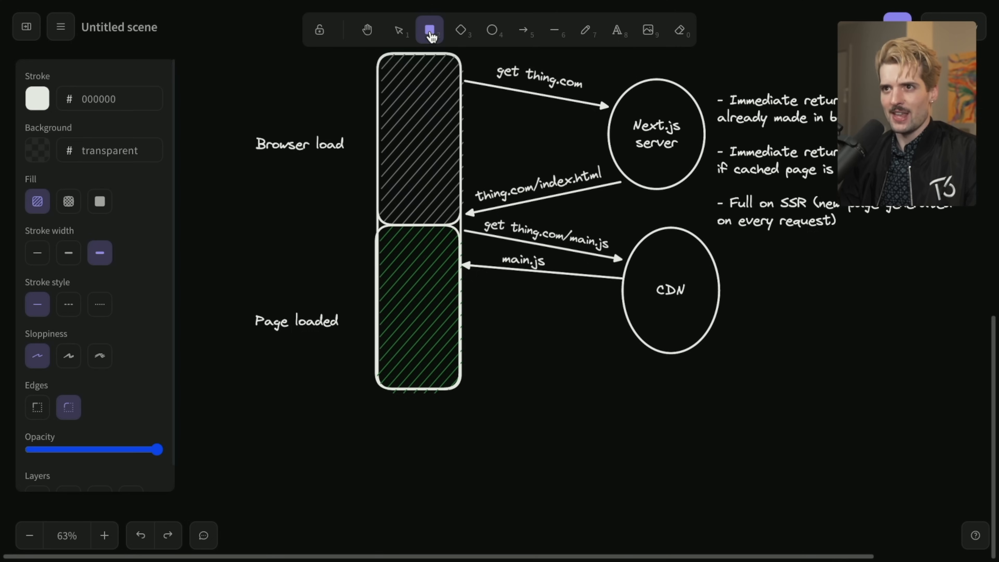
{"action": "mouse_move", "coordinate": [415, 247]}
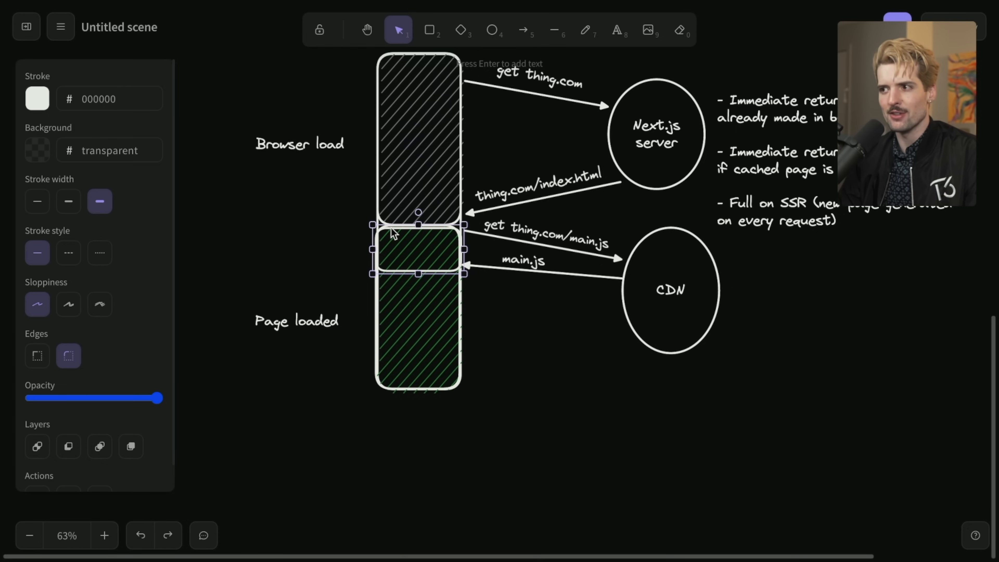
{"action": "left_click", "coordinate": [38, 152]}
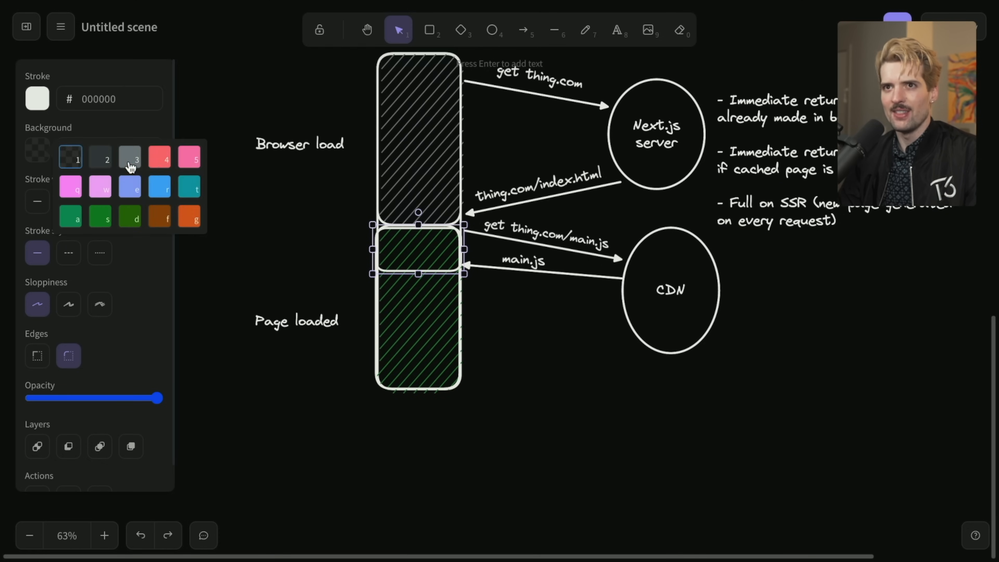
{"action": "type", "text": "Loaded but"}
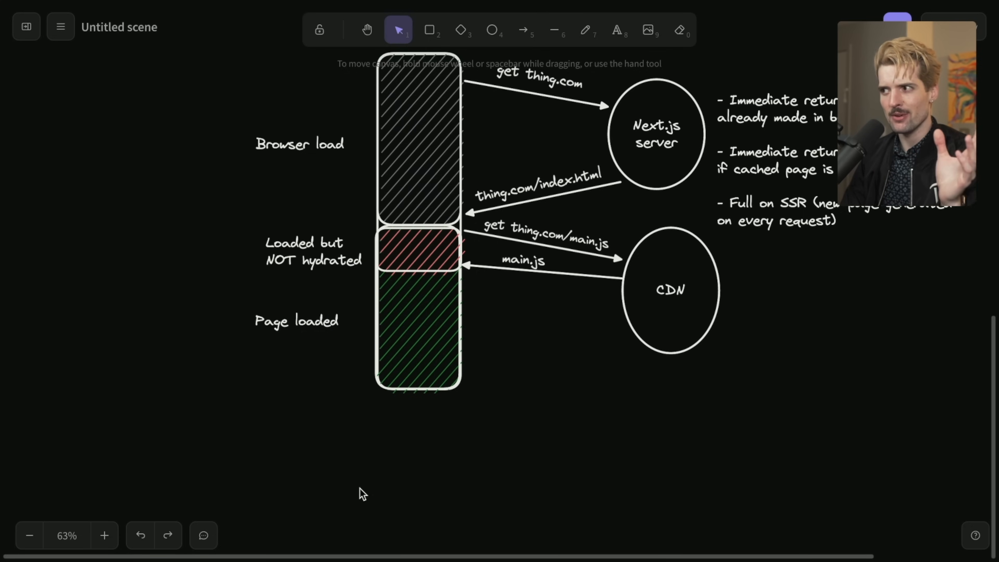
{"action": "mouse_move", "coordinate": [343, 366]}
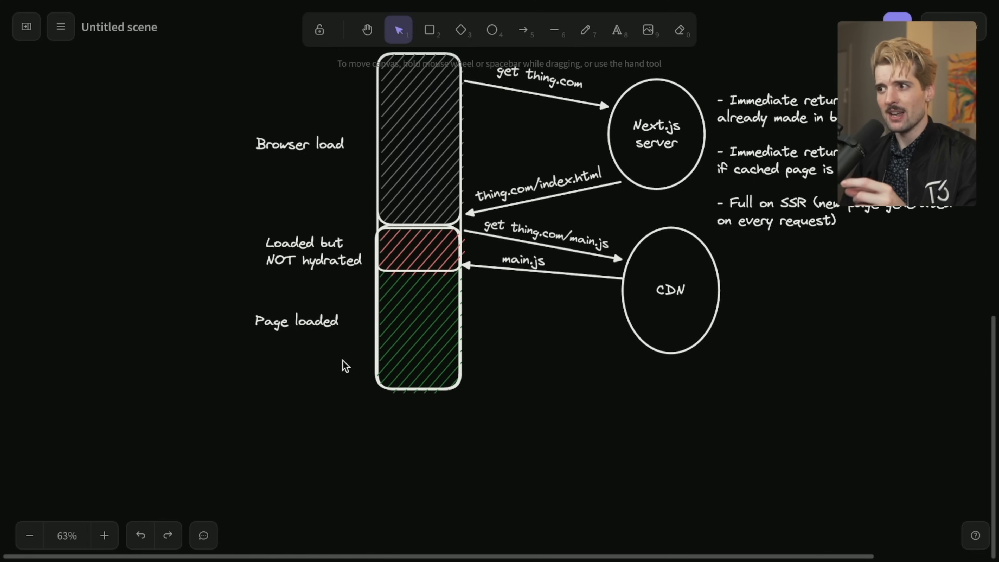
{"action": "left_click", "coordinate": [414, 140]}
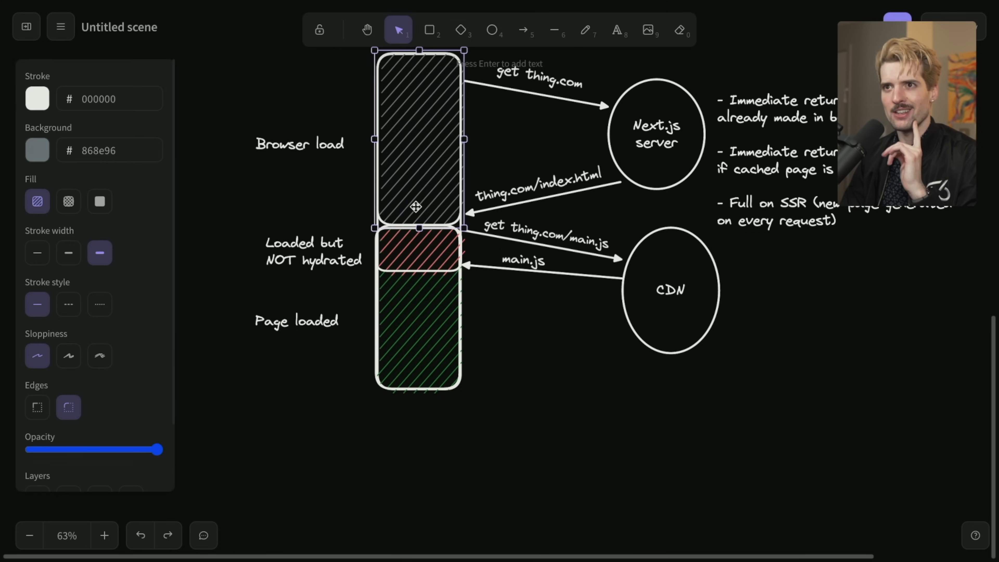
{"action": "left_click", "coordinate": [418, 253]}
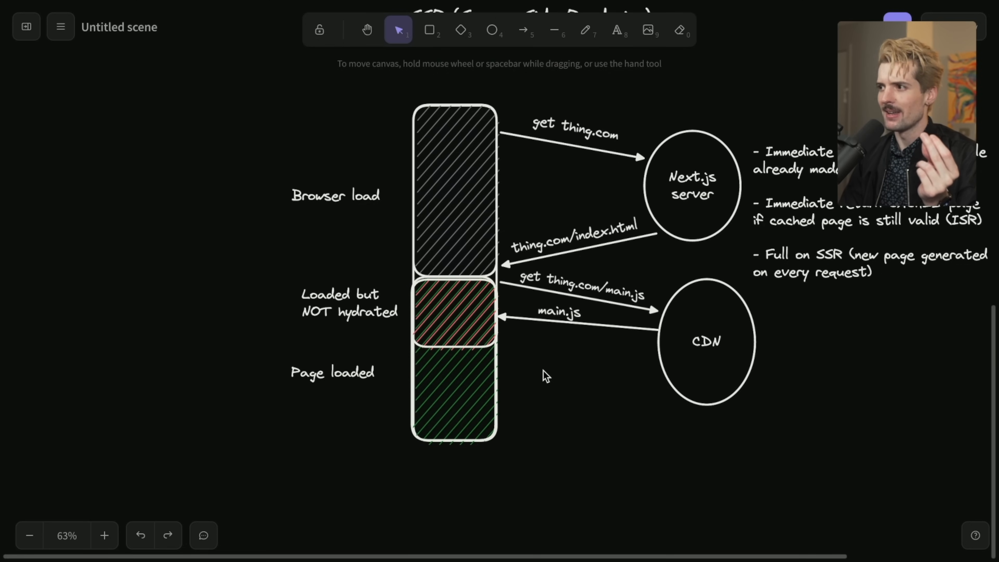
{"action": "left_click", "coordinate": [437, 314]}
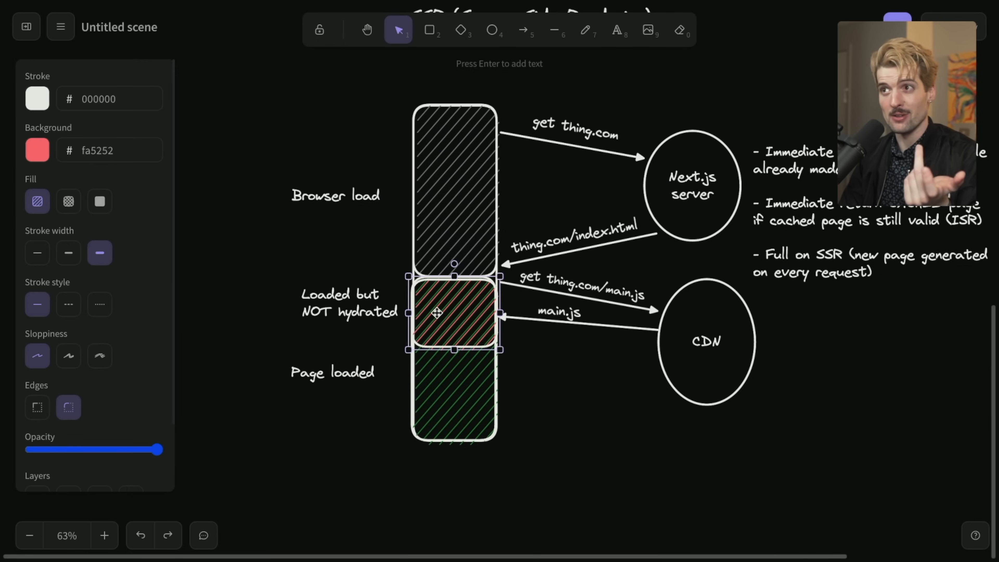
{"action": "mouse_move", "coordinate": [515, 340]}
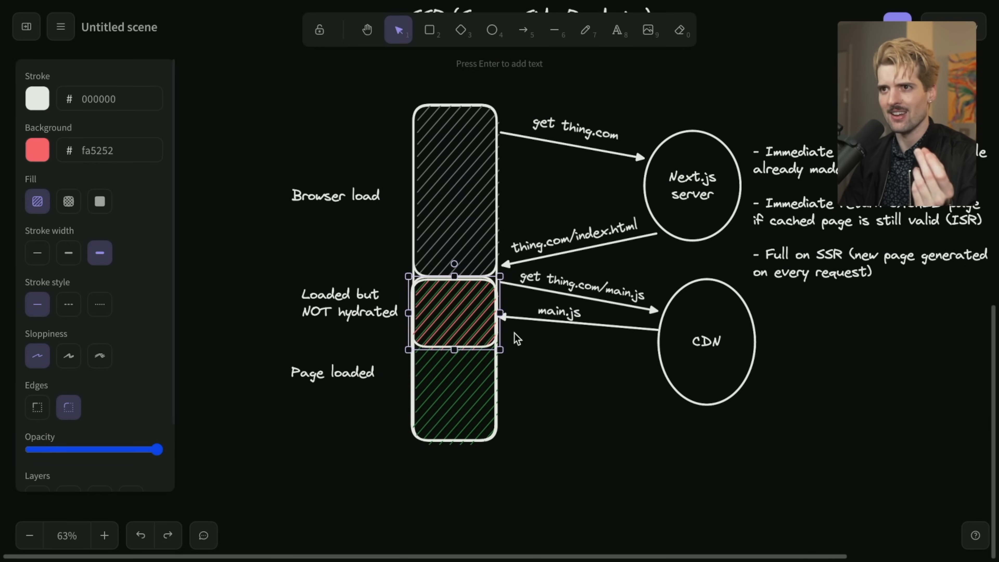
{"action": "mouse_move", "coordinate": [535, 324]}
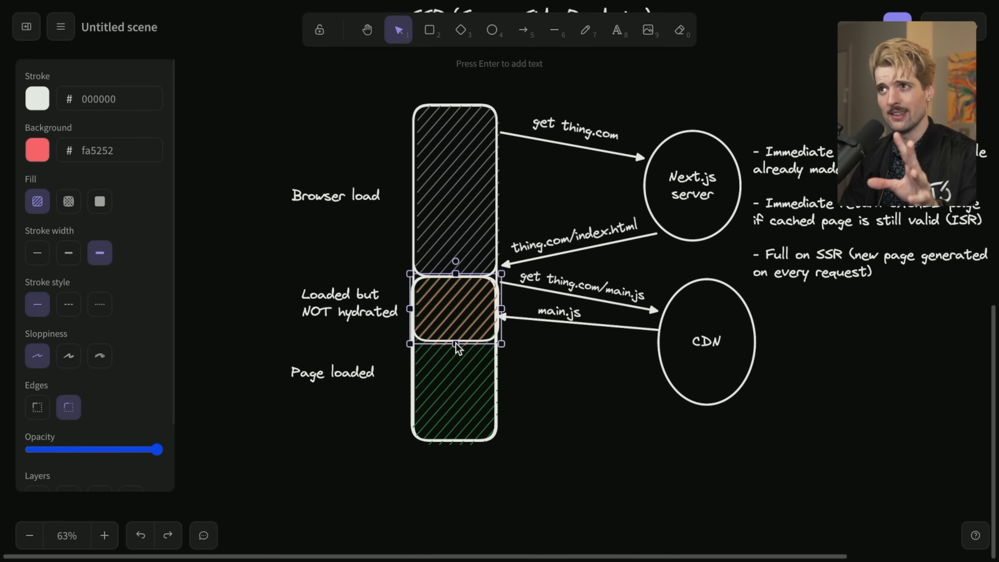
{"action": "mouse_move", "coordinate": [386, 306]}
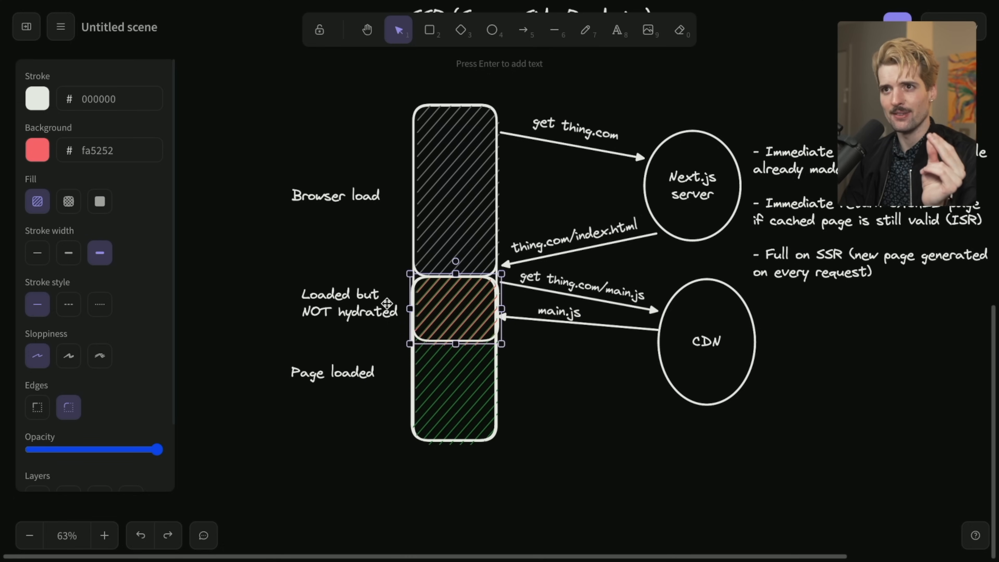
{"action": "left_click", "coordinate": [524, 367]}
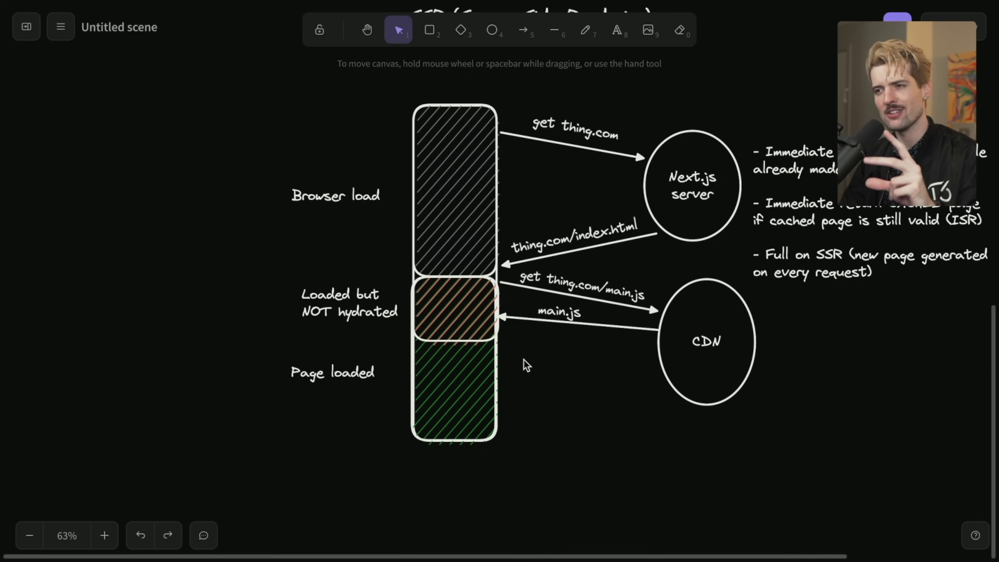
{"action": "left_click", "coordinate": [454, 312]}
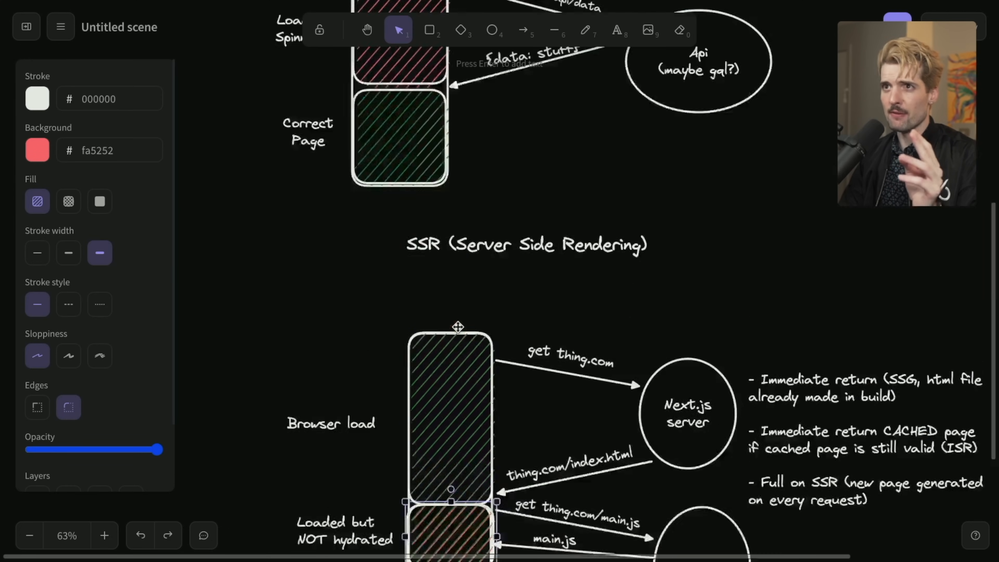
Add an 'index.html' text label above the SSR browser column.
{"action": "scroll", "scroll_direction": "down", "scroll_amount": 3}
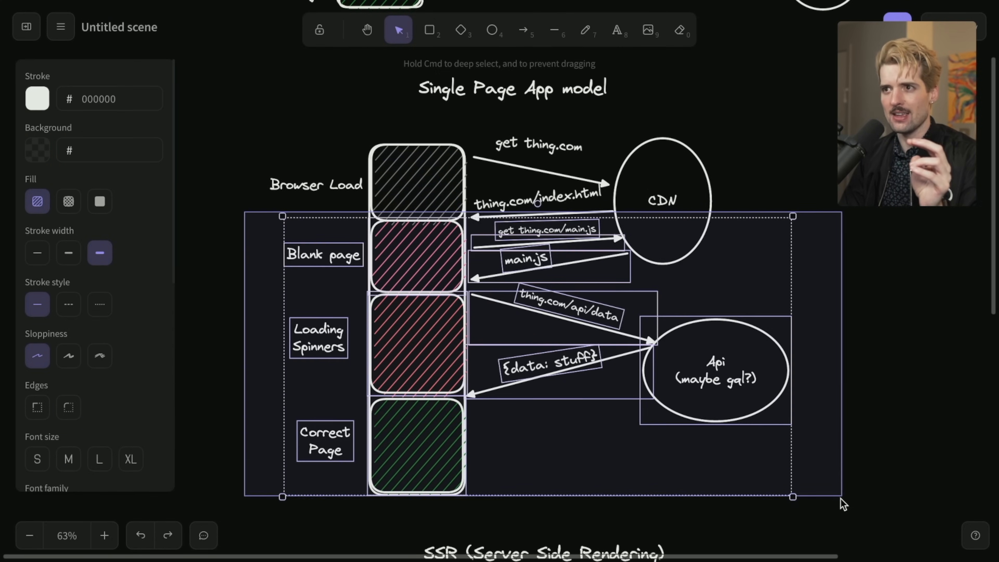
{"action": "left_click", "coordinate": [776, 473]}
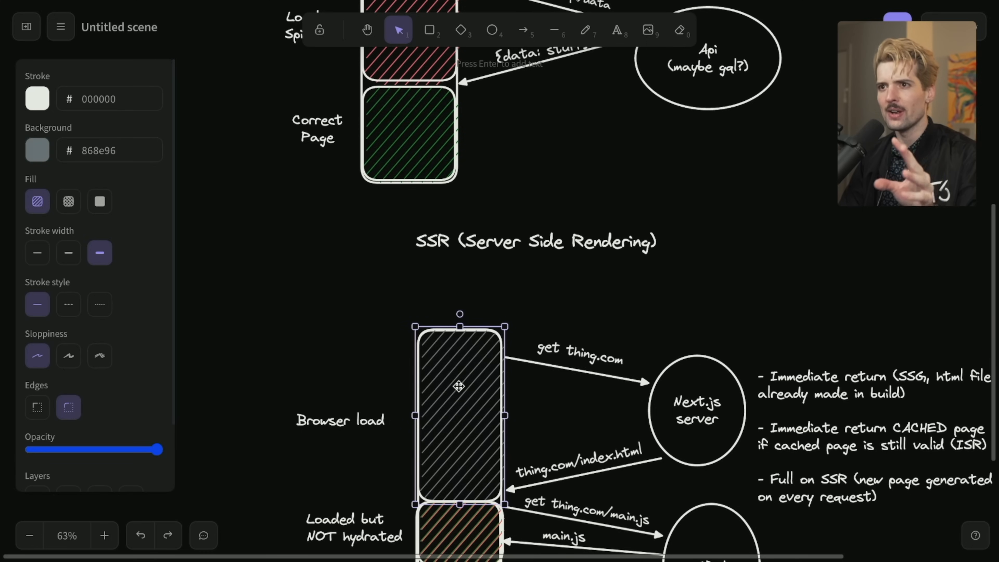
{"action": "scroll", "scroll_direction": "down", "scroll_amount": 3}
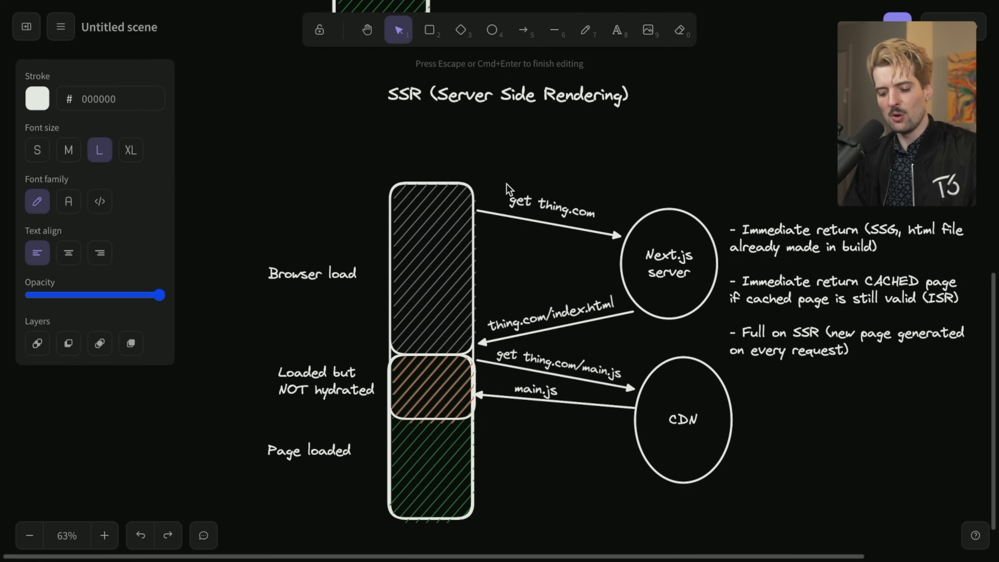
{"action": "type", "text": "index.html"}
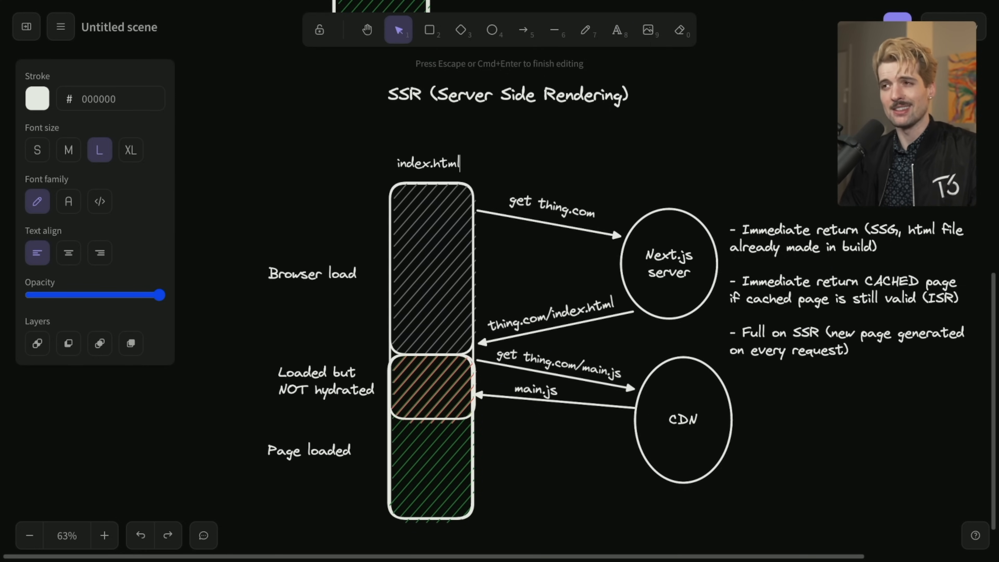
Shrink the <App /> load block to a thin strip and shorten the <Feed /> load block.
{"action": "left_click", "coordinate": [432, 167]}
{"action": "type", "text": "<Feed"}
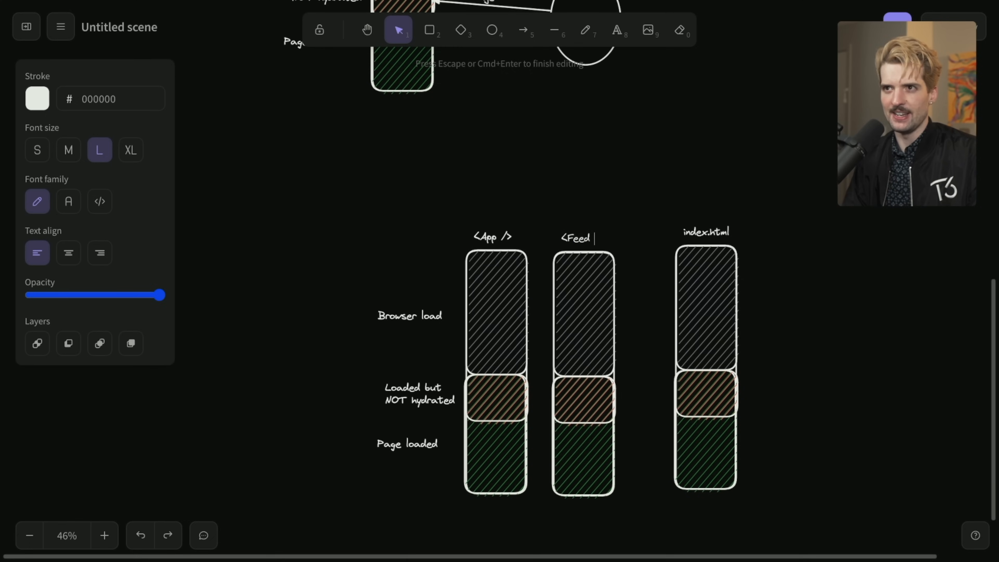
{"action": "left_click", "coordinate": [705, 232]}
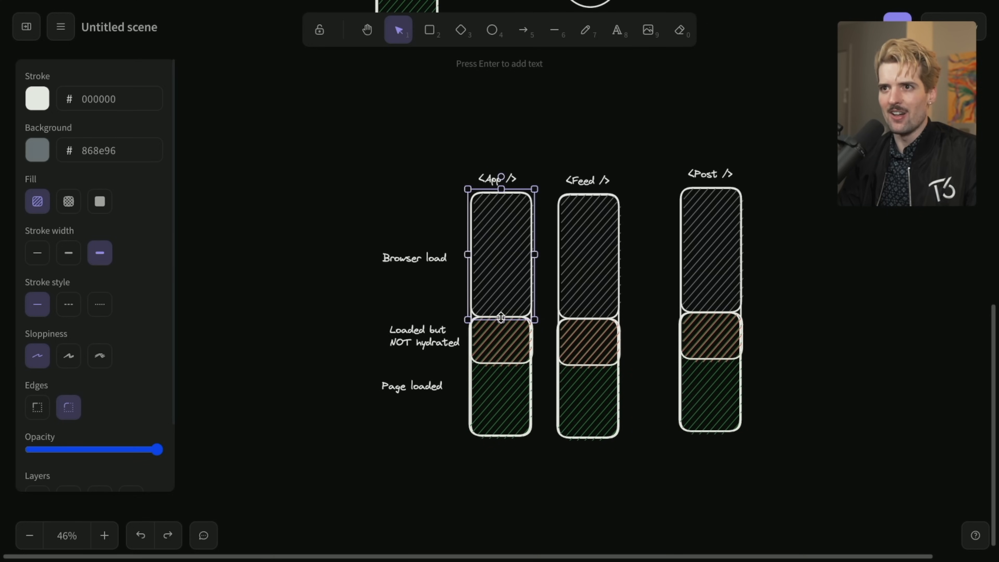
{"action": "left_click_drag", "start_coordinate": [500, 318], "coordinate": [500, 219]}
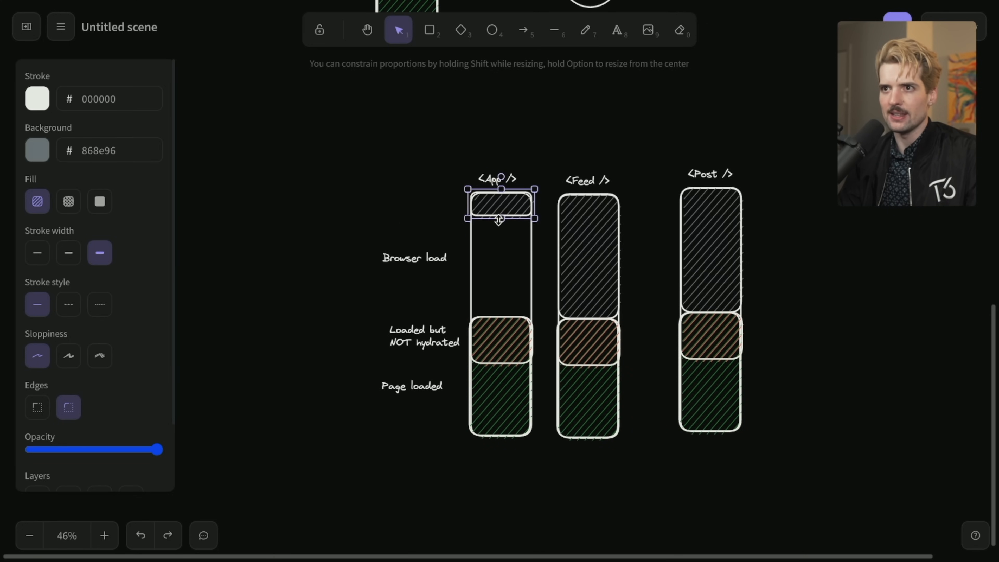
{"action": "mouse_move", "coordinate": [426, 206]}
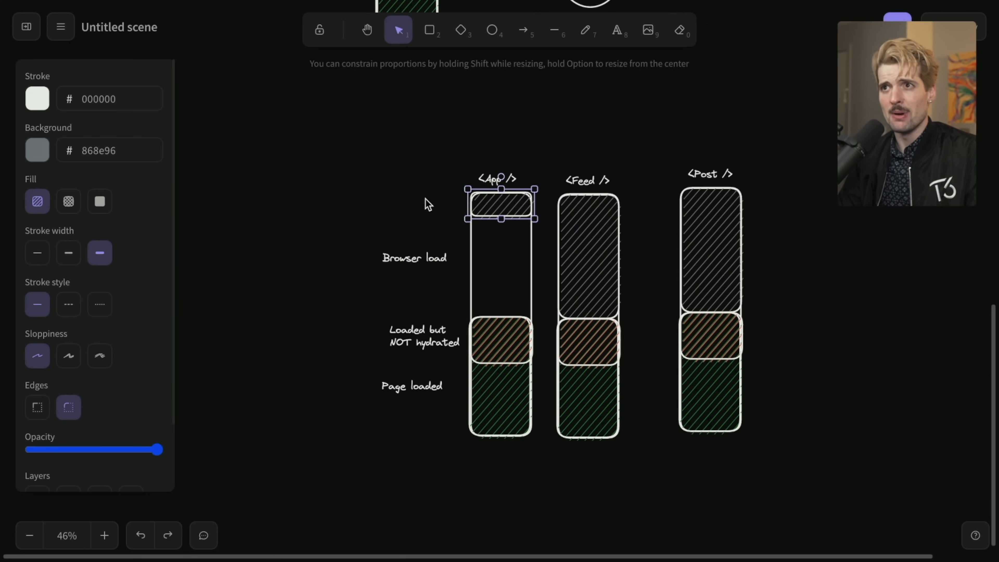
{"action": "left_click", "coordinate": [588, 255]}
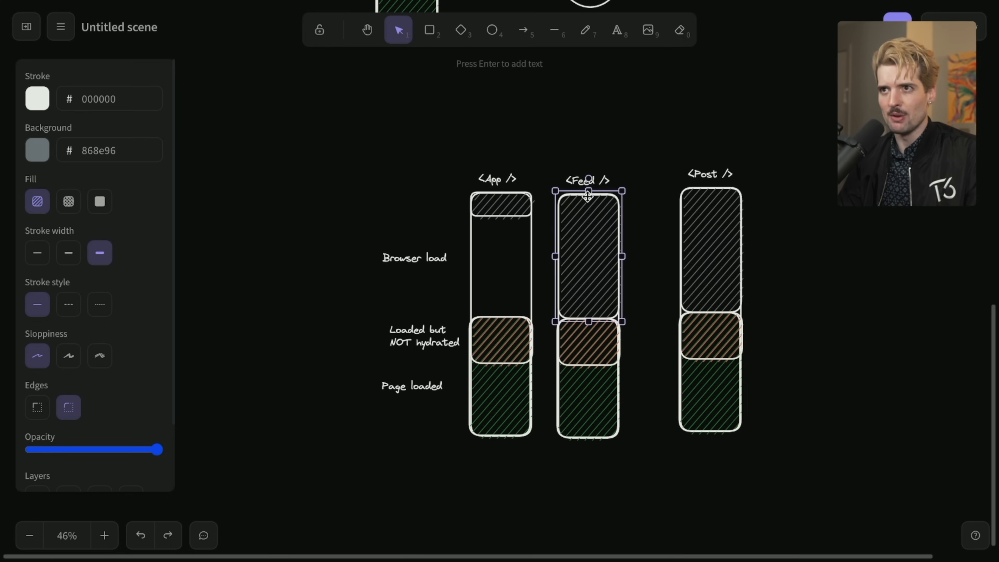
{"action": "left_click_drag", "start_coordinate": [587, 320], "coordinate": [587, 255]}
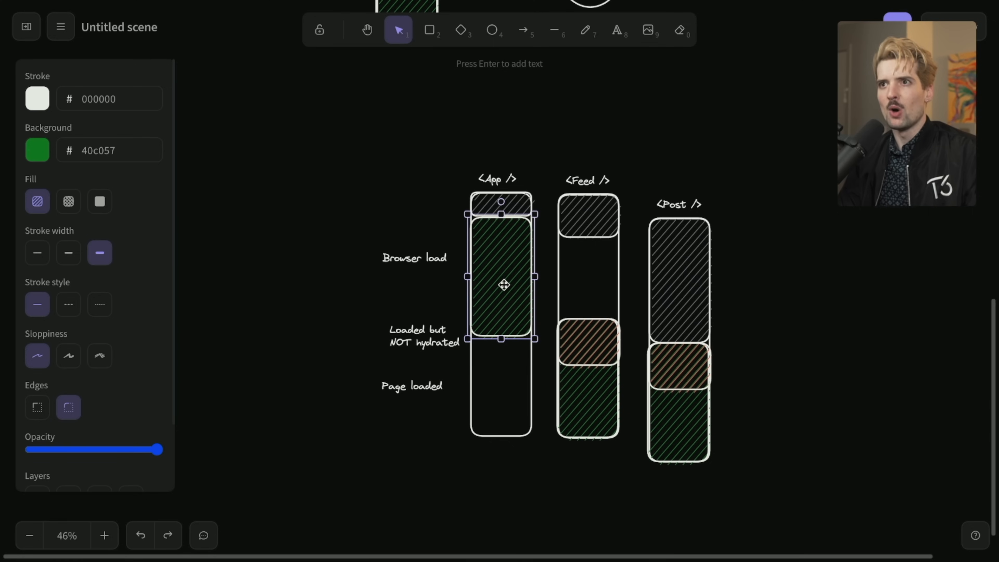
{"action": "mouse_move", "coordinate": [493, 358]}
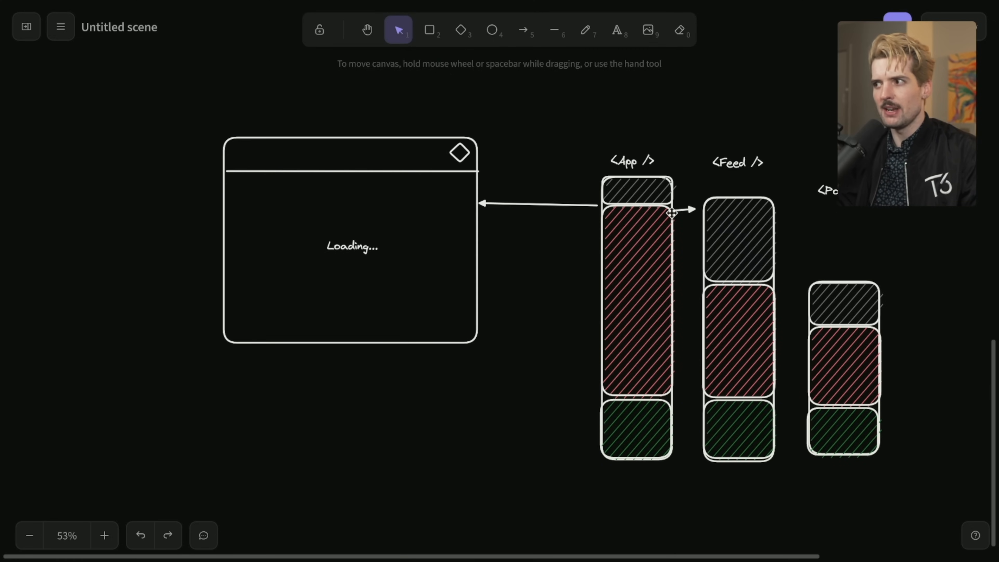
{"action": "mouse_move", "coordinate": [663, 198]}
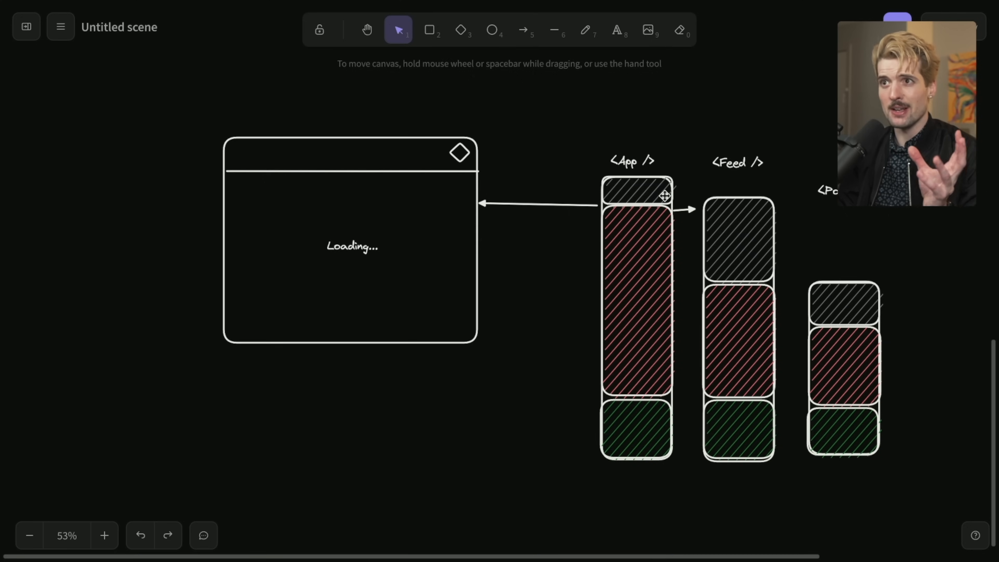
Connect the Loading browser mockup to <App /> and start a return line from Feed.
{"action": "left_click", "coordinate": [353, 247]}
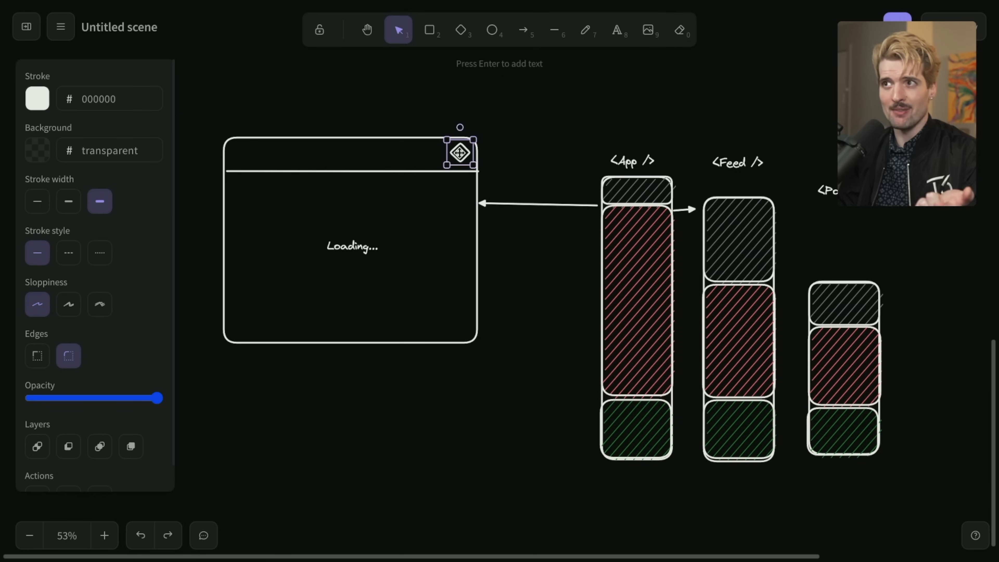
{"action": "mouse_move", "coordinate": [523, 168]}
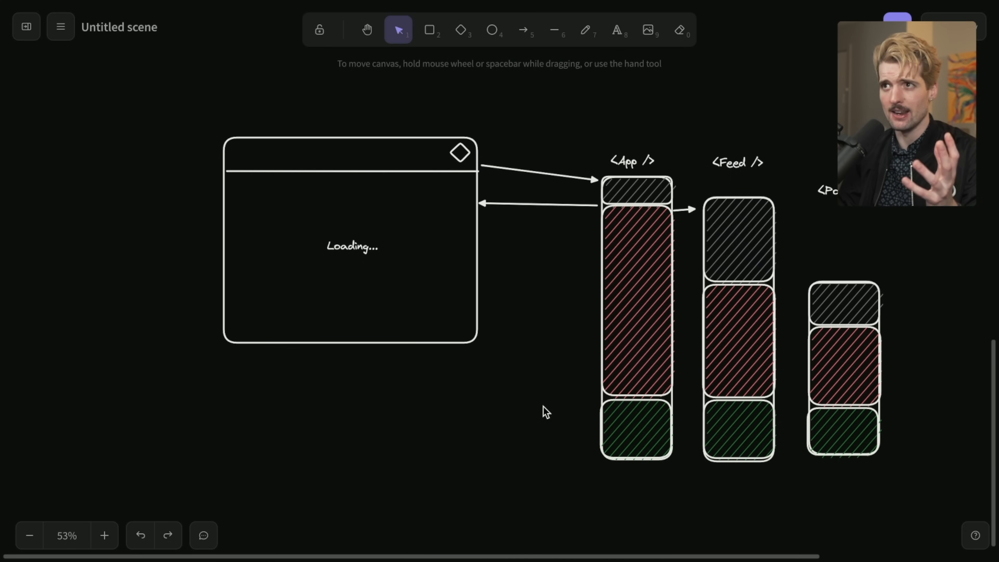
{"action": "mouse_move", "coordinate": [695, 199]}
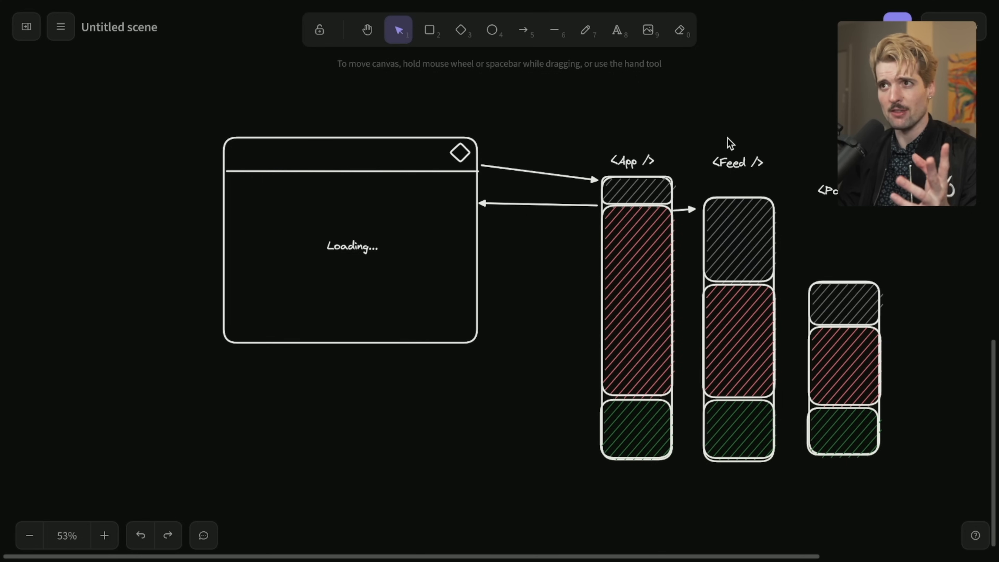
{"action": "mouse_move", "coordinate": [646, 156]}
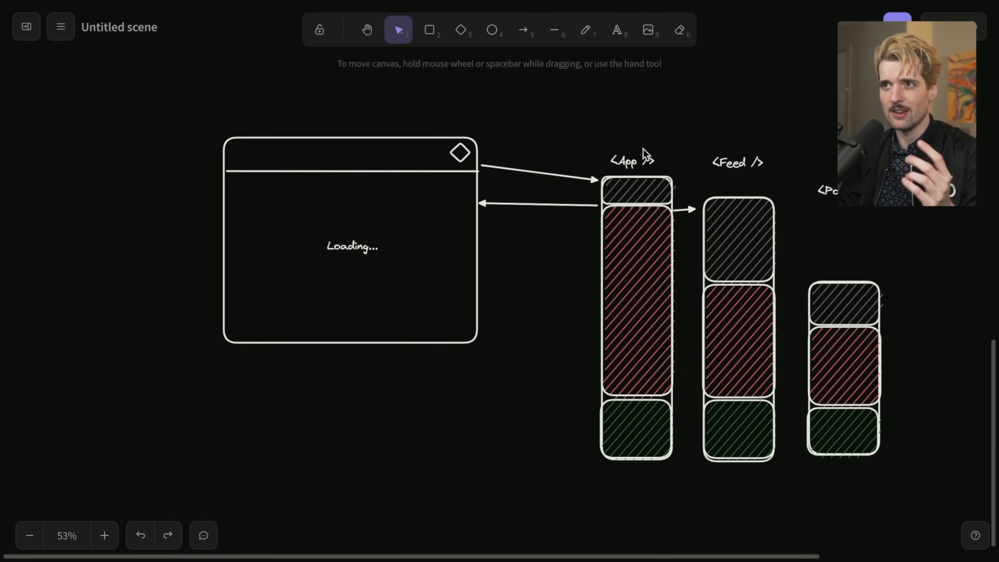
{"action": "mouse_move", "coordinate": [330, 241]}
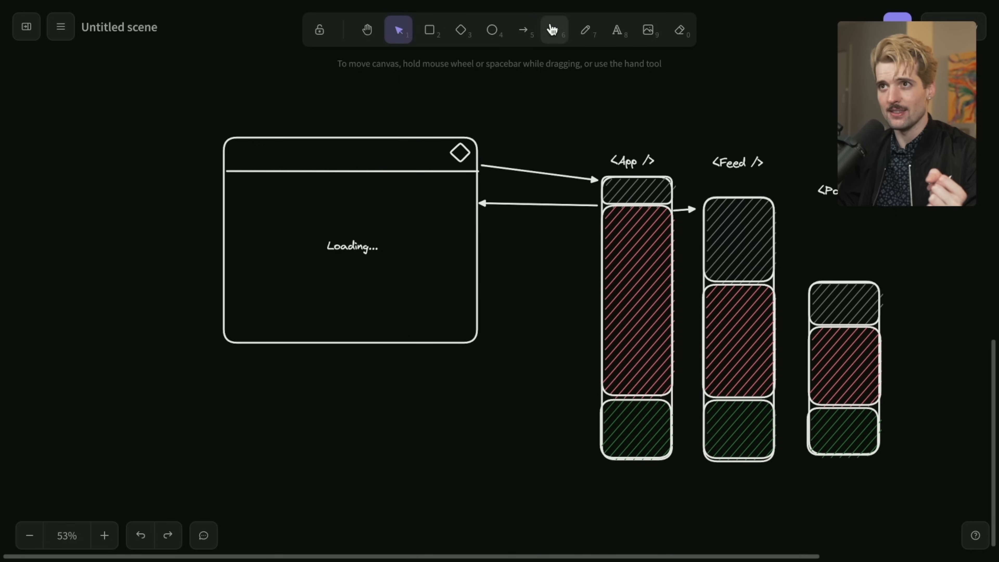
{"action": "left_click", "coordinate": [524, 30]}
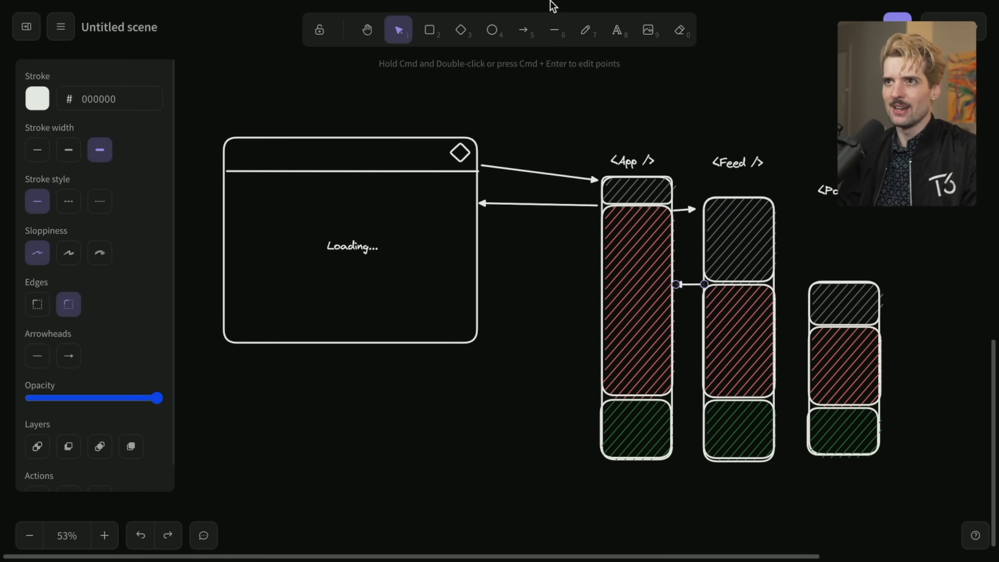
Split the lower mockup with dividers and fill its three rows with 'Loading...' labels.
{"action": "left_click", "coordinate": [524, 33]}
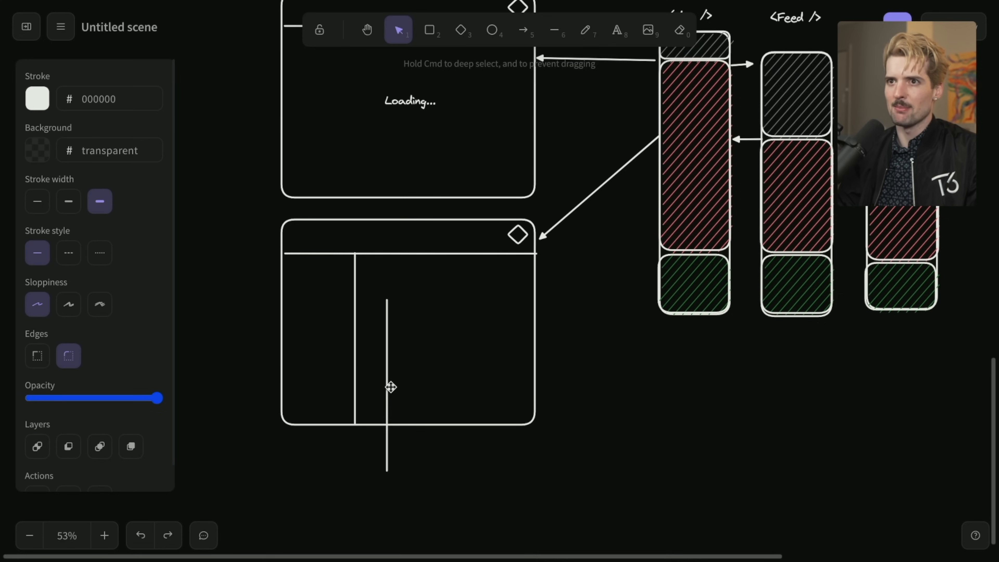
{"action": "left_click_drag", "start_coordinate": [385, 387], "coordinate": [463, 344]}
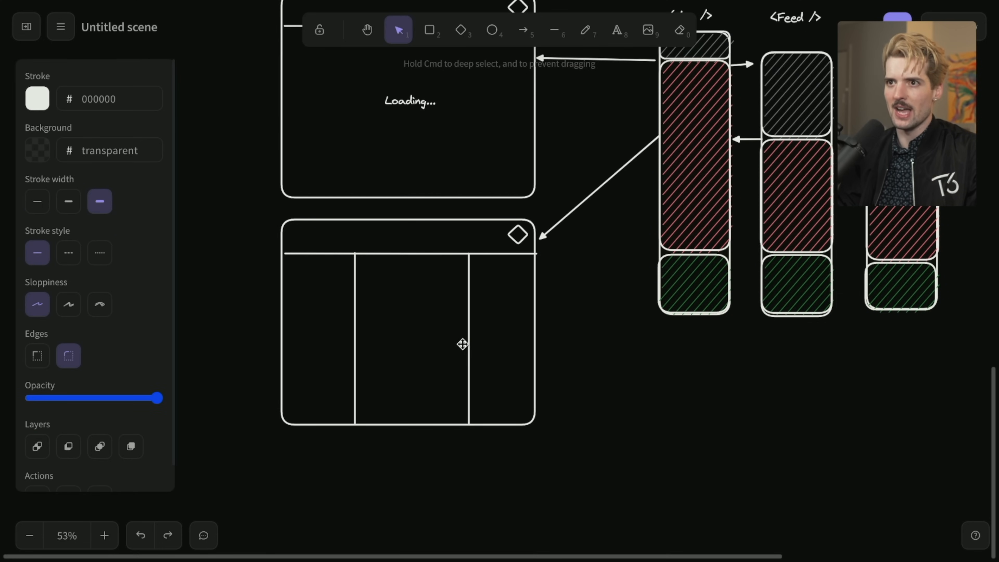
{"action": "left_click", "coordinate": [554, 31]}
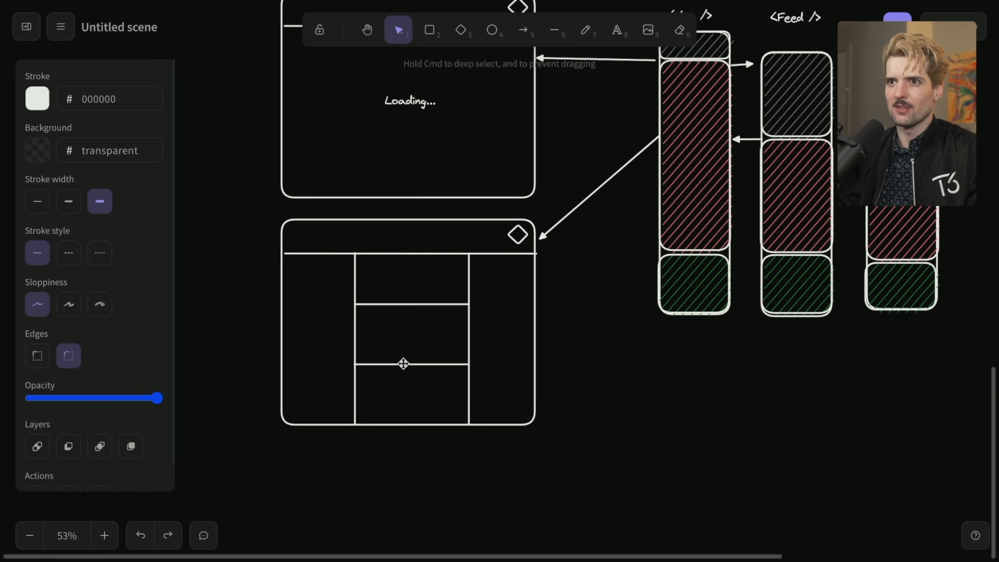
{"action": "left_click", "coordinate": [402, 273]}
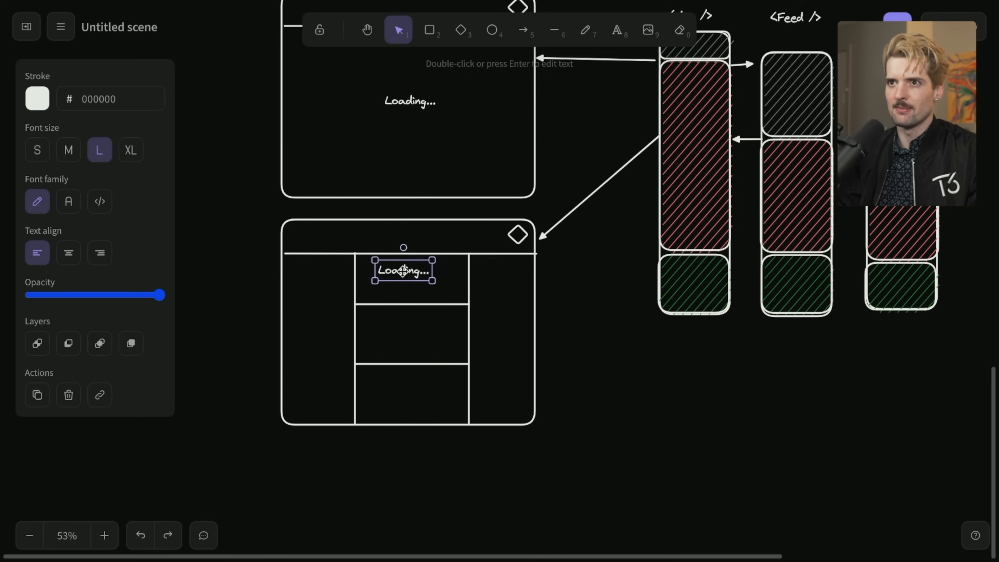
{"action": "left_click_drag", "start_coordinate": [402, 270], "coordinate": [407, 338]}
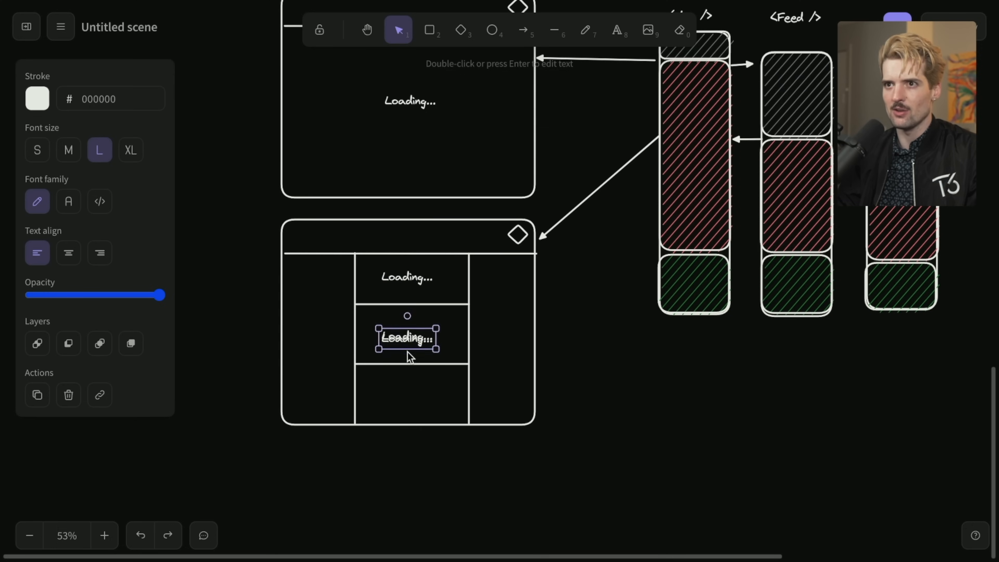
{"action": "left_click_drag", "start_coordinate": [406, 338], "coordinate": [409, 394]}
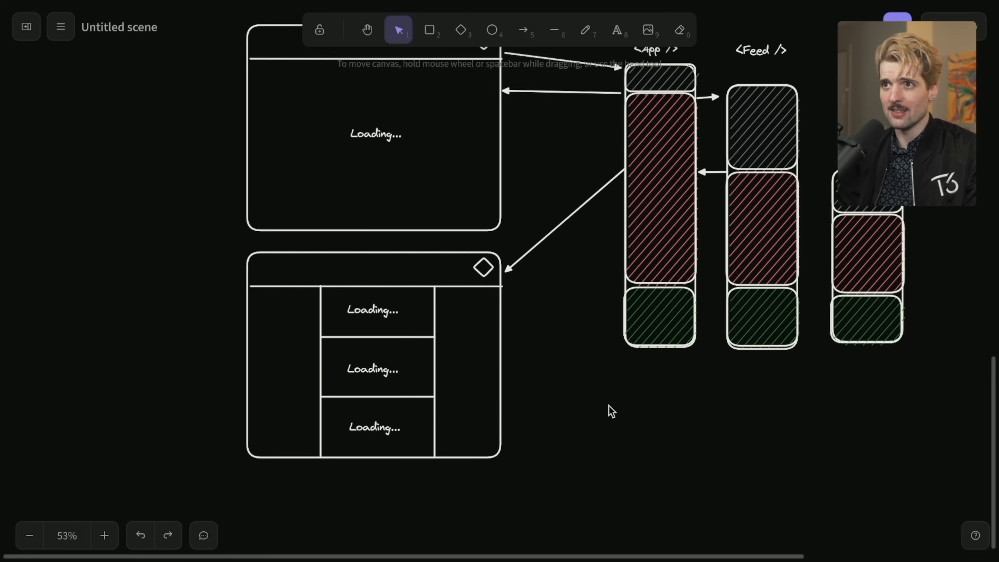
Draw arrows from App to the mockup and from Feed's red middle block on to Post.
{"action": "left_click", "coordinate": [528, 31]}
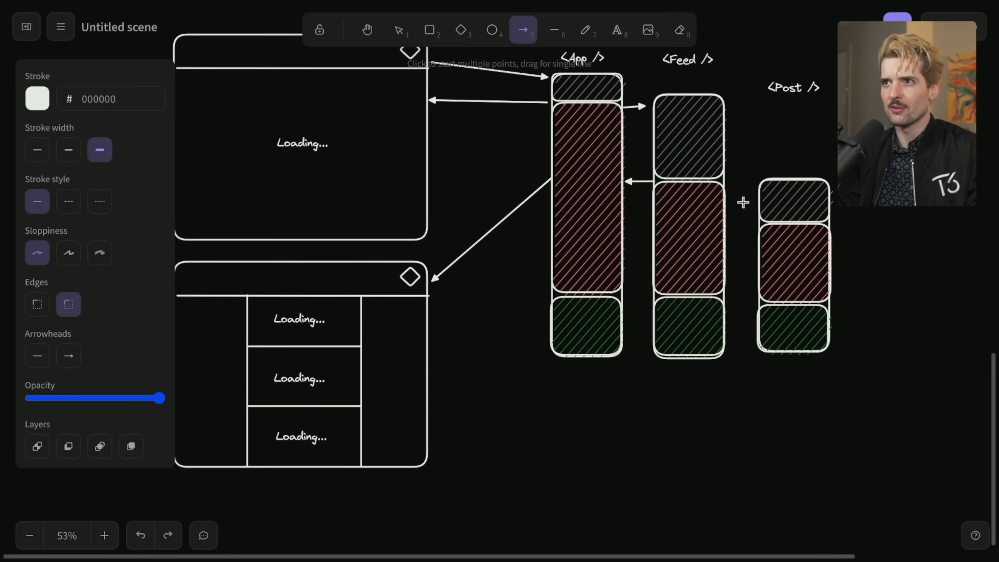
{"action": "left_click", "coordinate": [399, 31]}
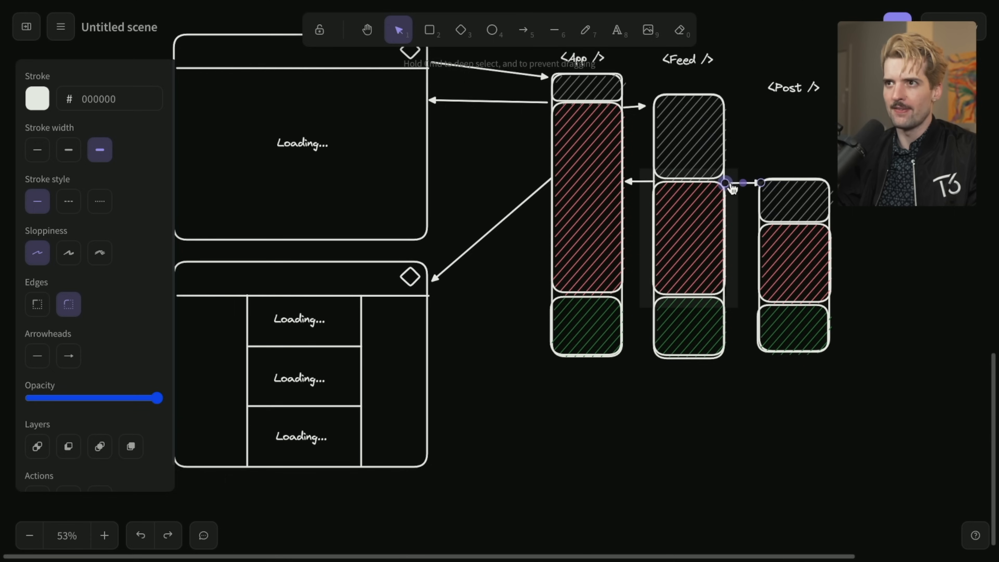
{"action": "left_click", "coordinate": [674, 223]}
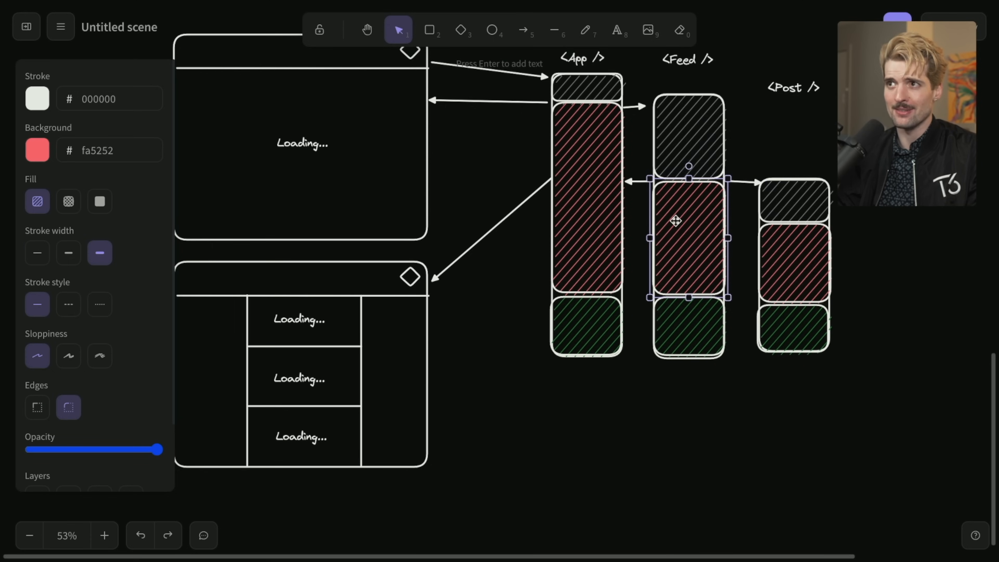
{"action": "left_click", "coordinate": [526, 31]}
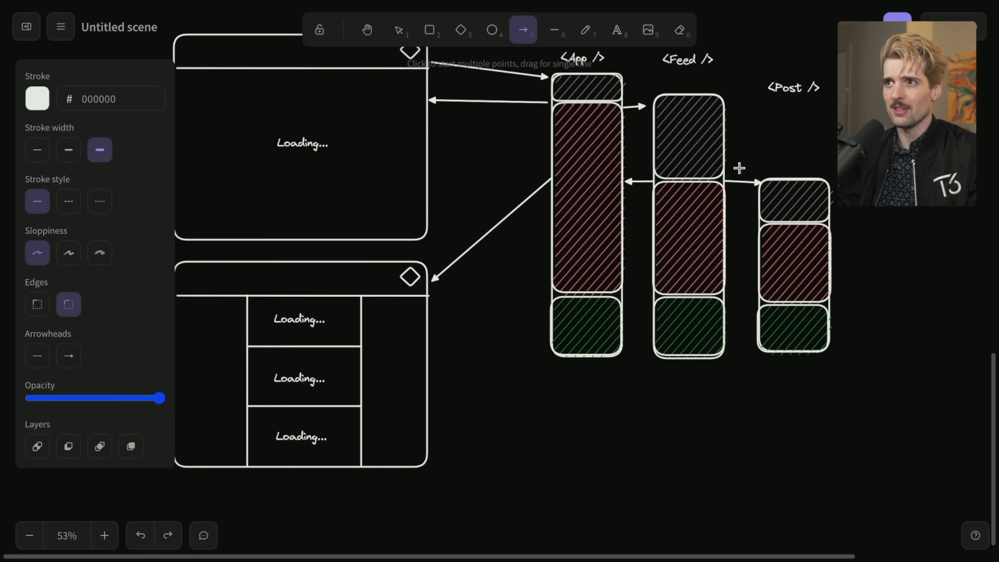
{"action": "left_click", "coordinate": [792, 203]}
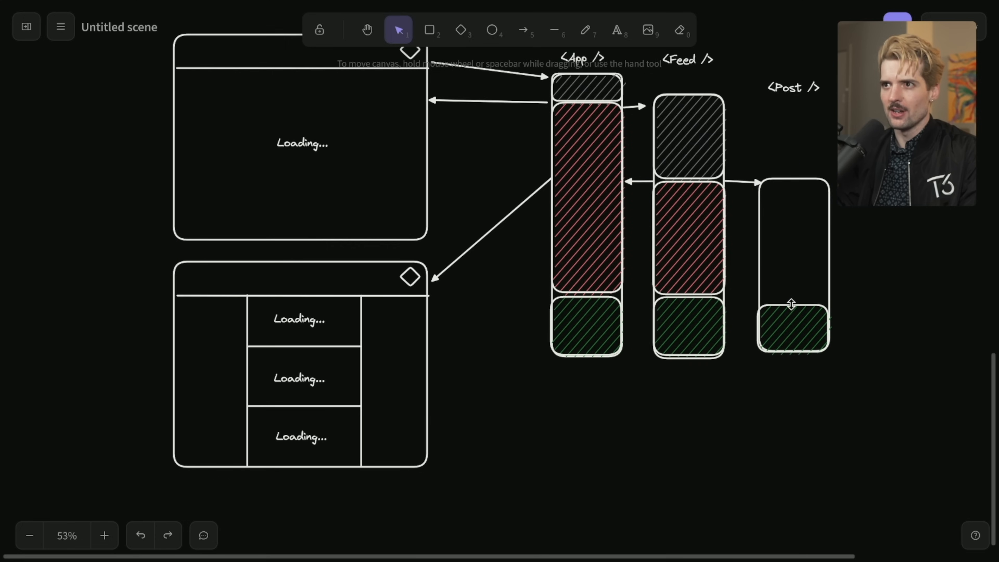
Draw return arrows from Post back through Feed to App beside the new <AdFeed /> column.
{"action": "left_click", "coordinate": [526, 32]}
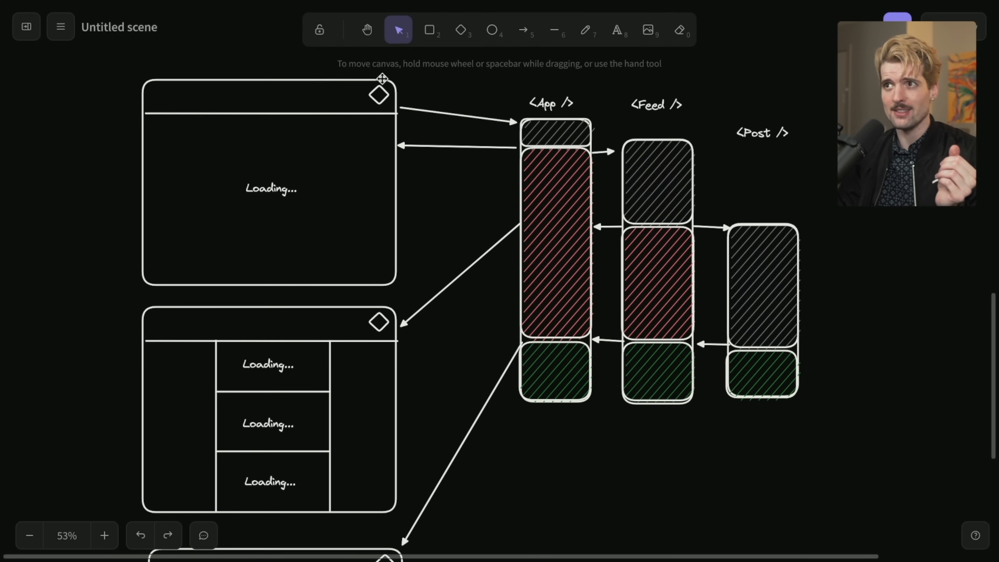
{"action": "mouse_move", "coordinate": [566, 155]}
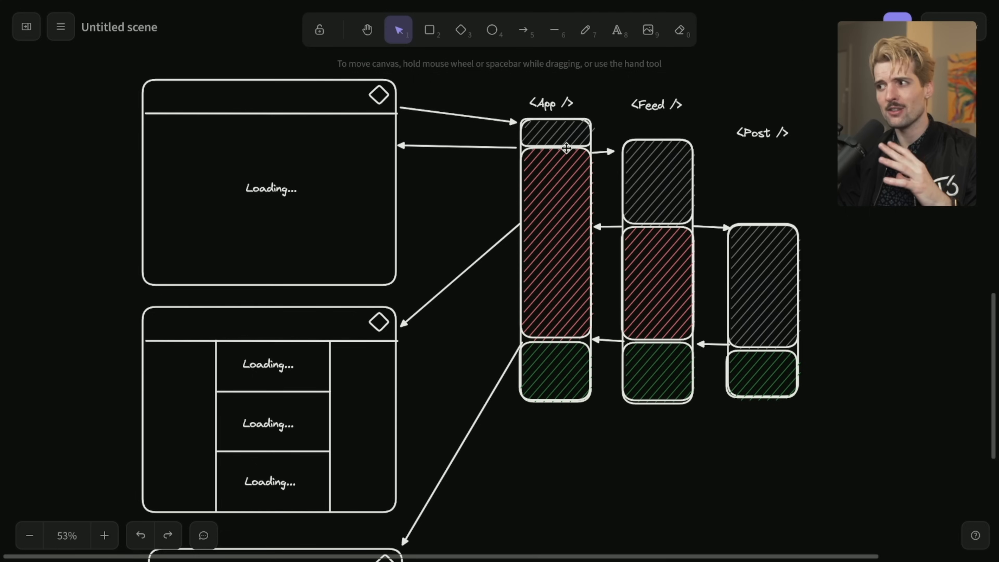
{"action": "mouse_move", "coordinate": [548, 178]}
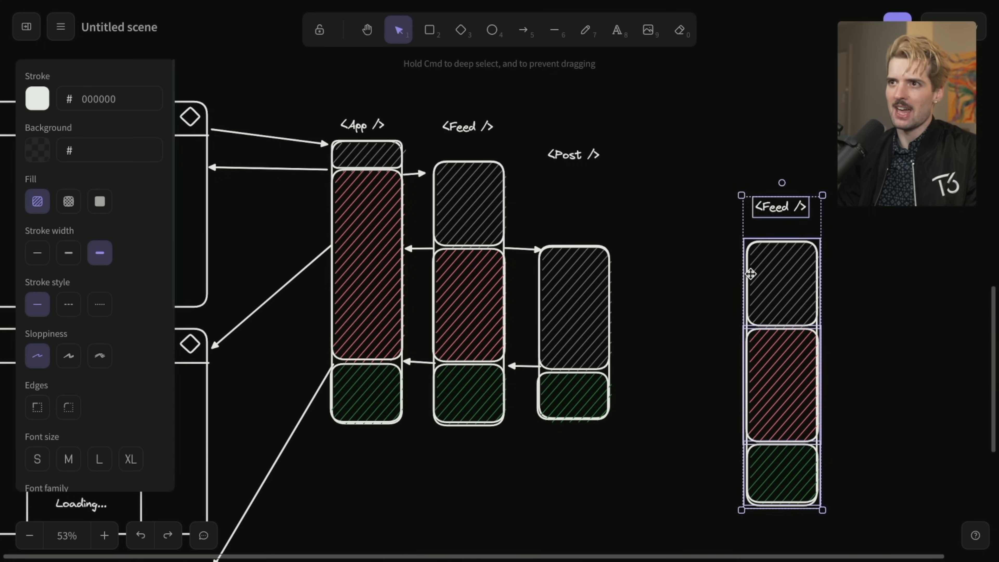
{"action": "left_click", "coordinate": [523, 32]}
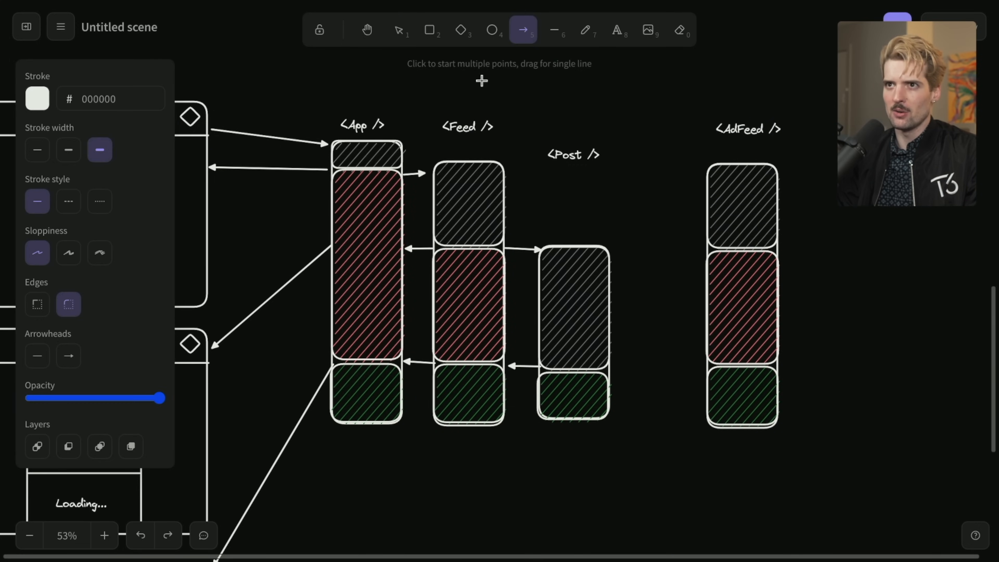
{"action": "left_click", "coordinate": [710, 166]}
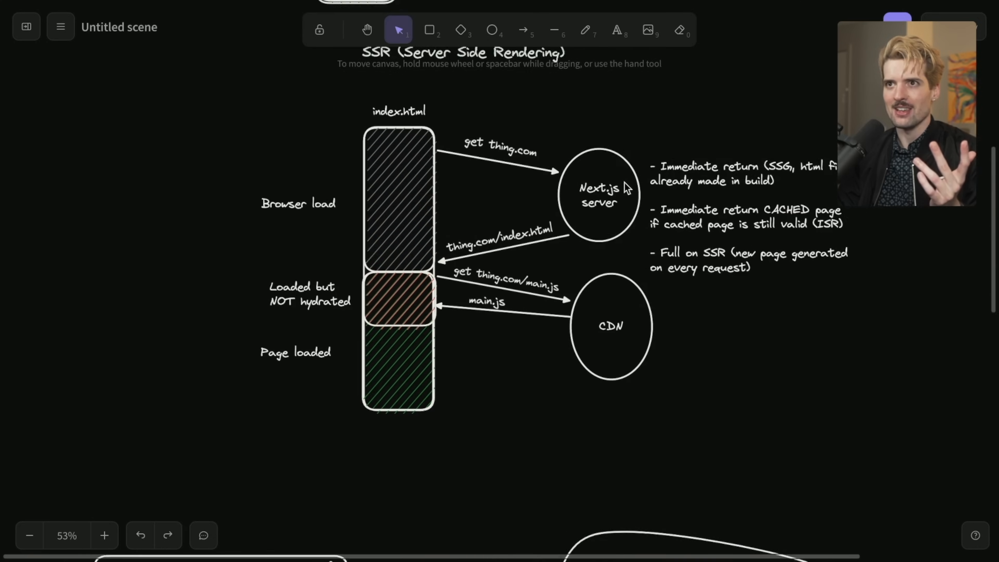
Scroll down to the component diagram for the App-to-AdFeed curved arrow.
{"action": "scroll", "scroll_direction": "down", "scroll_amount": 3}
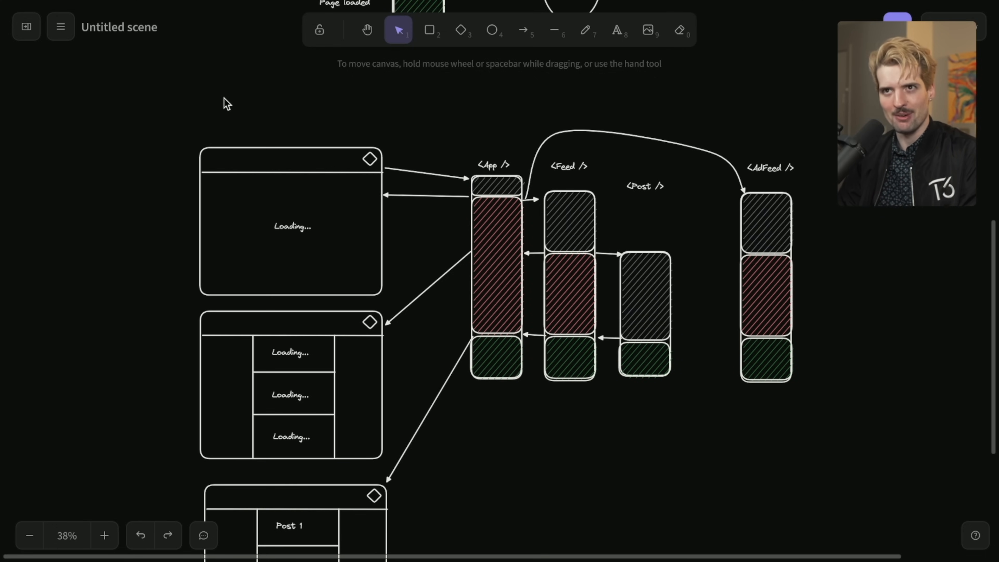
{"action": "mouse_move", "coordinate": [387, 117]}
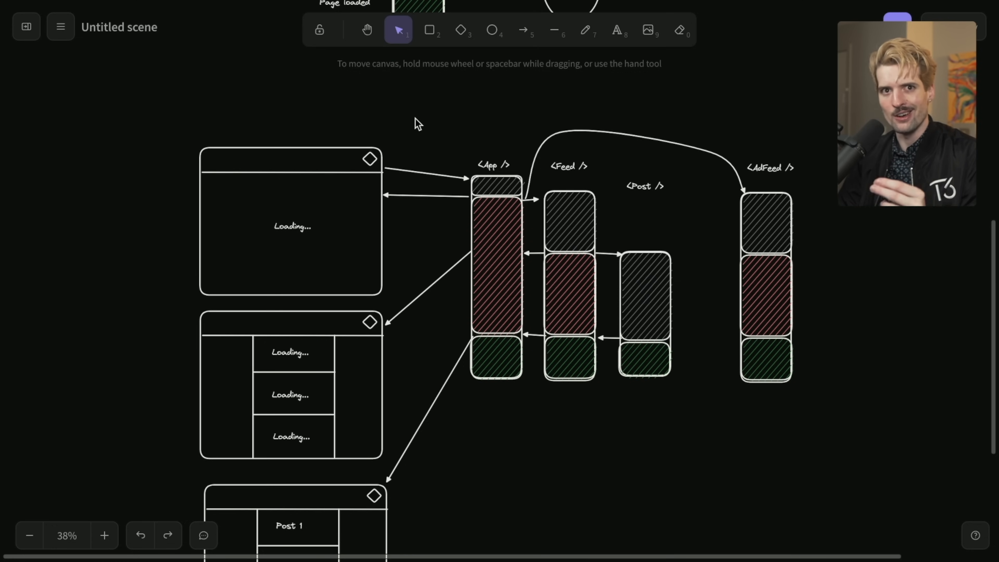
{"action": "mouse_move", "coordinate": [570, 170]}
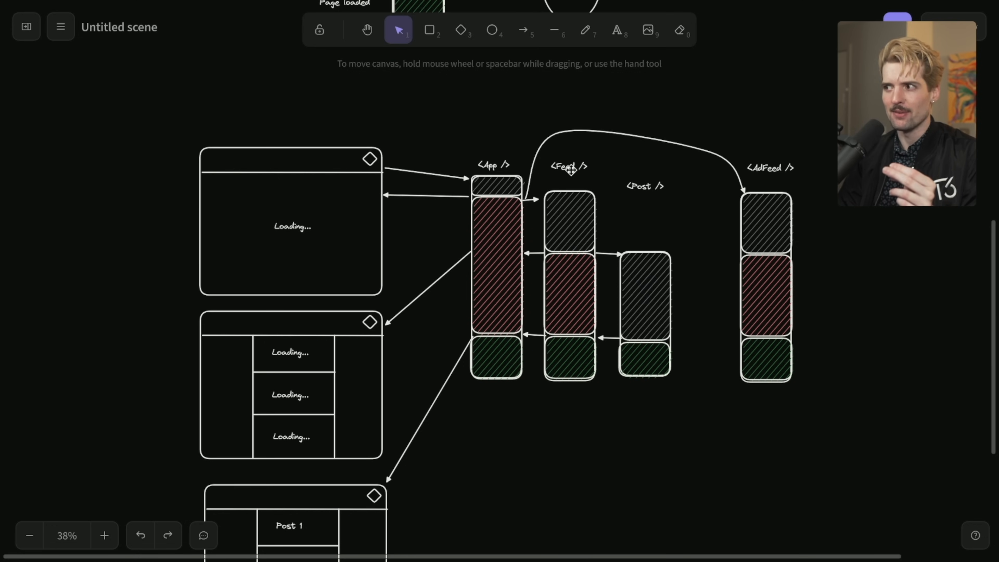